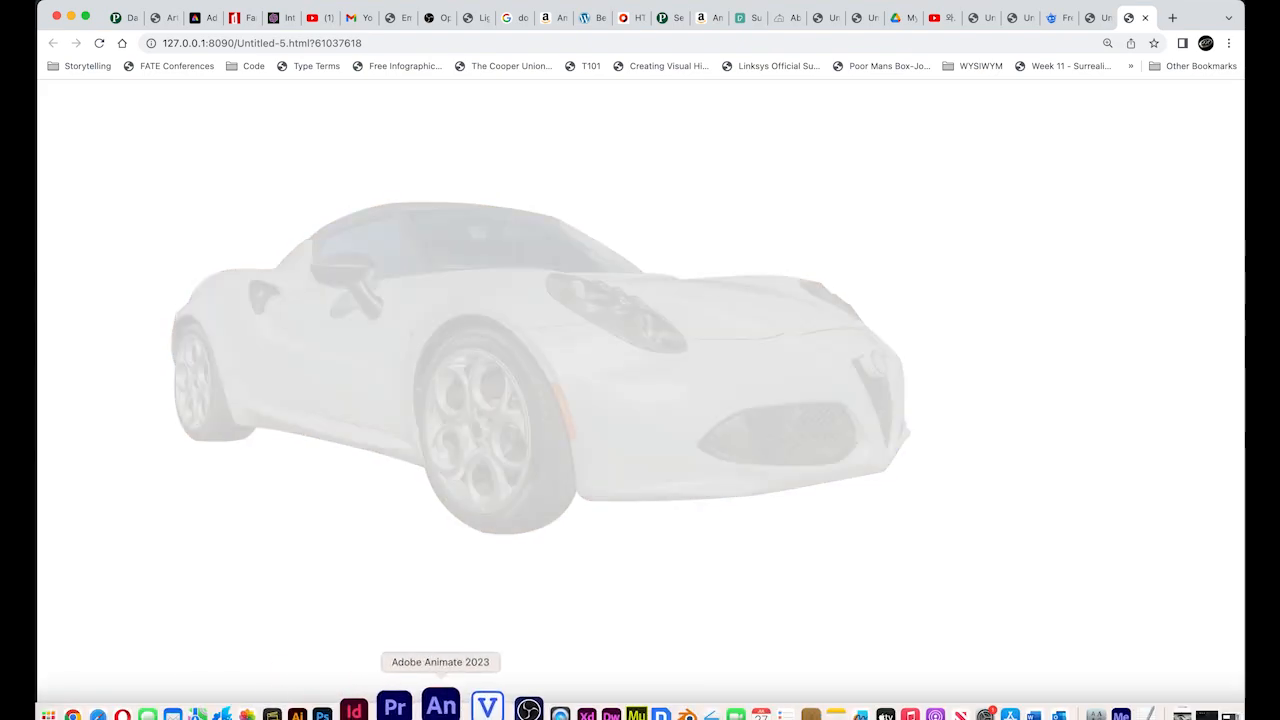
- Back in Animate, create an HD 1280×720 HTML5 Canvas document at 30 fps
{"action": "left_click", "coordinate": [440, 705]}
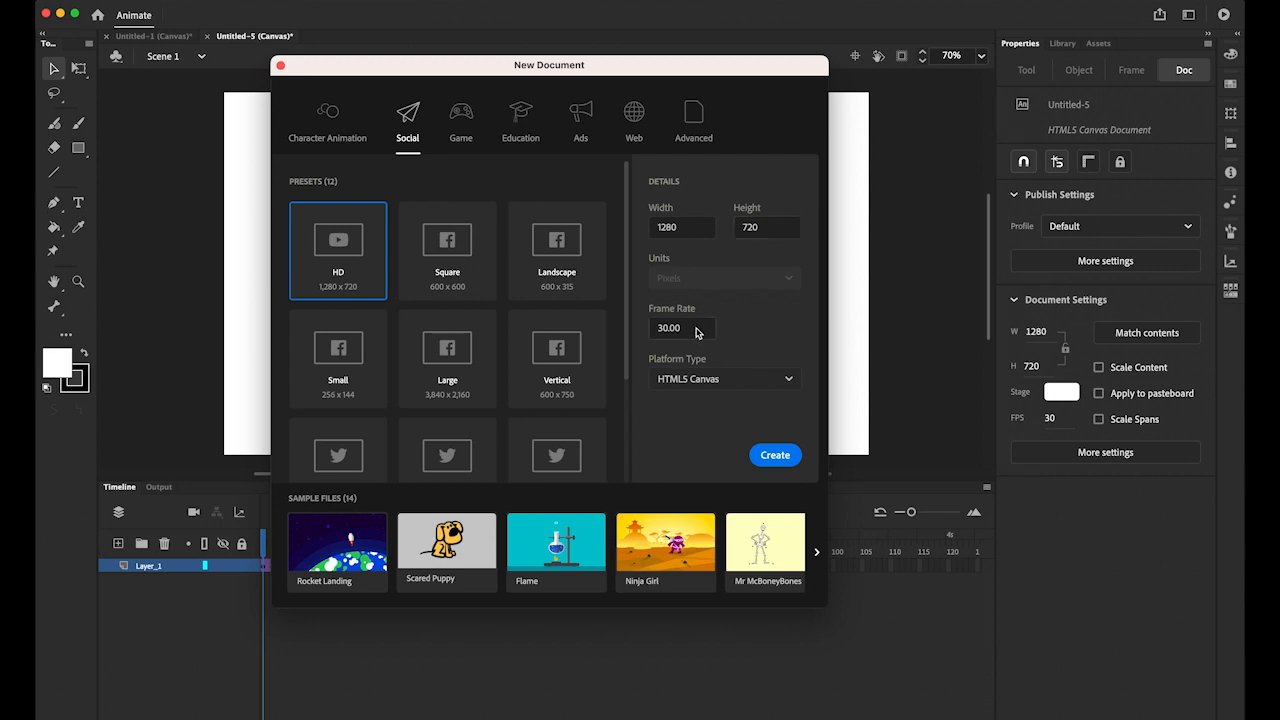
{"action": "left_click", "coordinate": [683, 328]}
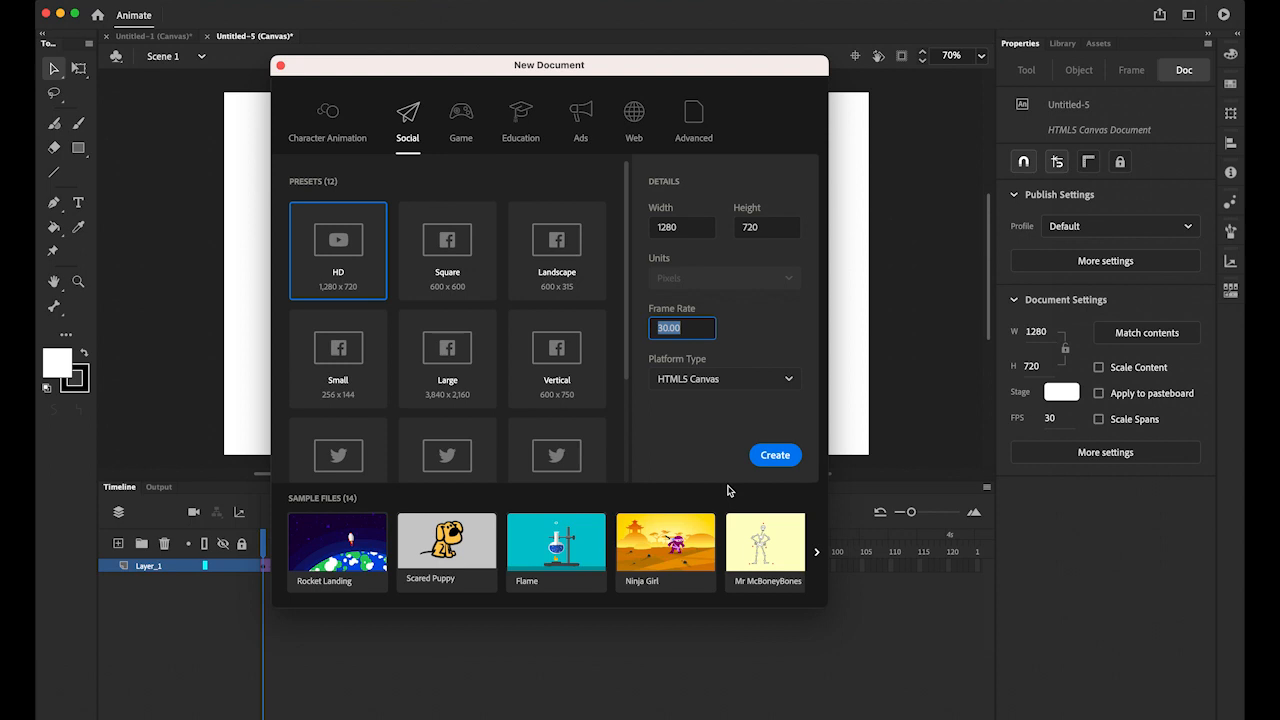
{"action": "left_click", "coordinate": [775, 455]}
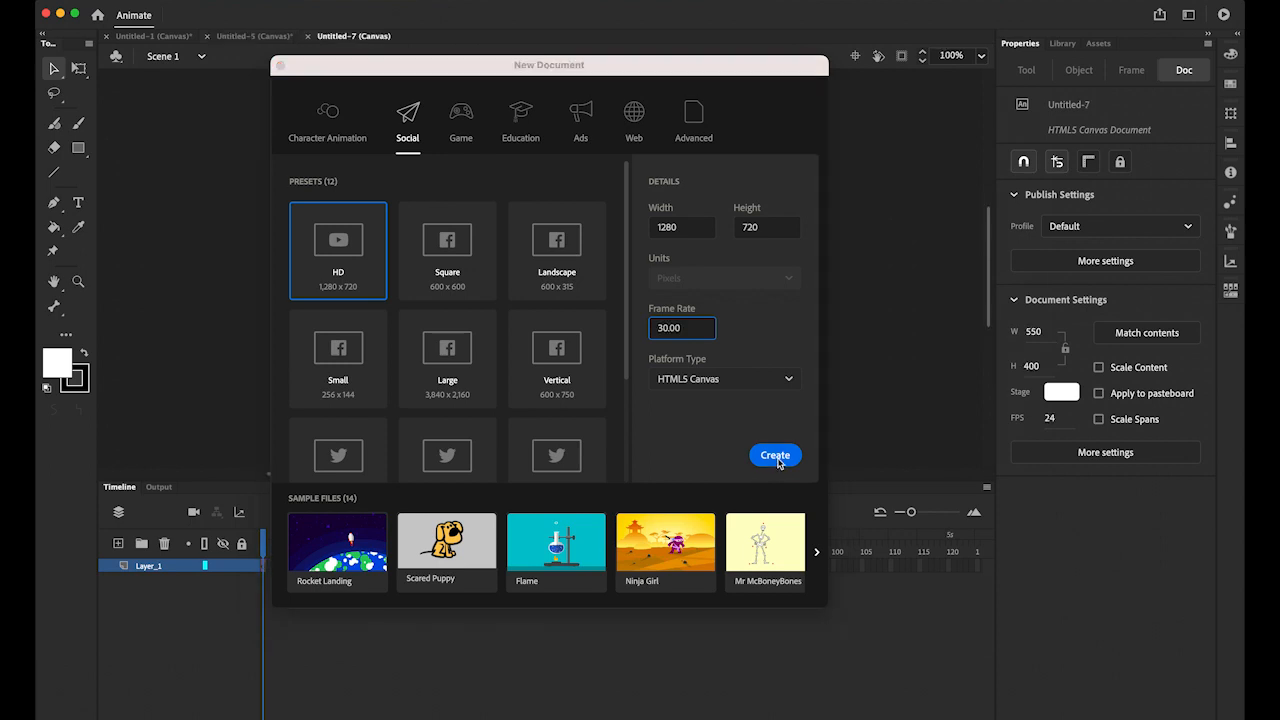
{"action": "left_click", "coordinate": [775, 455]}
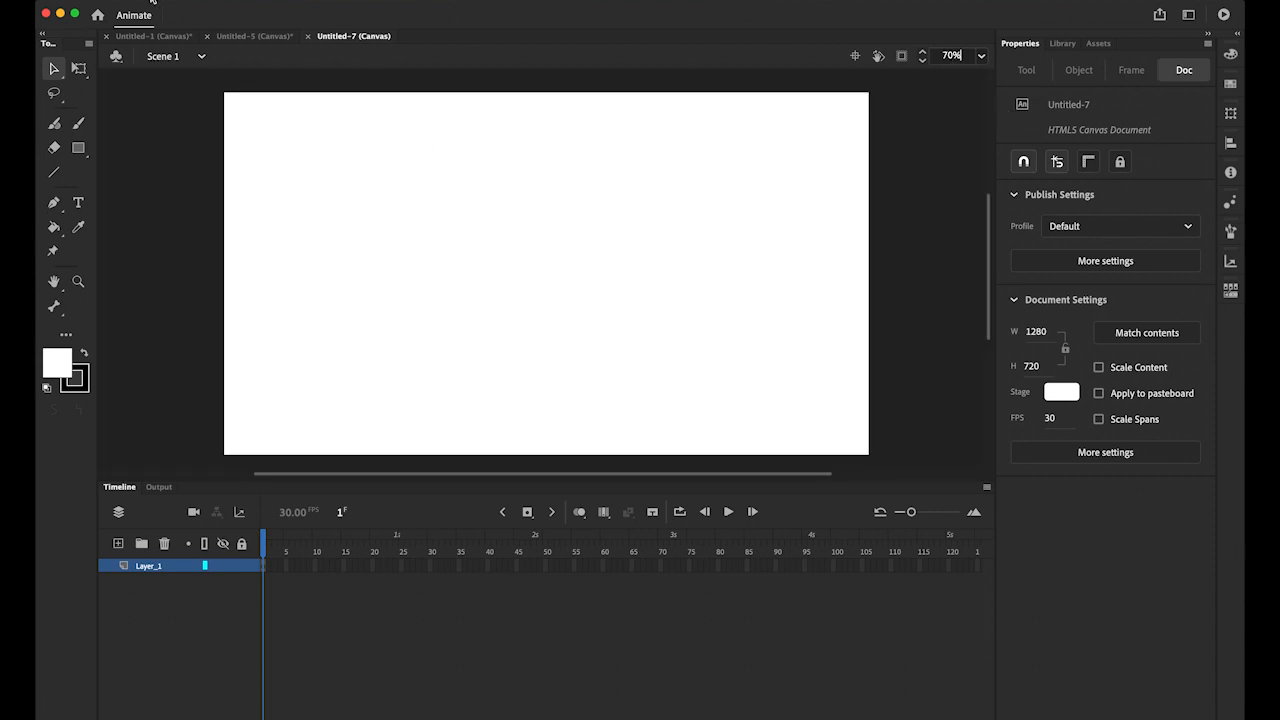
- Import car.png onto the stage via File > Import to Stage
{"action": "left_click", "coordinate": [133, 14]}
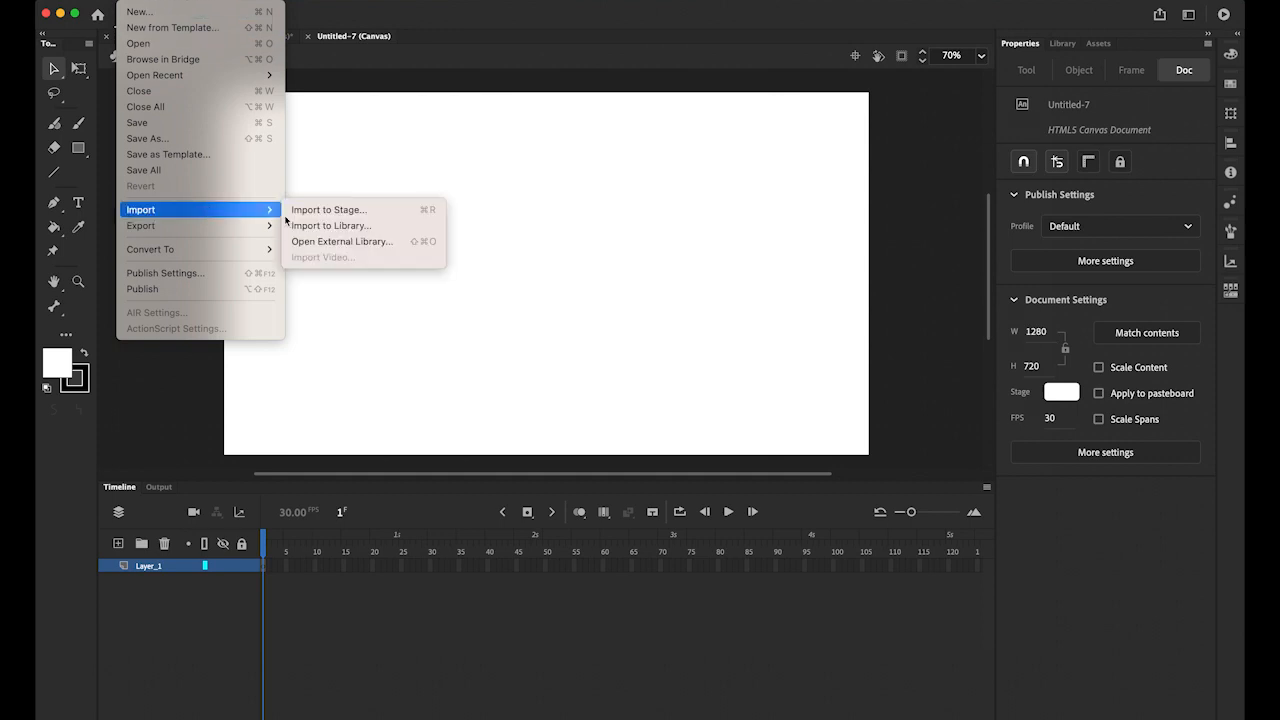
{"action": "left_click", "coordinate": [328, 209]}
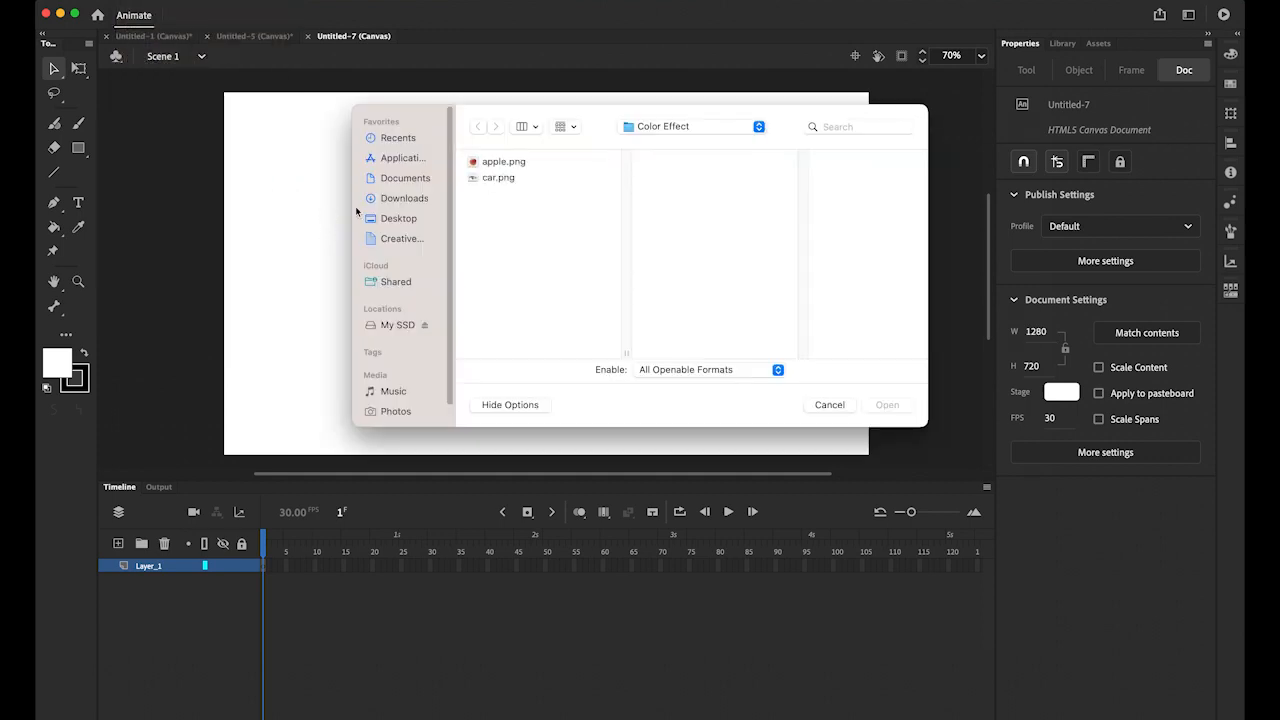
{"action": "left_click", "coordinate": [499, 177]}
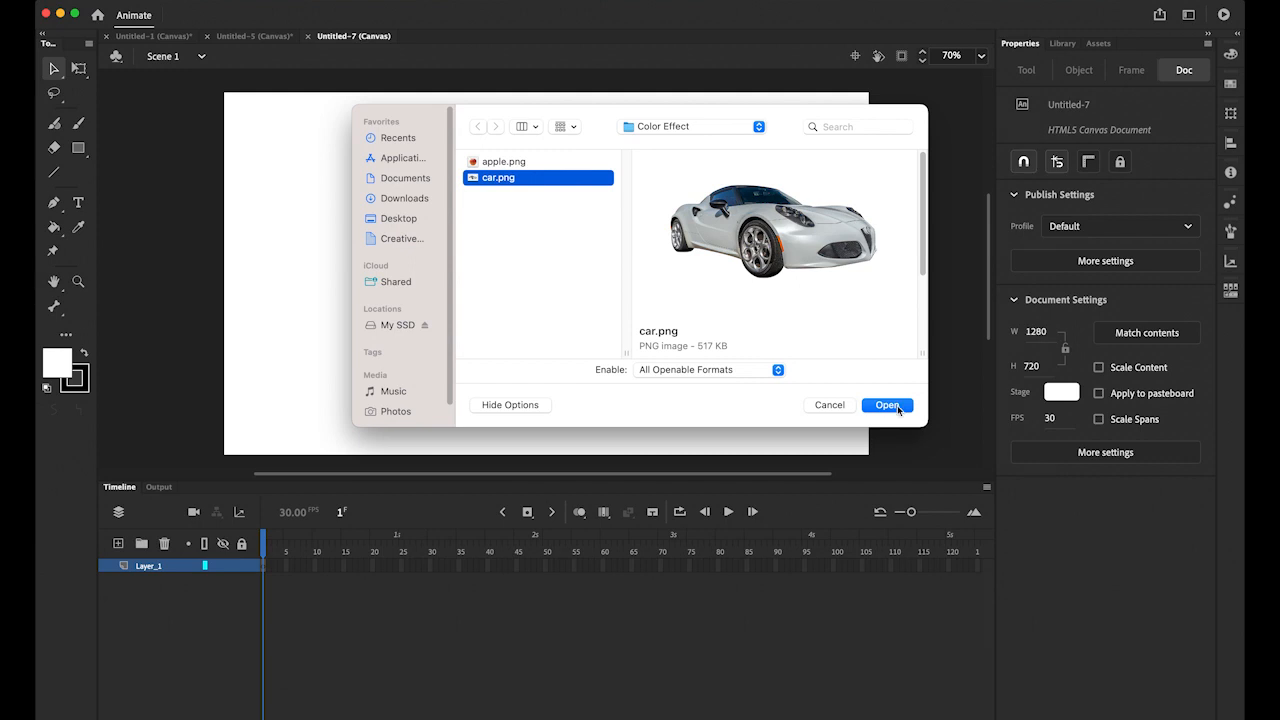
{"action": "left_click", "coordinate": [887, 405]}
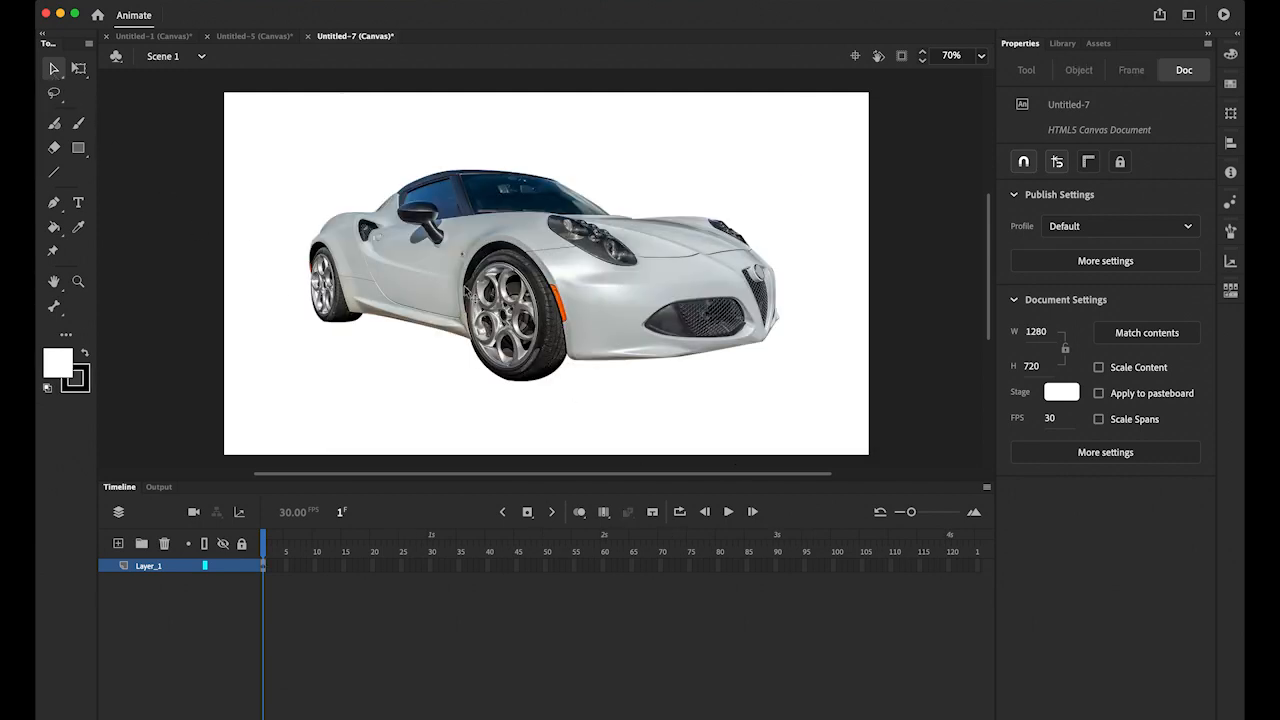
- Drag the car bitmap so it sits near the stage centre
{"action": "left_click", "coordinate": [520, 285]}
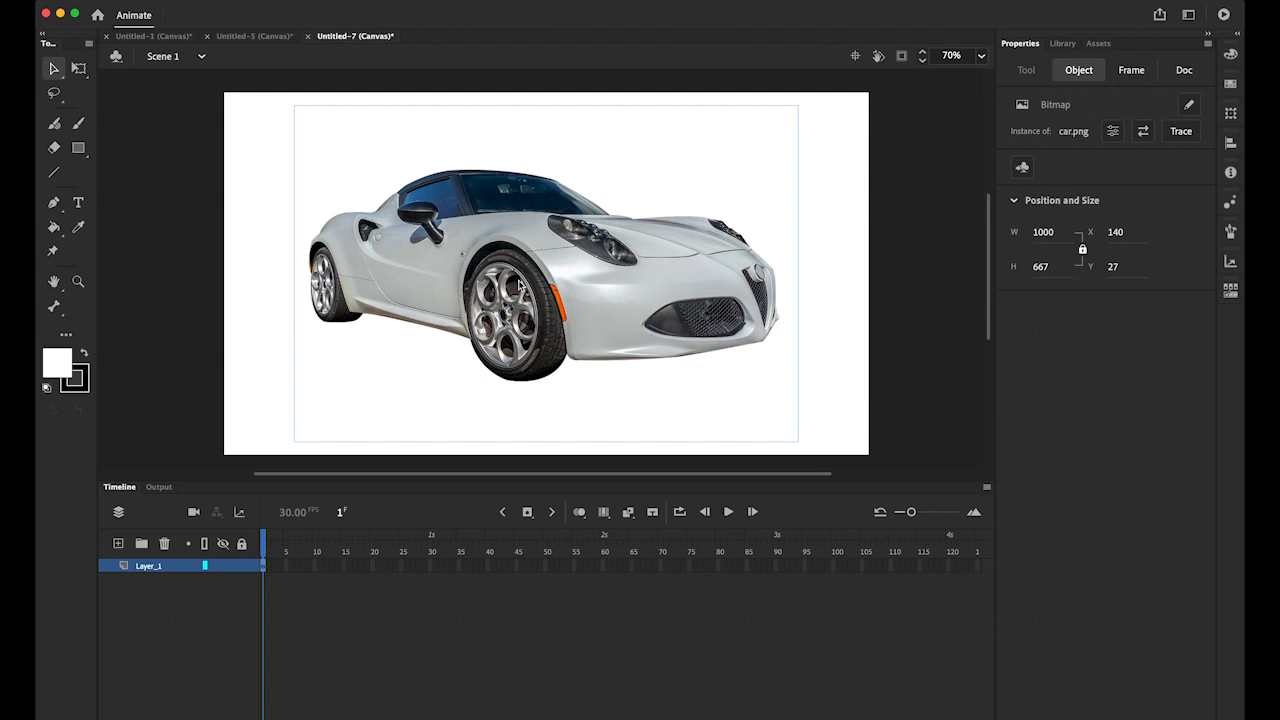
{"action": "left_click_drag", "start_coordinate": [520, 280], "coordinate": [535, 290]}
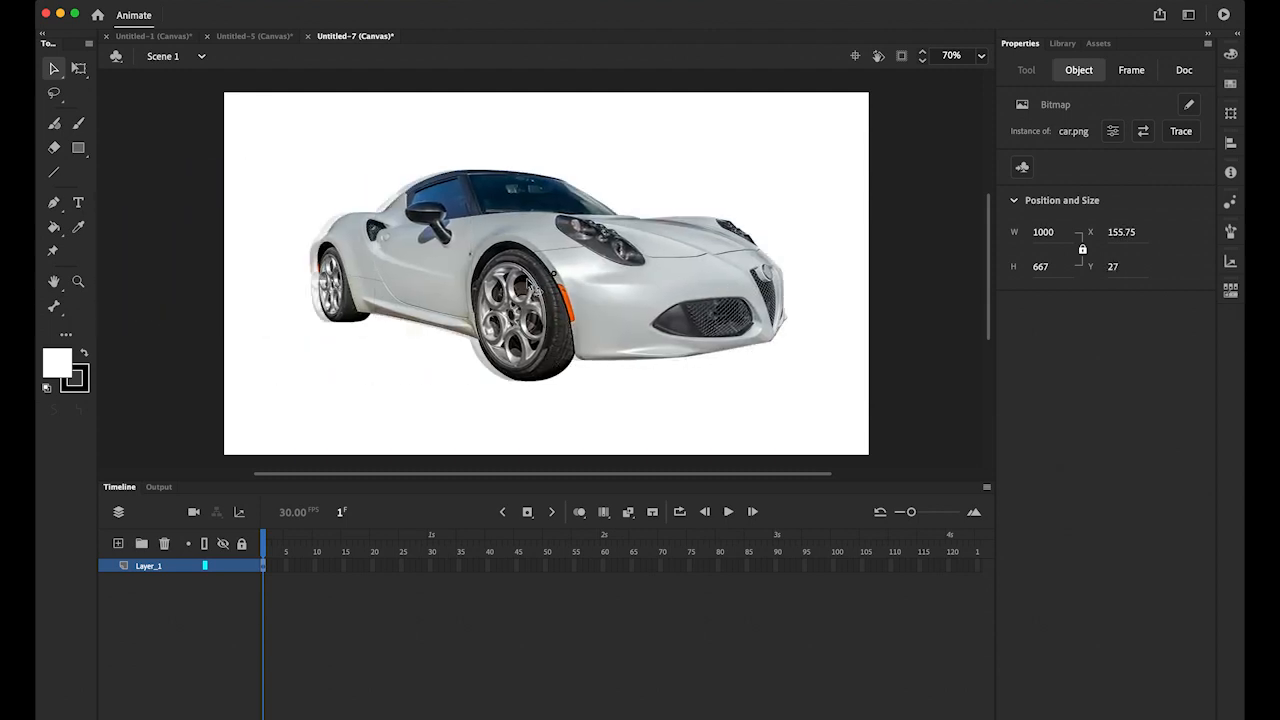
{"action": "left_click_drag", "start_coordinate": [530, 285], "coordinate": [508, 285]}
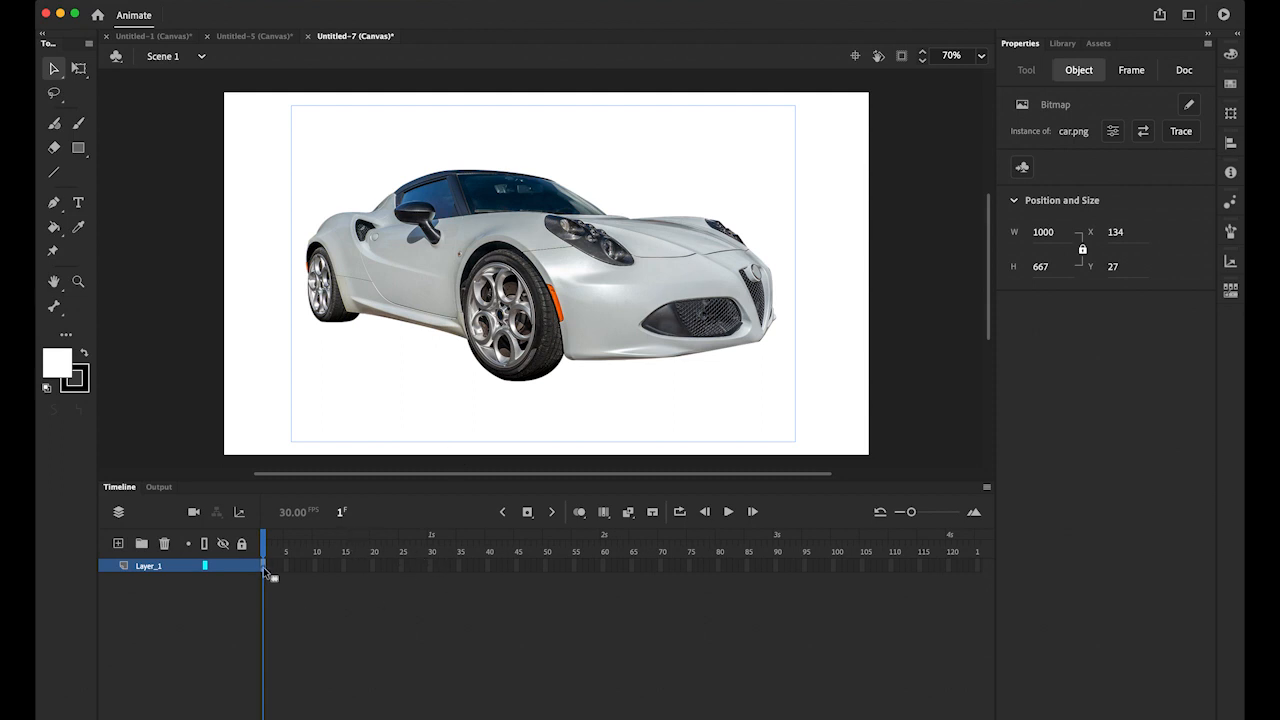
- Starting from frame 1 of Layer_1, insert keyframes every ten frames through frame 50
{"action": "left_click", "coordinate": [1131, 69]}
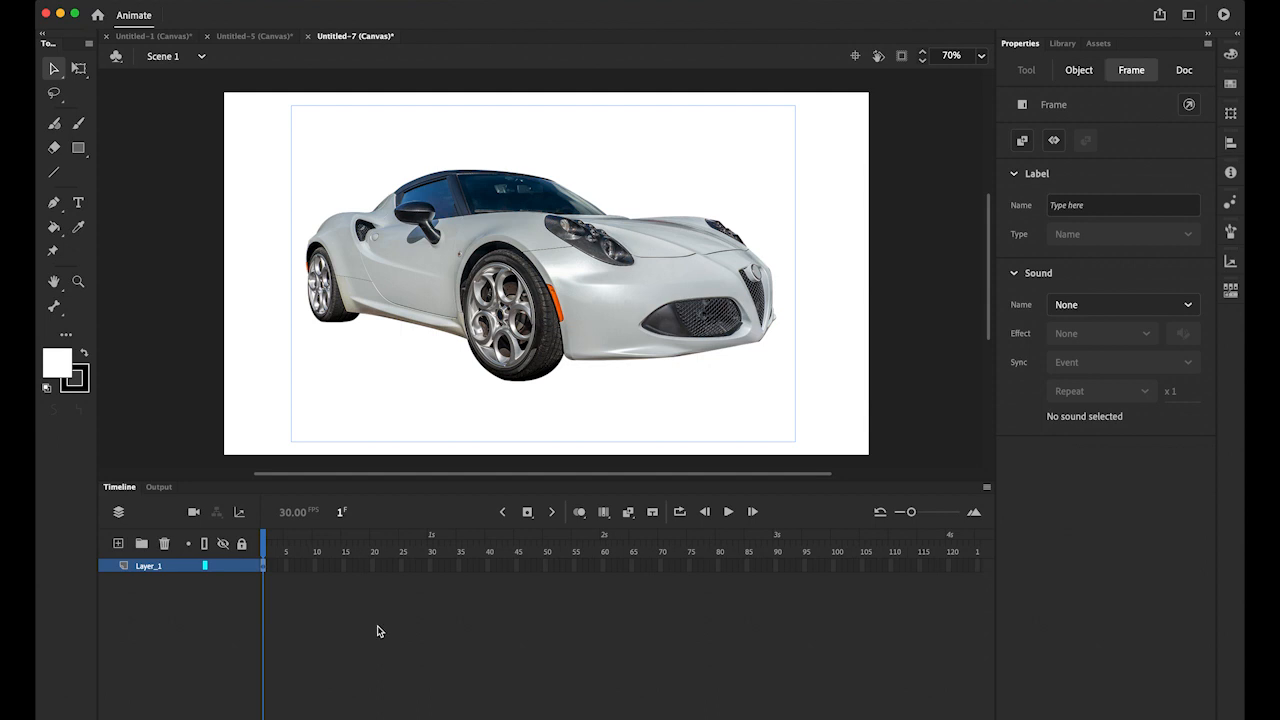
{"action": "mouse_move", "coordinate": [318, 574]}
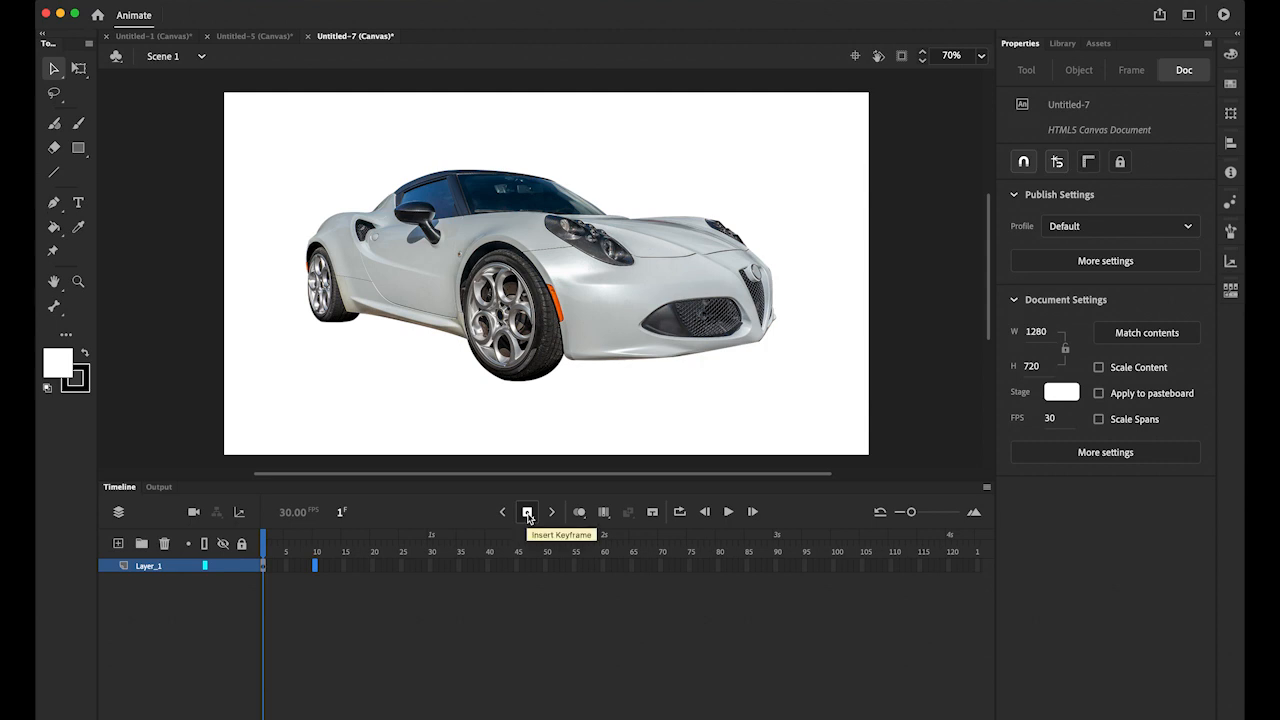
{"action": "left_click", "coordinate": [527, 511]}
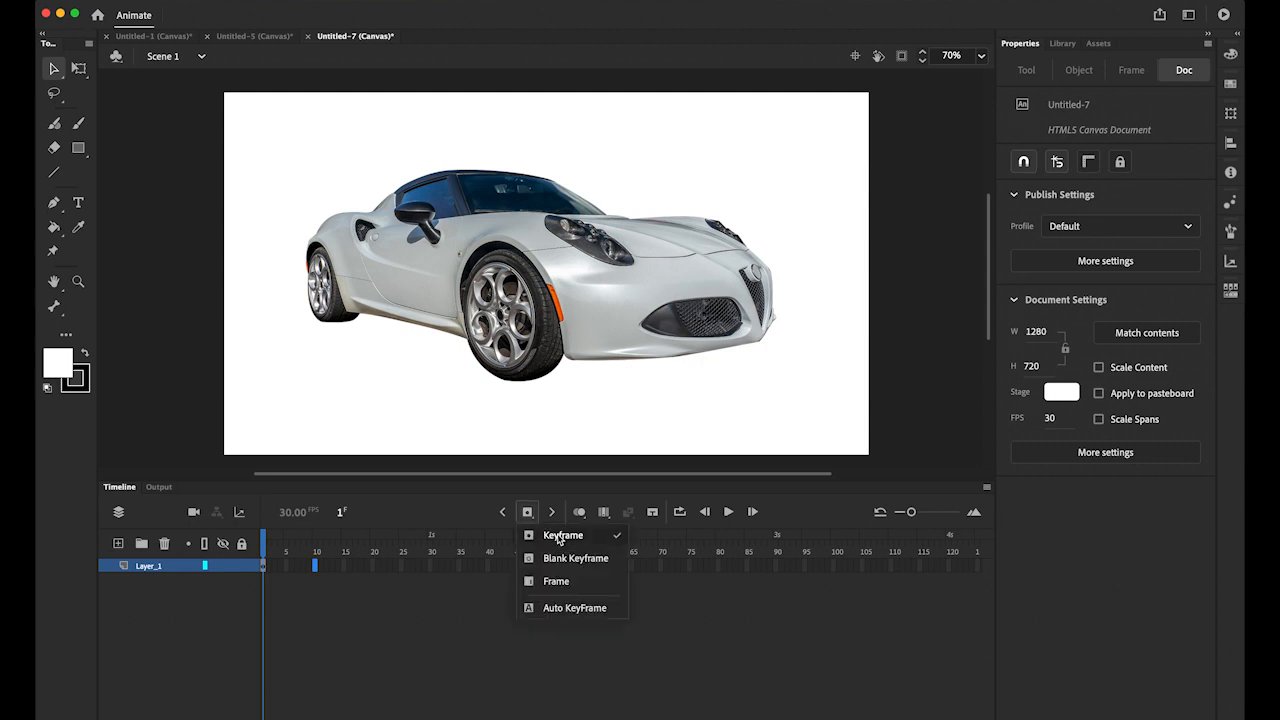
{"action": "left_click", "coordinate": [562, 535]}
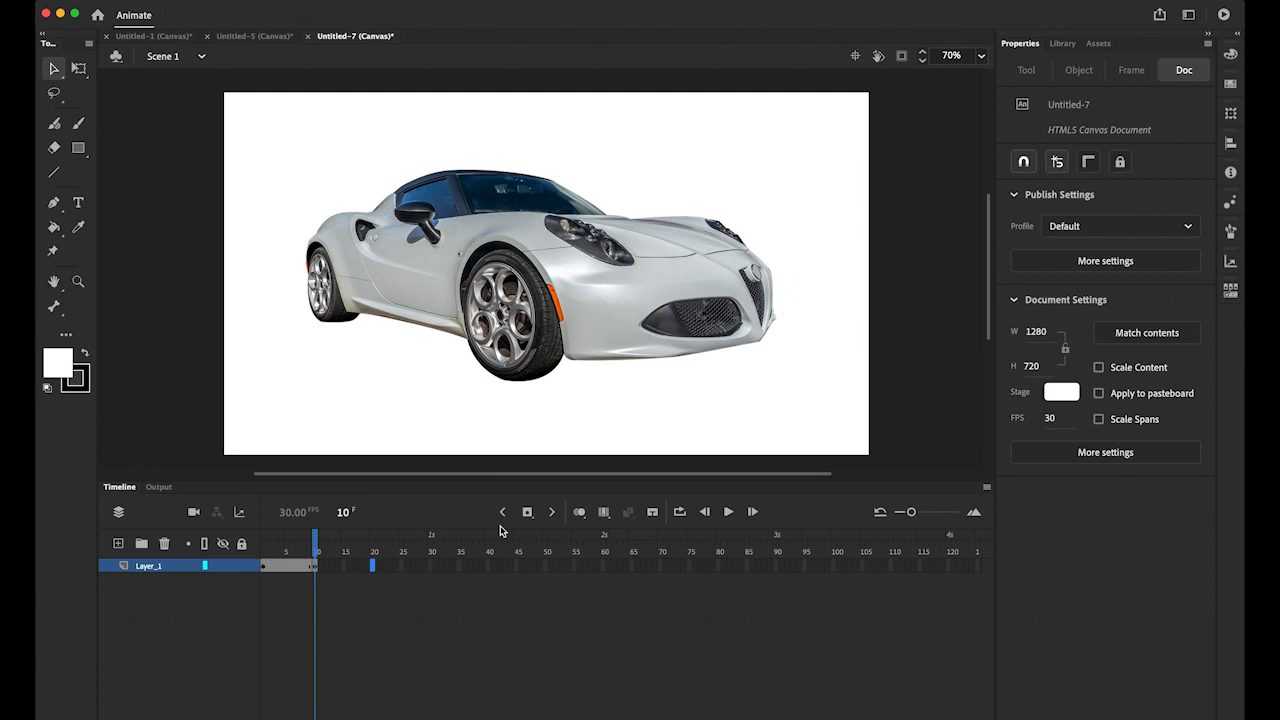
{"action": "left_click", "coordinate": [528, 511]}
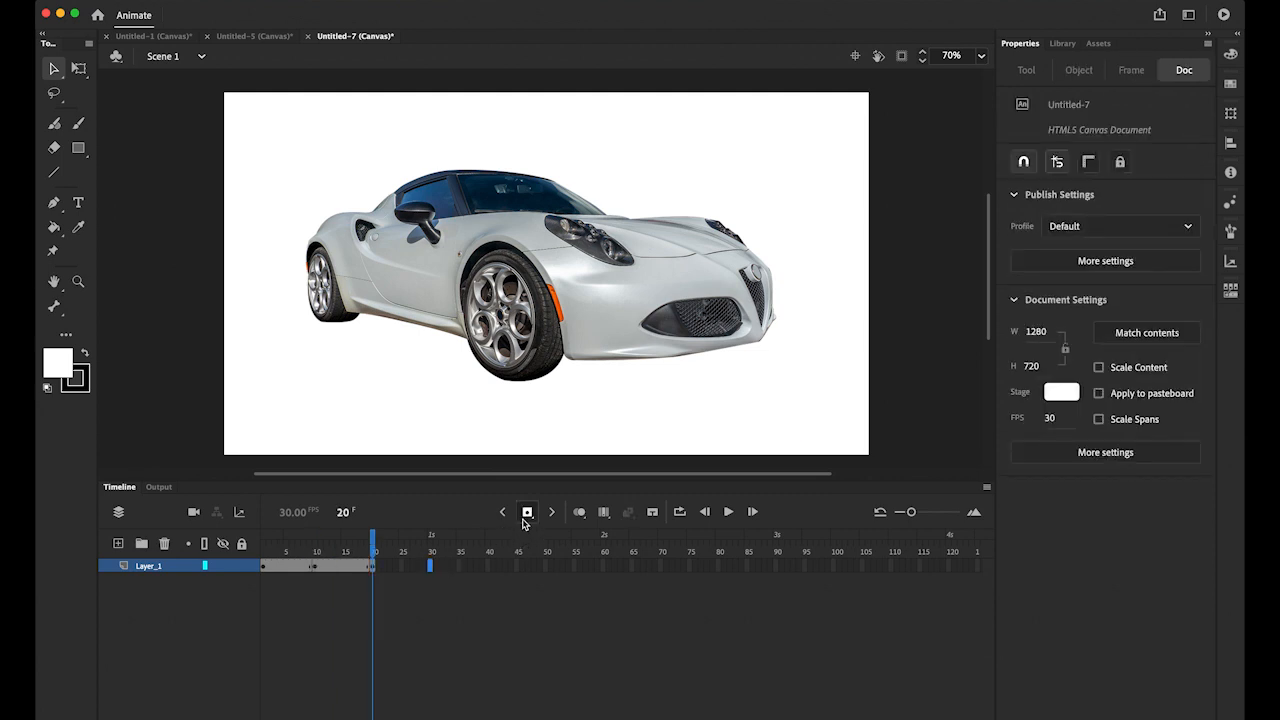
{"action": "left_click", "coordinate": [551, 511]}
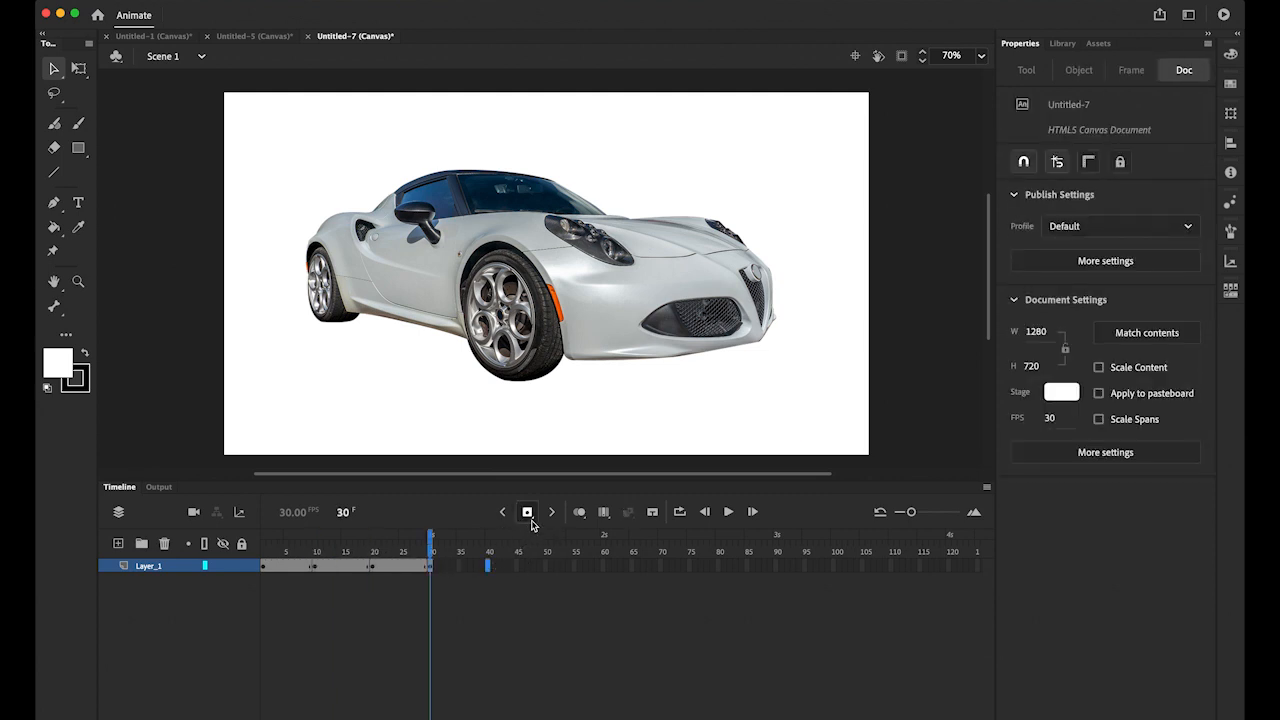
{"action": "left_click", "coordinate": [527, 511]}
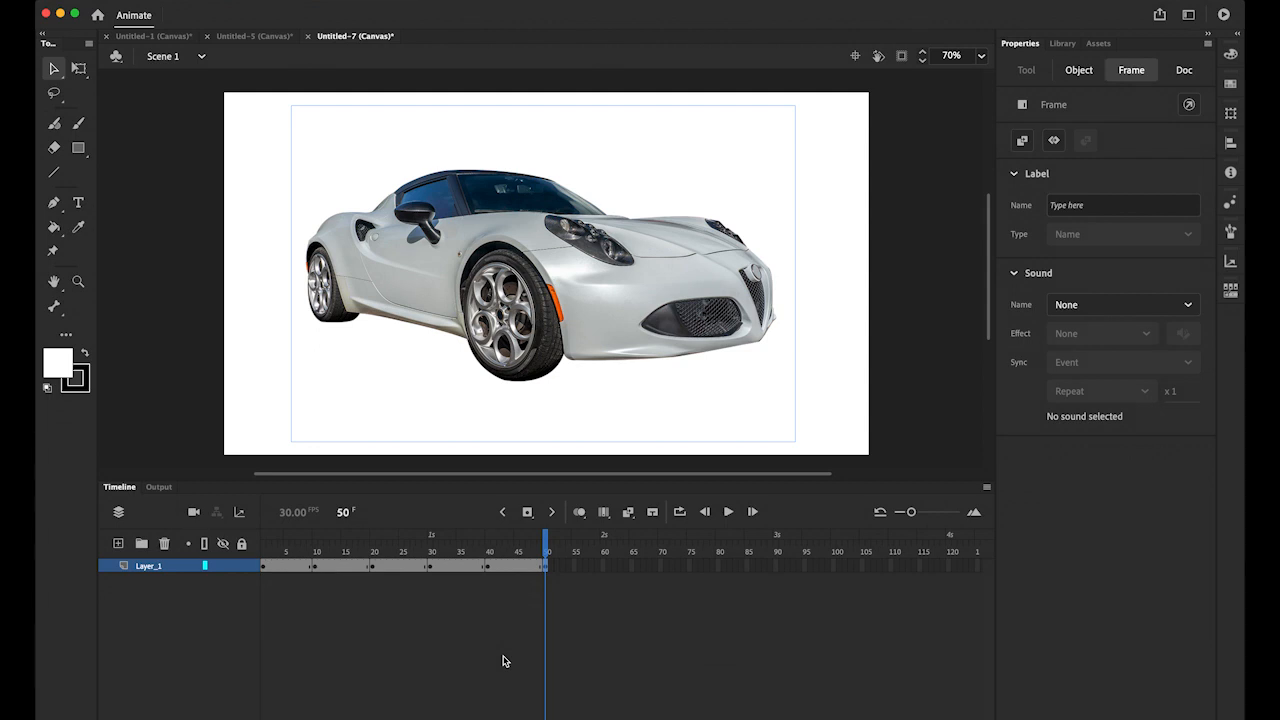
{"action": "mouse_move", "coordinate": [259, 596]}
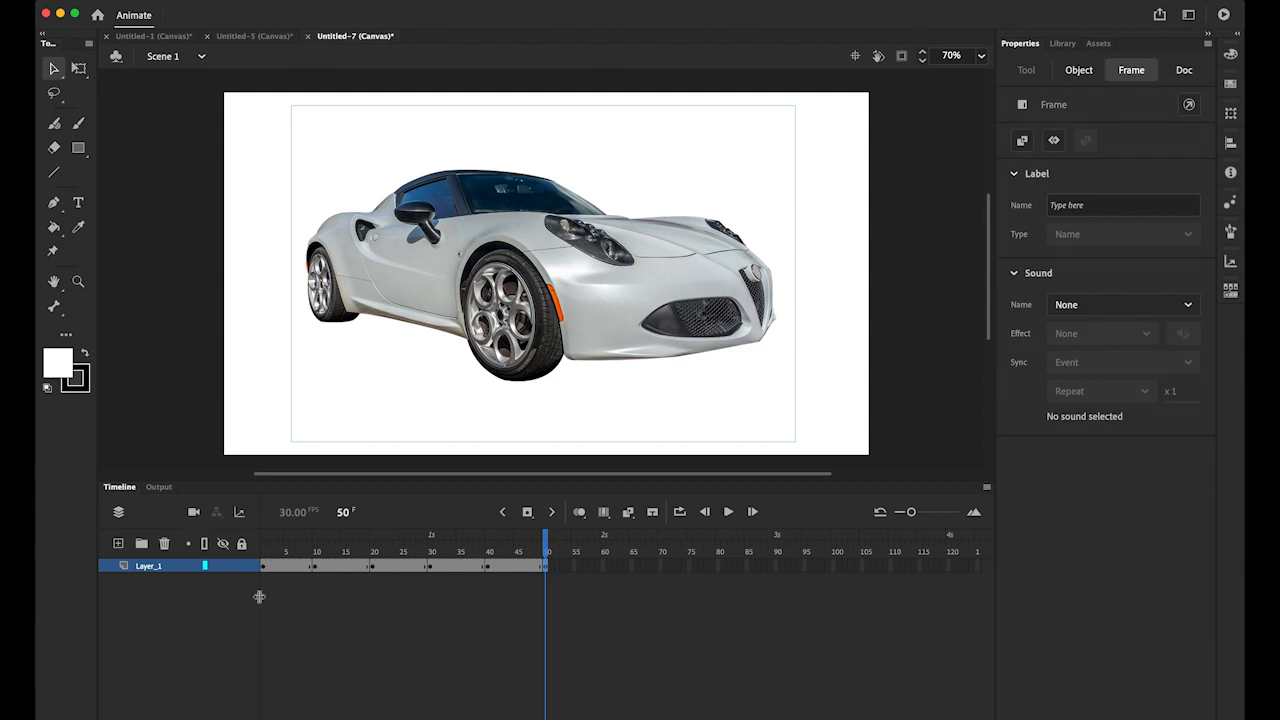
- Apply Create Classic Tween to all Layer_1 frames and return to frame 1
{"action": "left_click", "coordinate": [148, 566]}
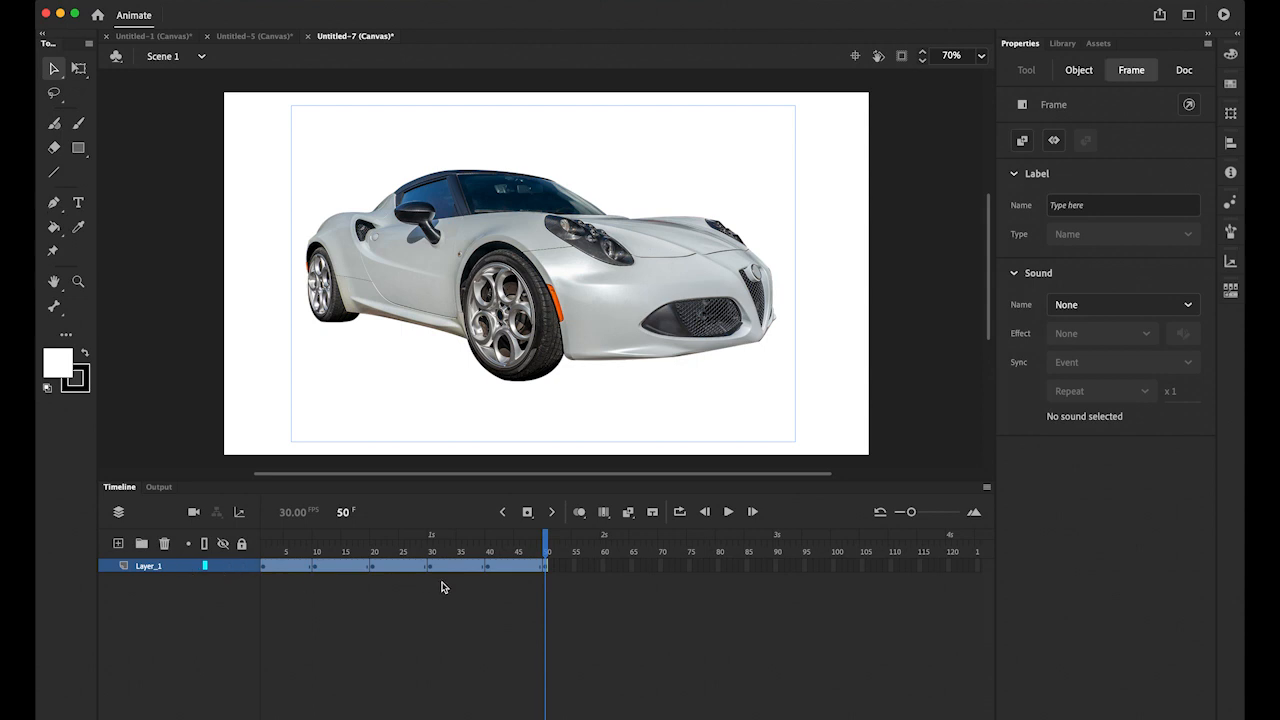
{"action": "mouse_move", "coordinate": [300, 585]}
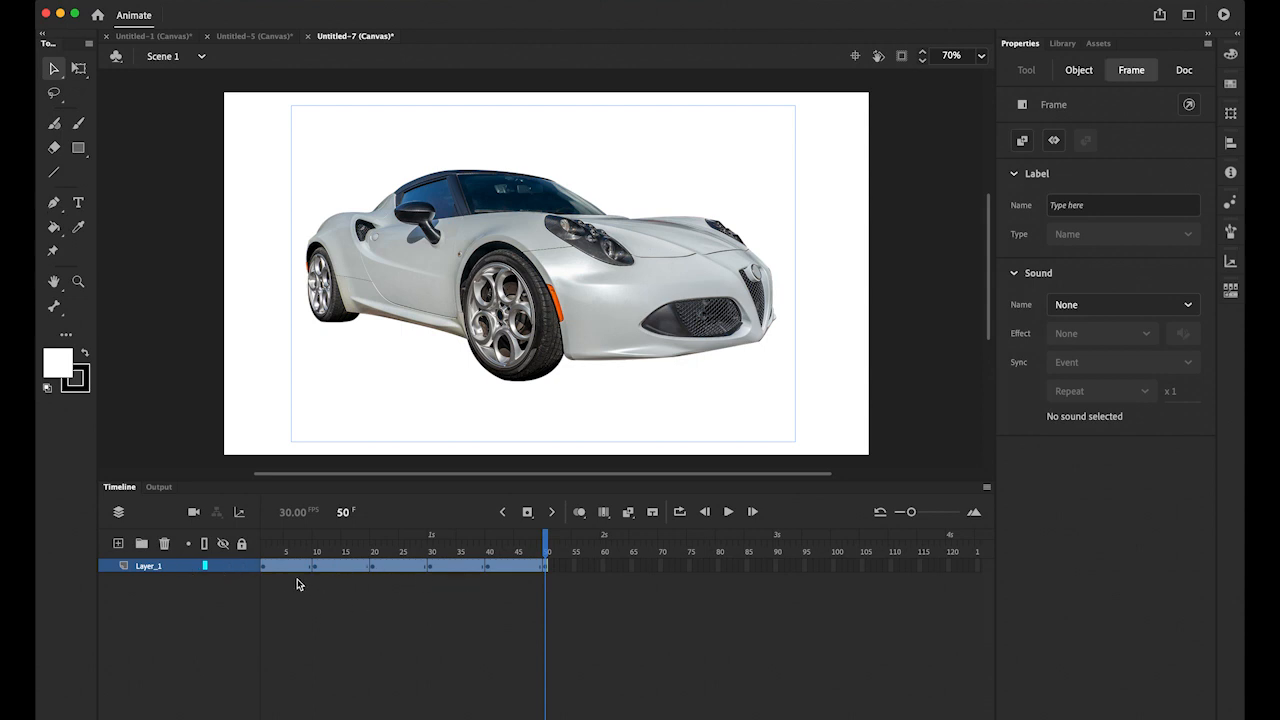
{"action": "mouse_move", "coordinate": [323, 569]}
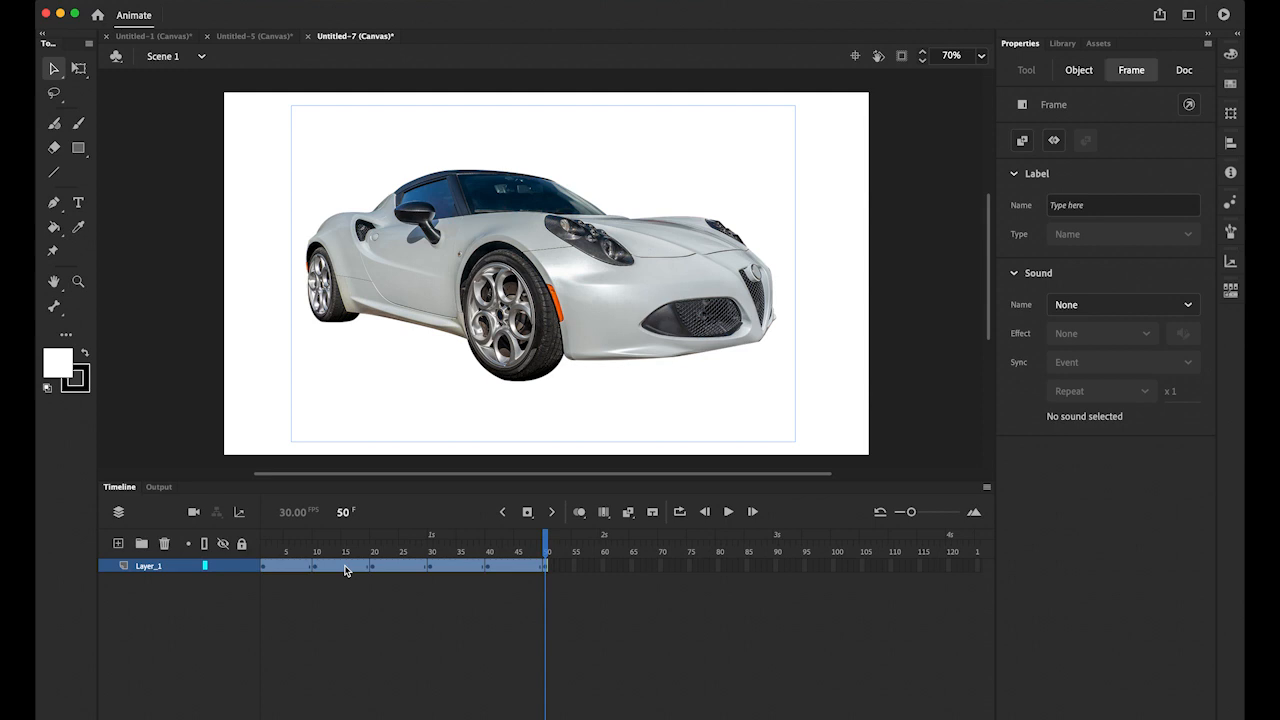
{"action": "right_click", "coordinate": [345, 565]}
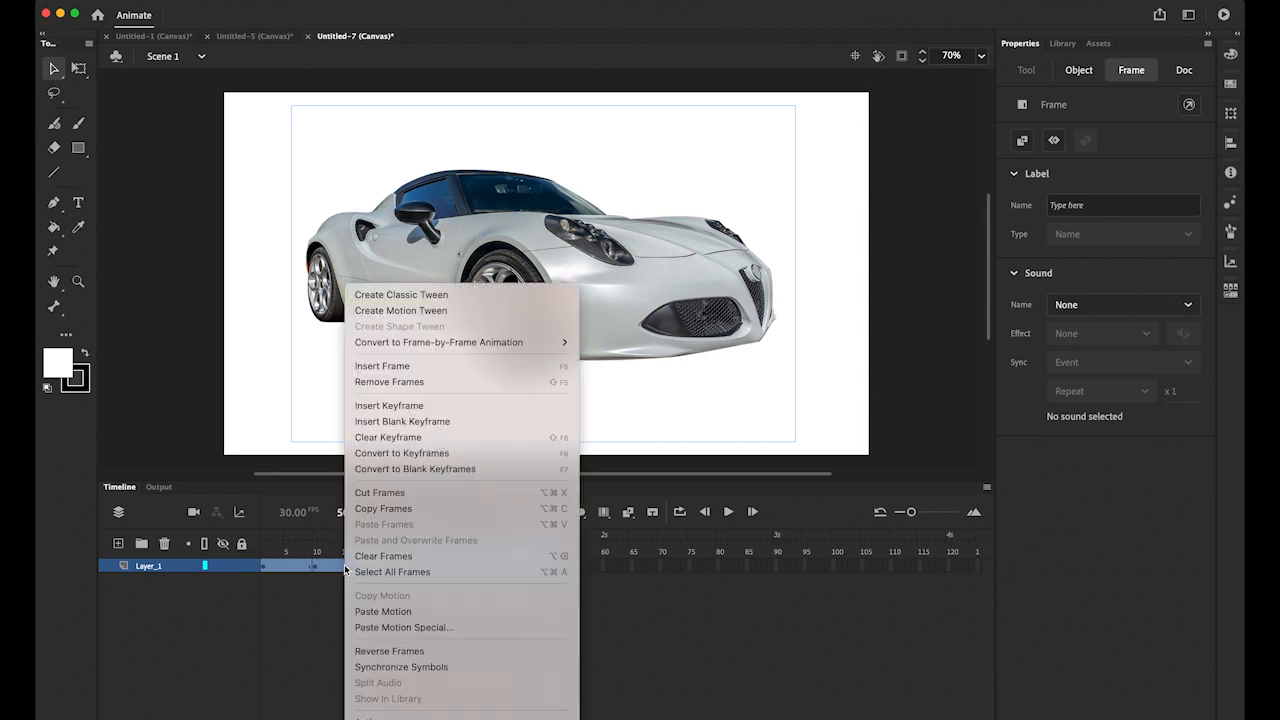
{"action": "mouse_move", "coordinate": [389, 382]}
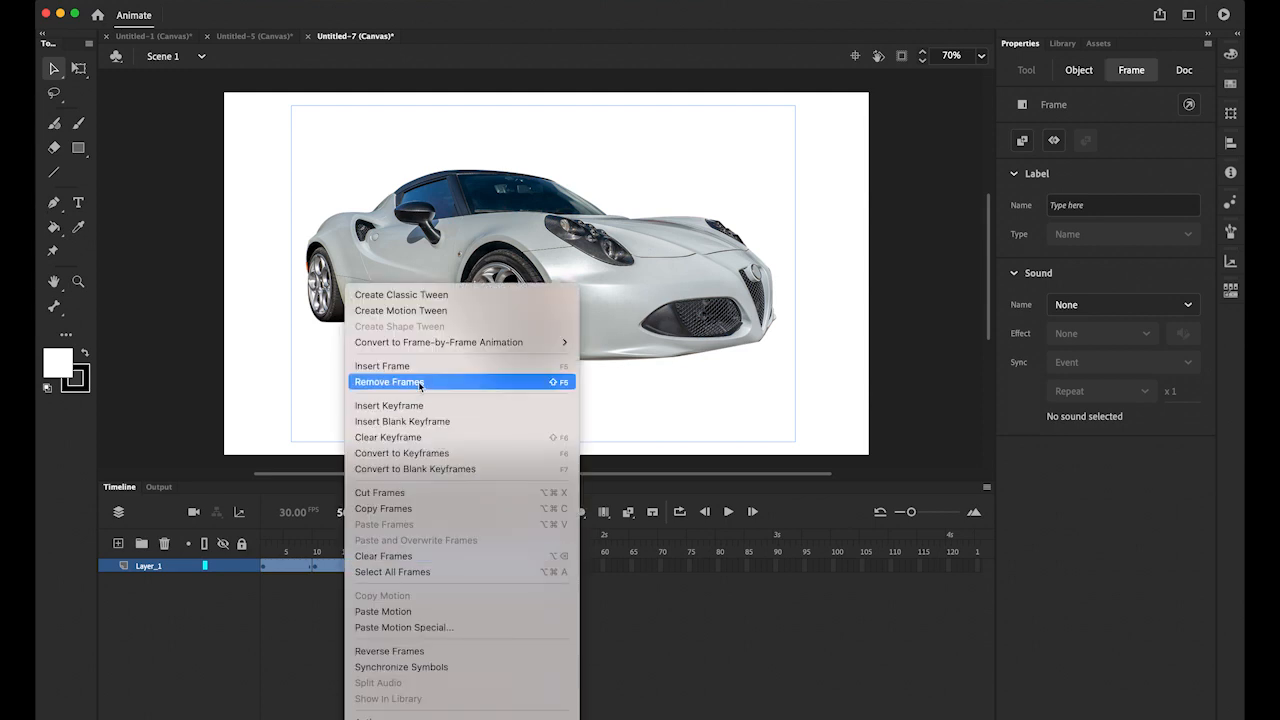
{"action": "mouse_move", "coordinate": [450, 294]}
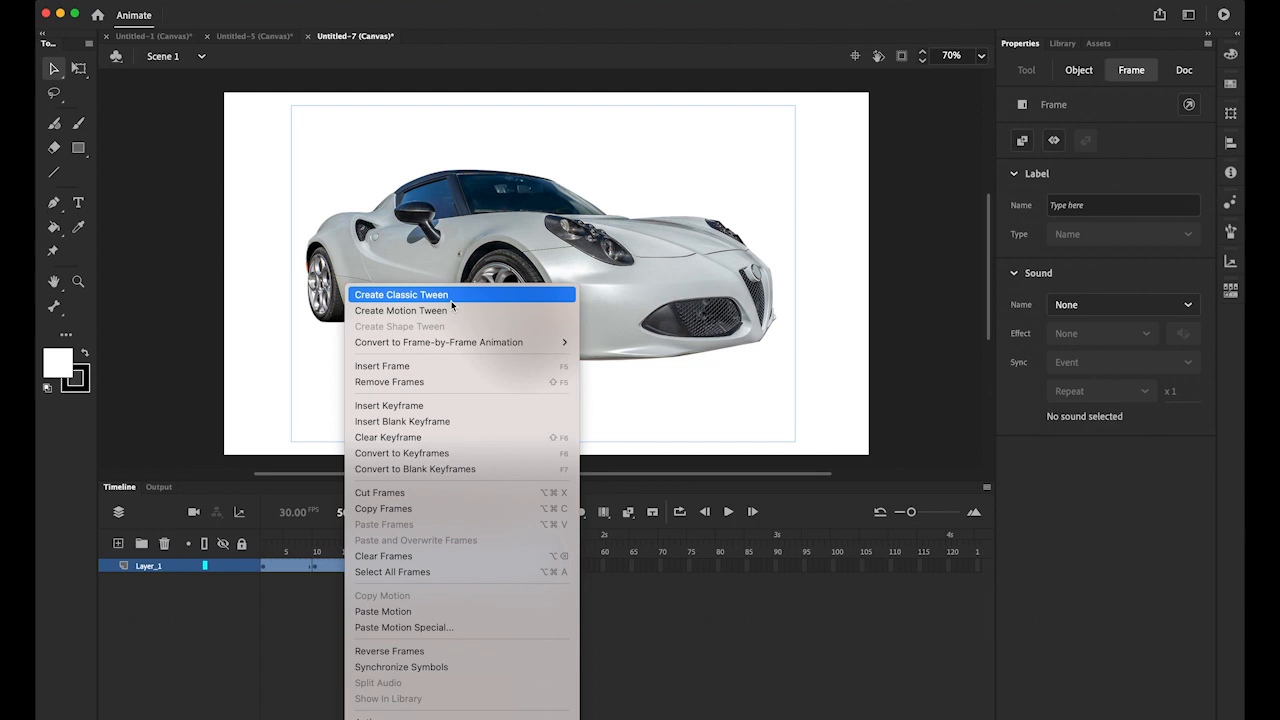
{"action": "left_click", "coordinate": [401, 294]}
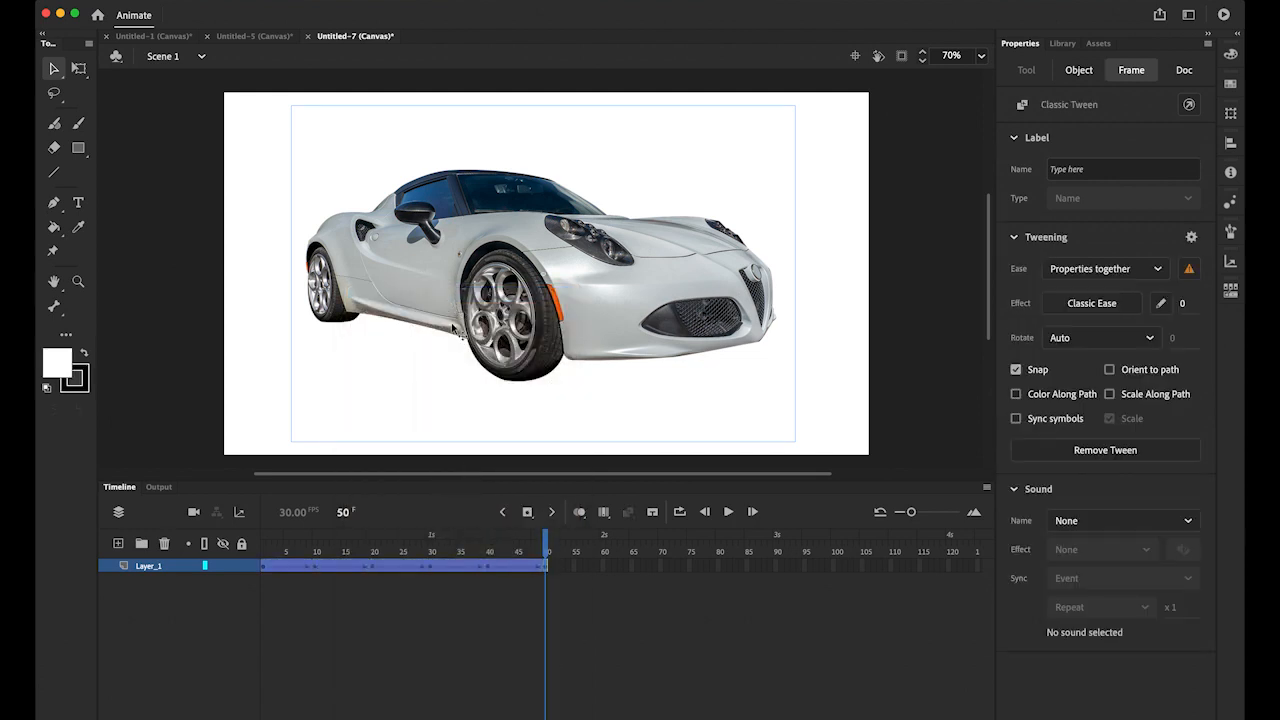
{"action": "left_click", "coordinate": [423, 551]}
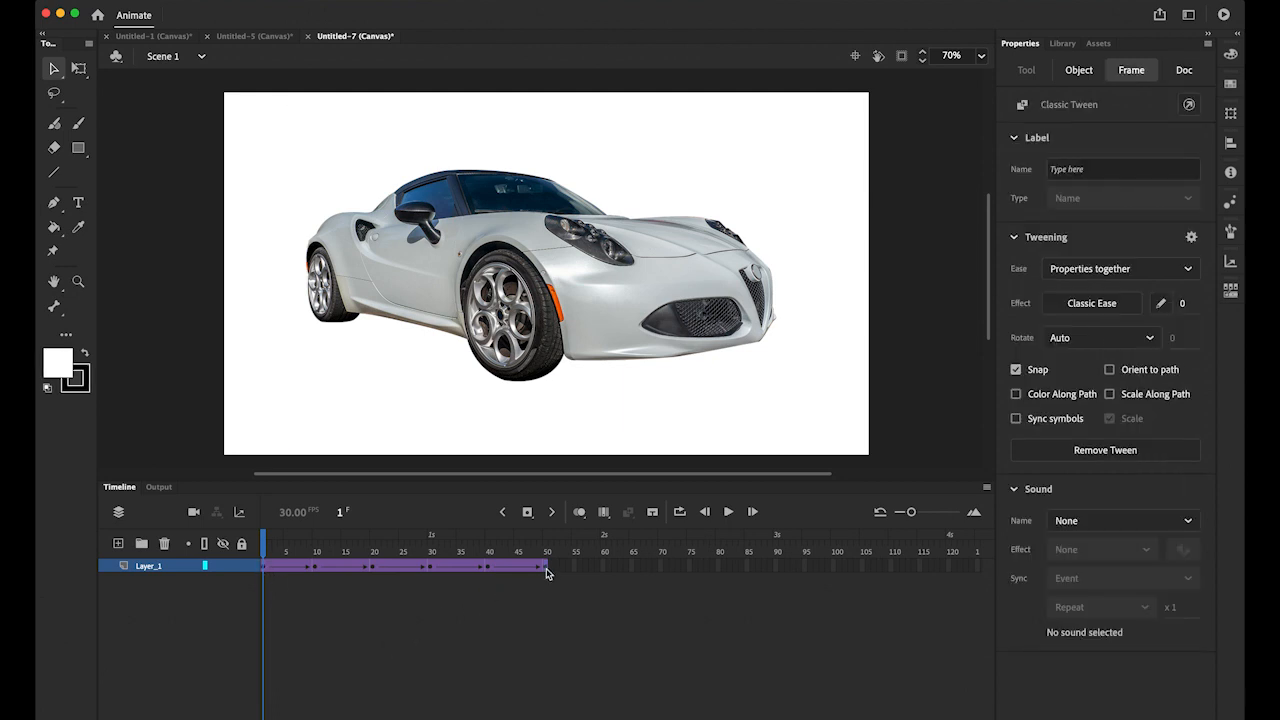
- Set the frame-10 car's Color Effect to Brightness at about -44%
{"action": "left_click", "coordinate": [547, 552]}
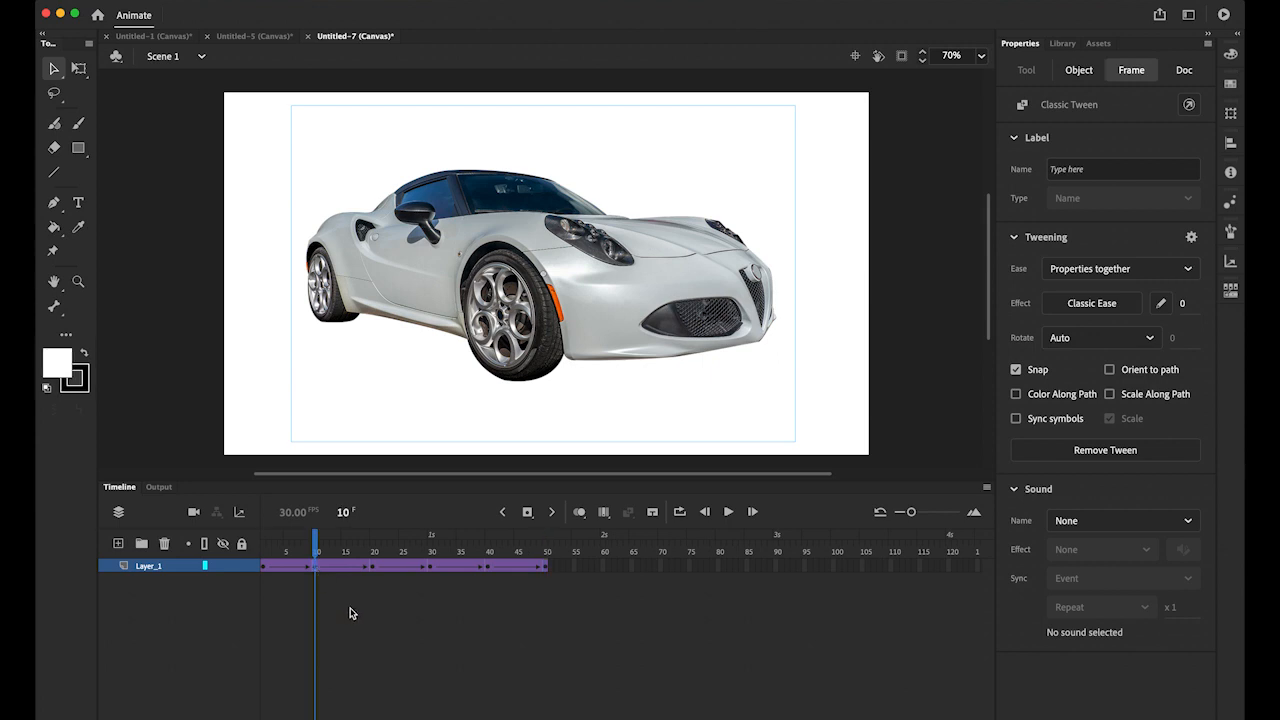
{"action": "mouse_move", "coordinate": [343, 590]}
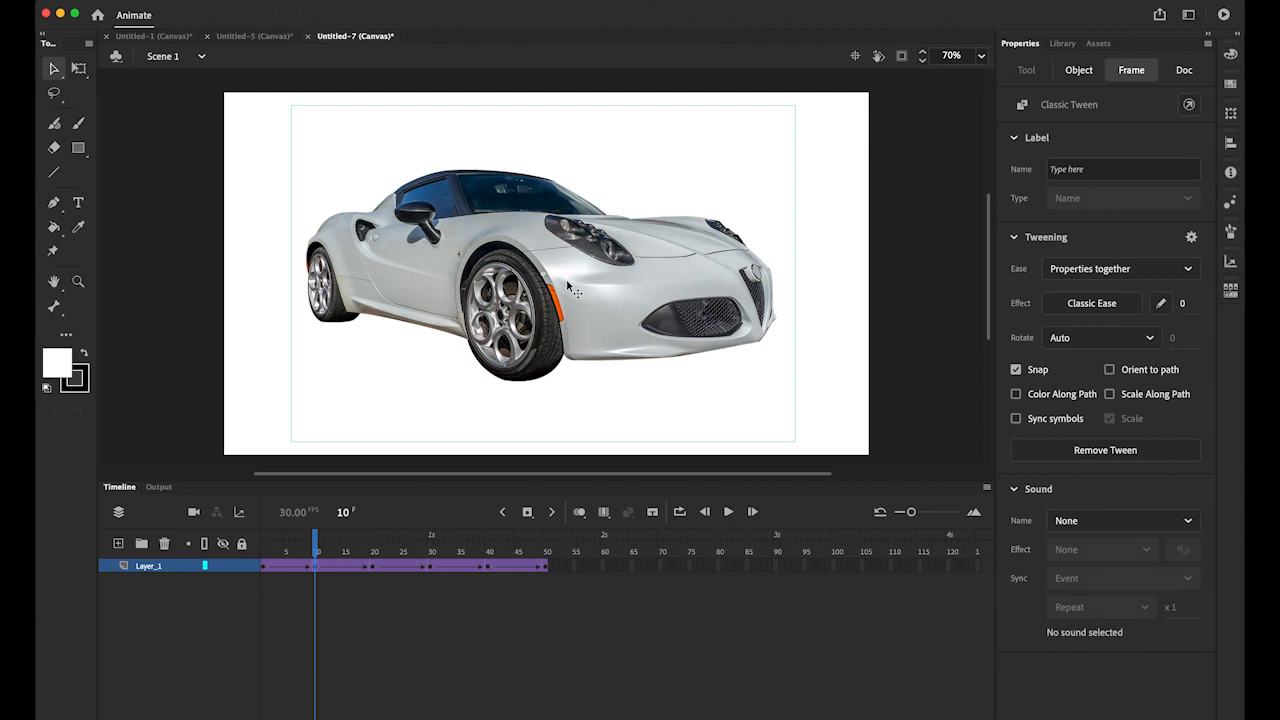
{"action": "left_click", "coordinate": [1078, 69]}
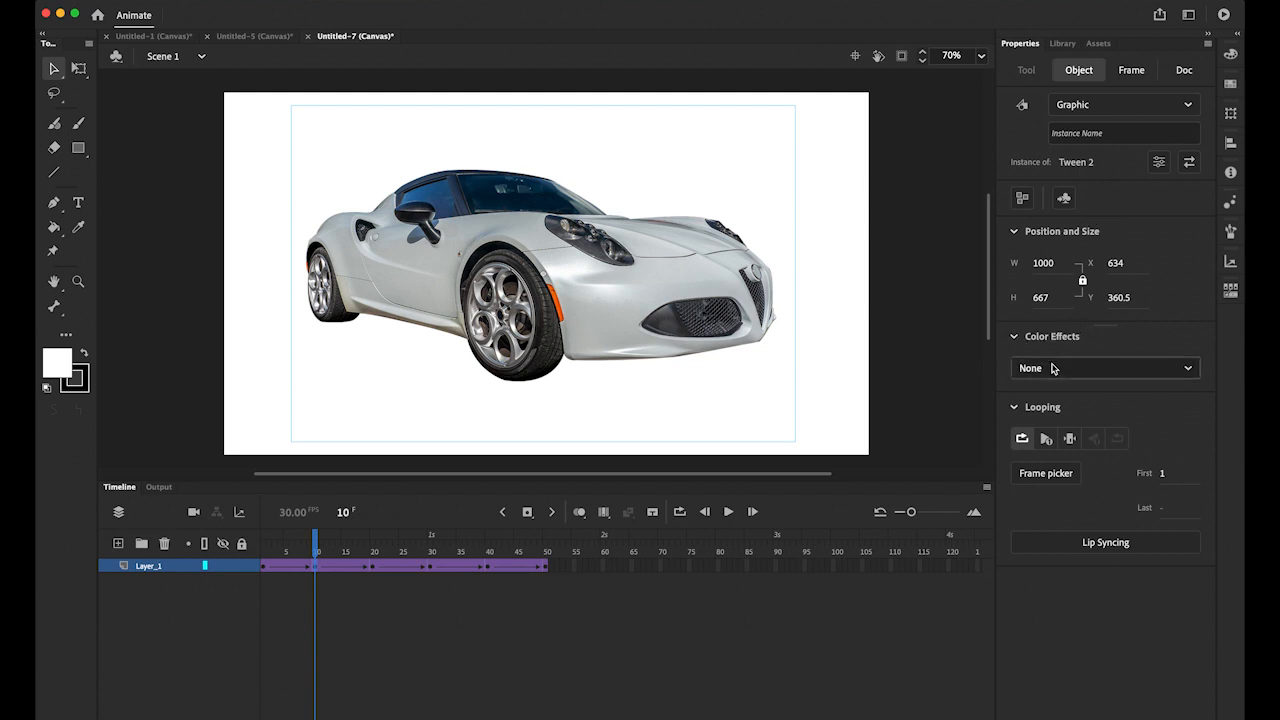
{"action": "mouse_move", "coordinate": [1135, 372]}
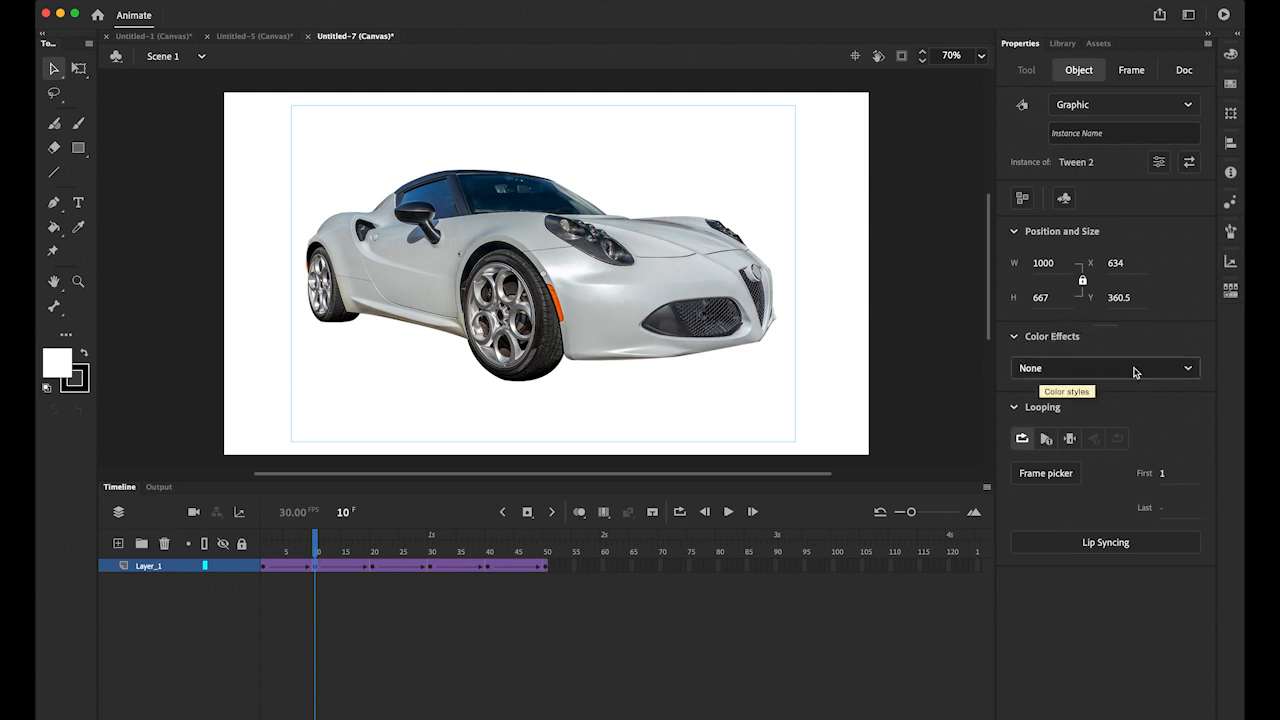
{"action": "left_click", "coordinate": [1105, 368]}
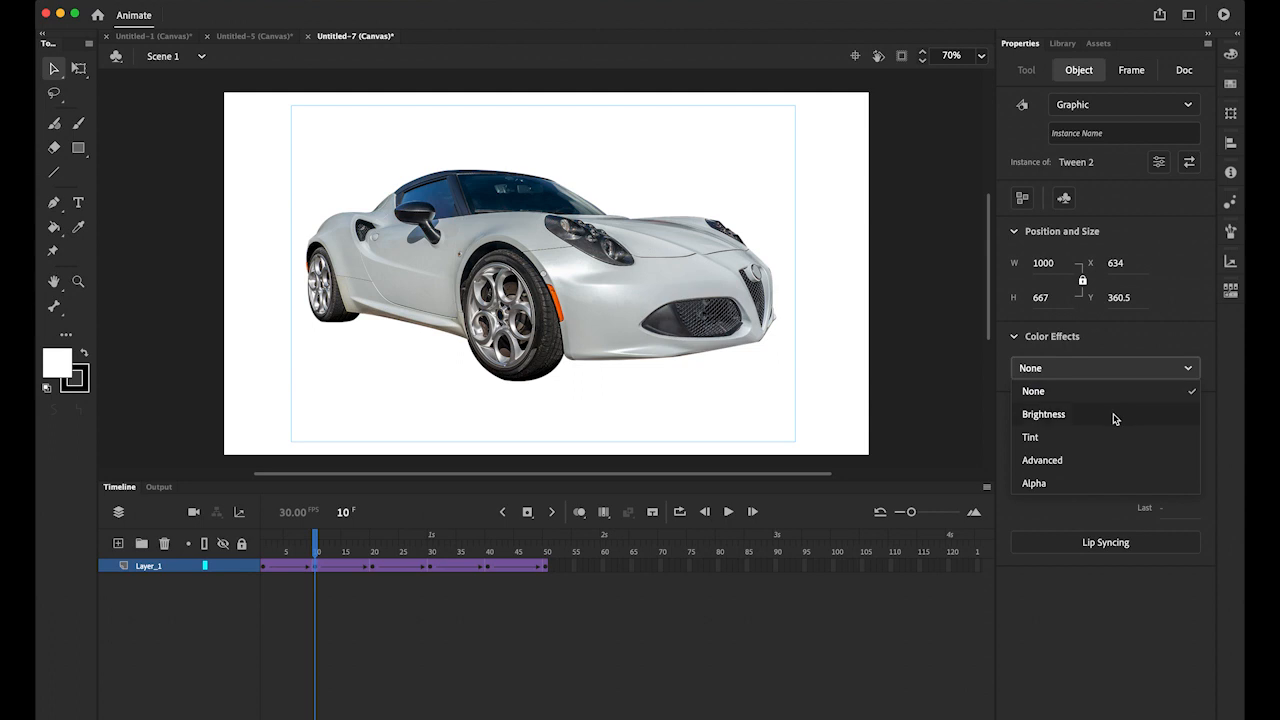
{"action": "left_click", "coordinate": [1043, 414]}
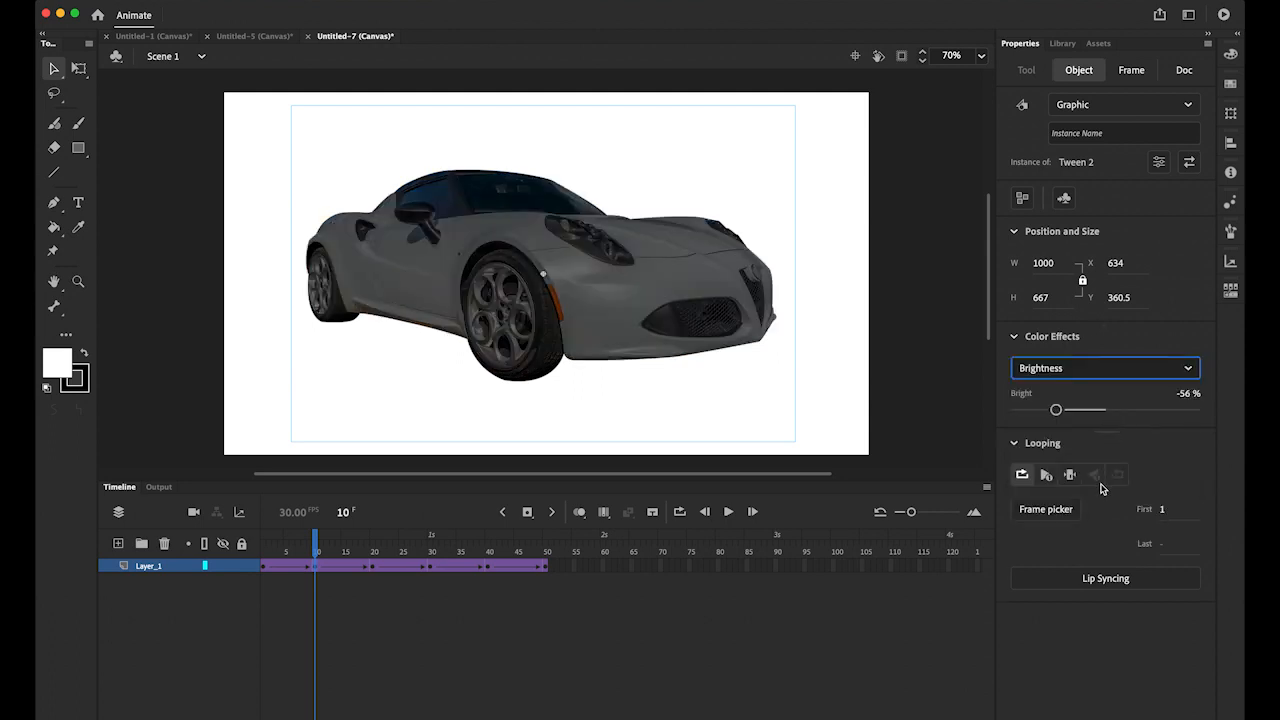
{"action": "left_click_drag", "start_coordinate": [1056, 410], "coordinate": [1117, 410]}
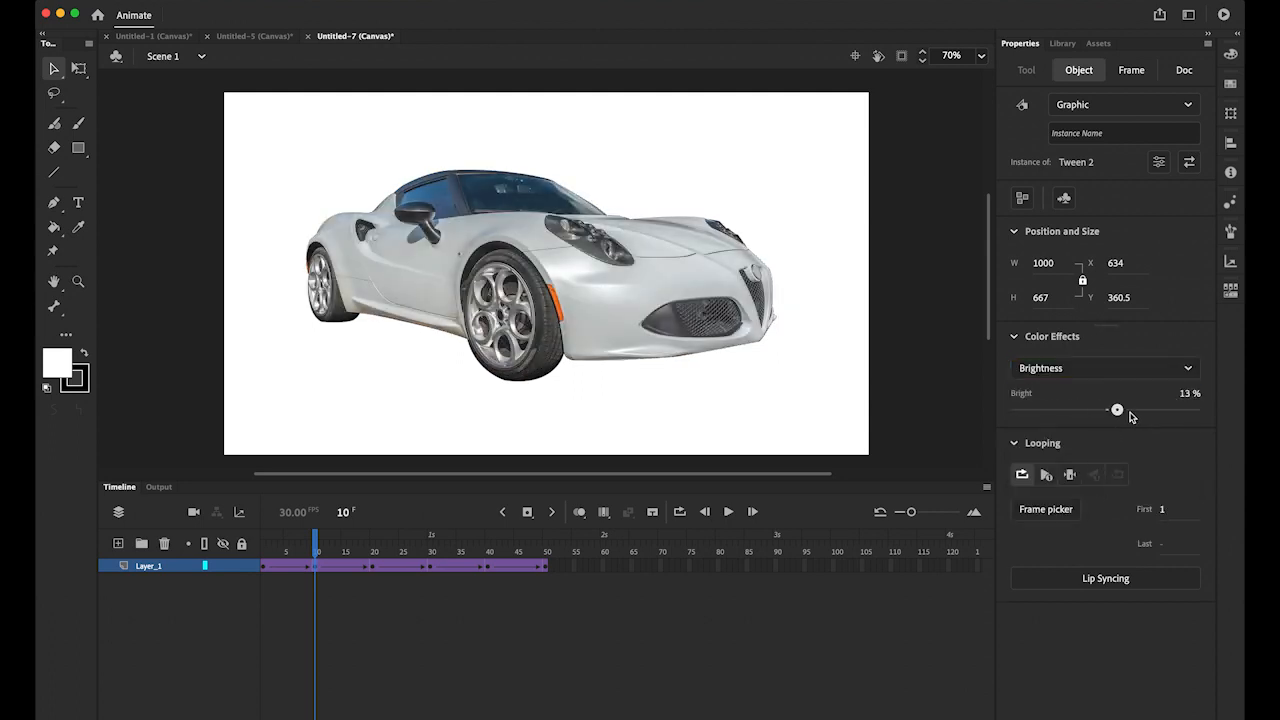
{"action": "left_click_drag", "start_coordinate": [1117, 410], "coordinate": [1062, 410]}
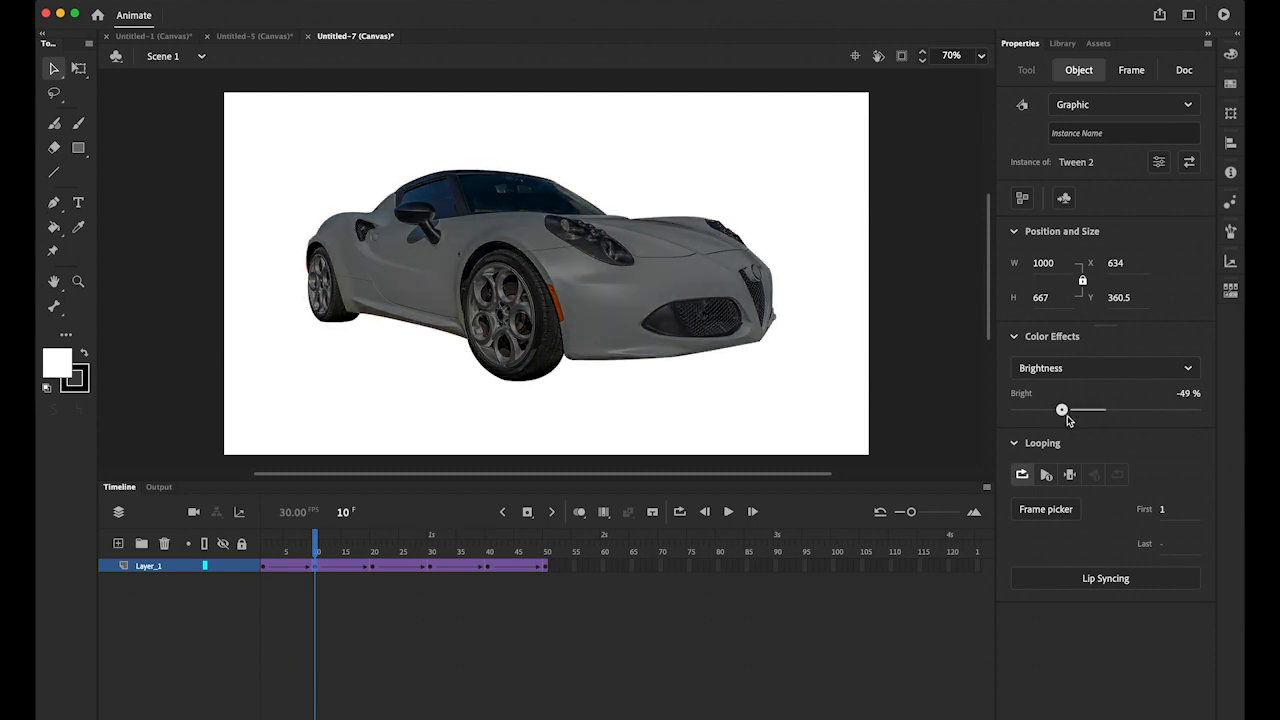
{"action": "left_click_drag", "start_coordinate": [1062, 410], "coordinate": [1066, 410]}
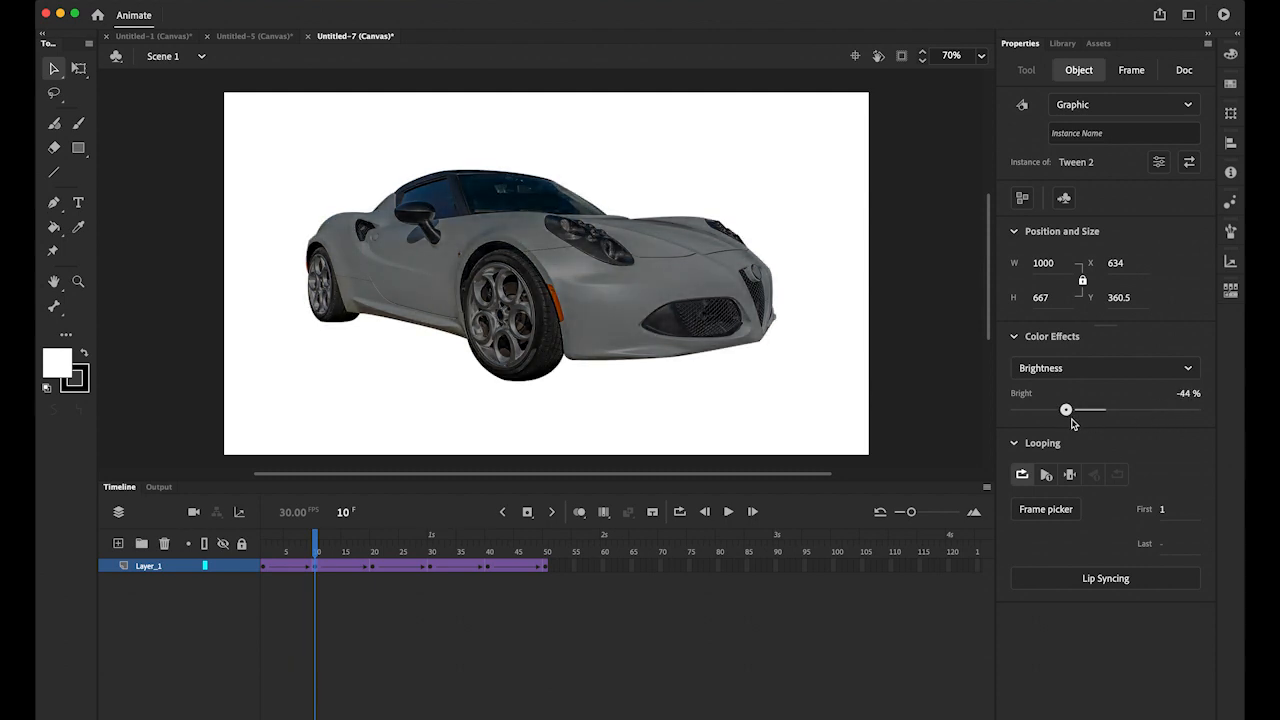
{"action": "left_click_drag", "start_coordinate": [1066, 410], "coordinate": [1053, 410]}
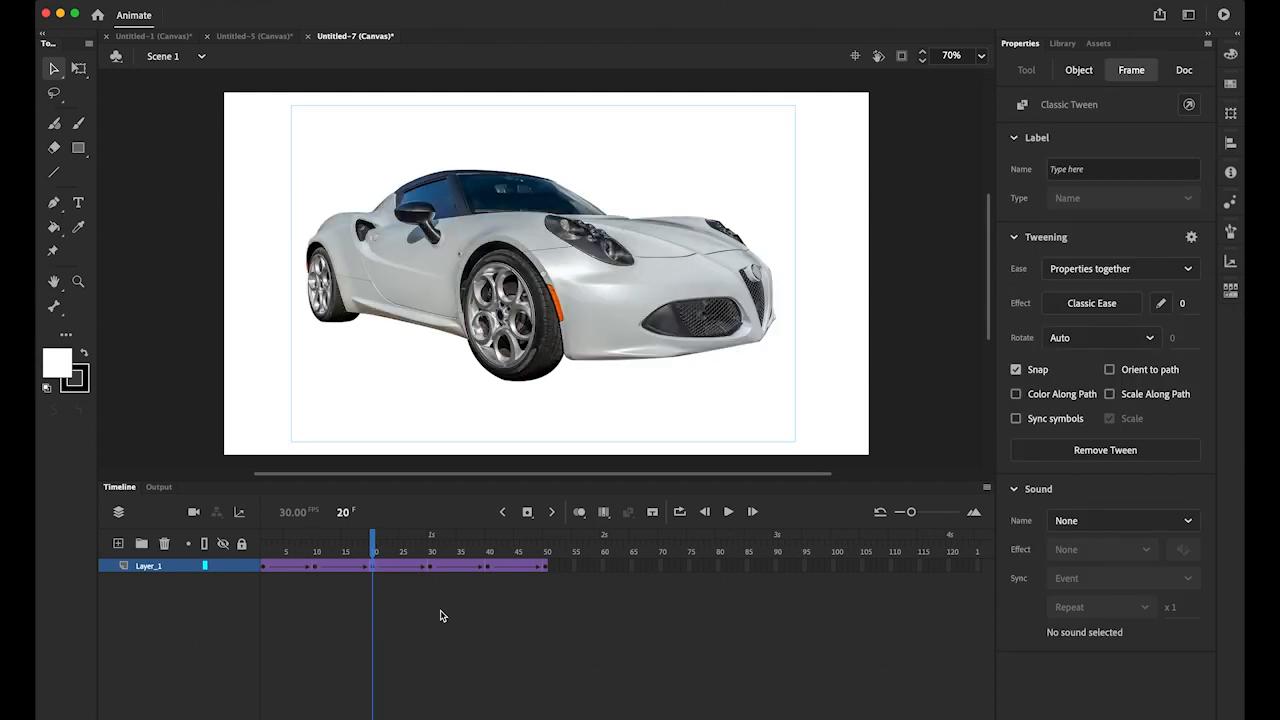
{"action": "mouse_move", "coordinate": [623, 389]}
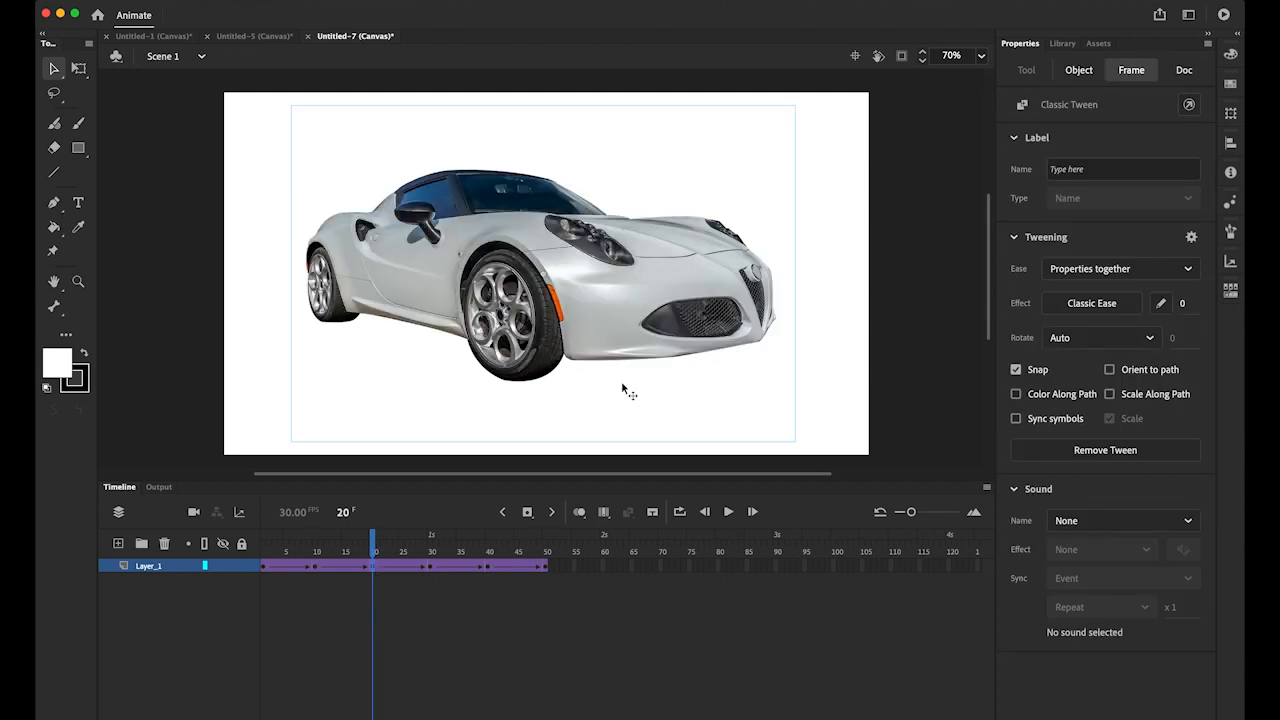
- Give the frame-20 car a Tint color effect at 45% strength
{"action": "left_click", "coordinate": [1078, 69]}
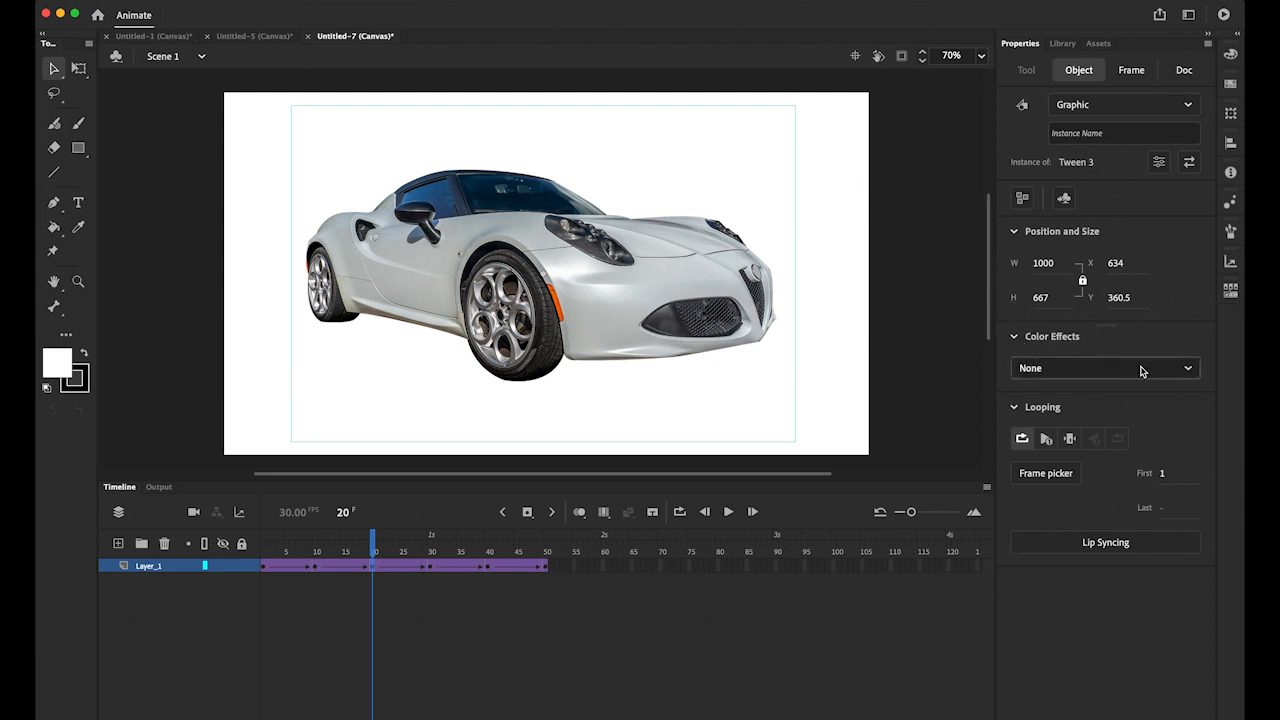
{"action": "left_click", "coordinate": [1104, 367]}
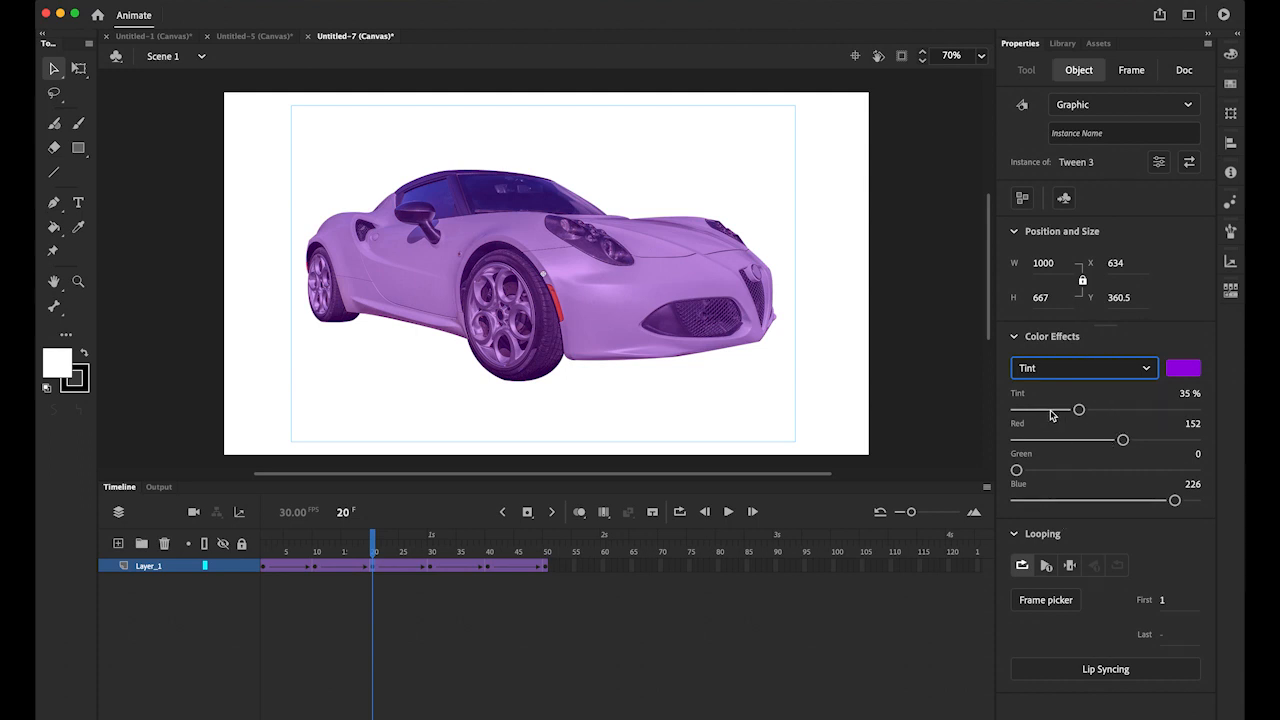
{"action": "left_click_drag", "start_coordinate": [1079, 410], "coordinate": [1097, 410]}
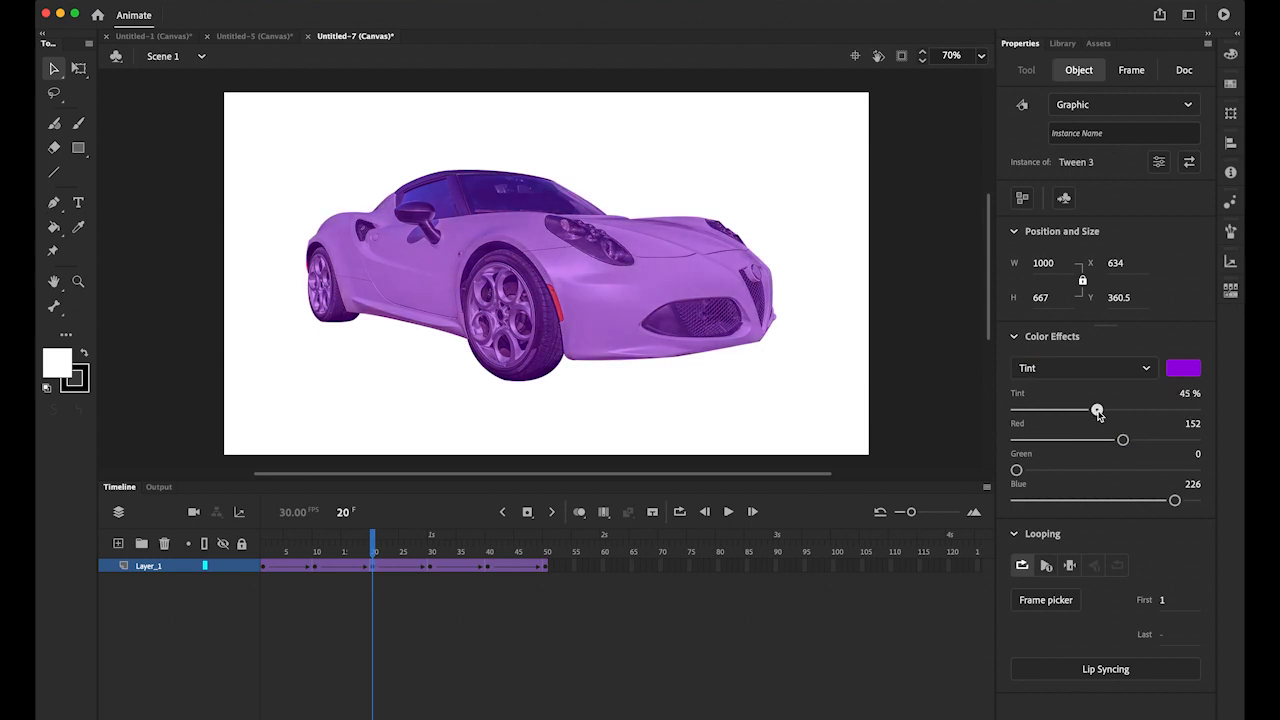
{"action": "left_click_drag", "start_coordinate": [1097, 411], "coordinate": [1100, 411]}
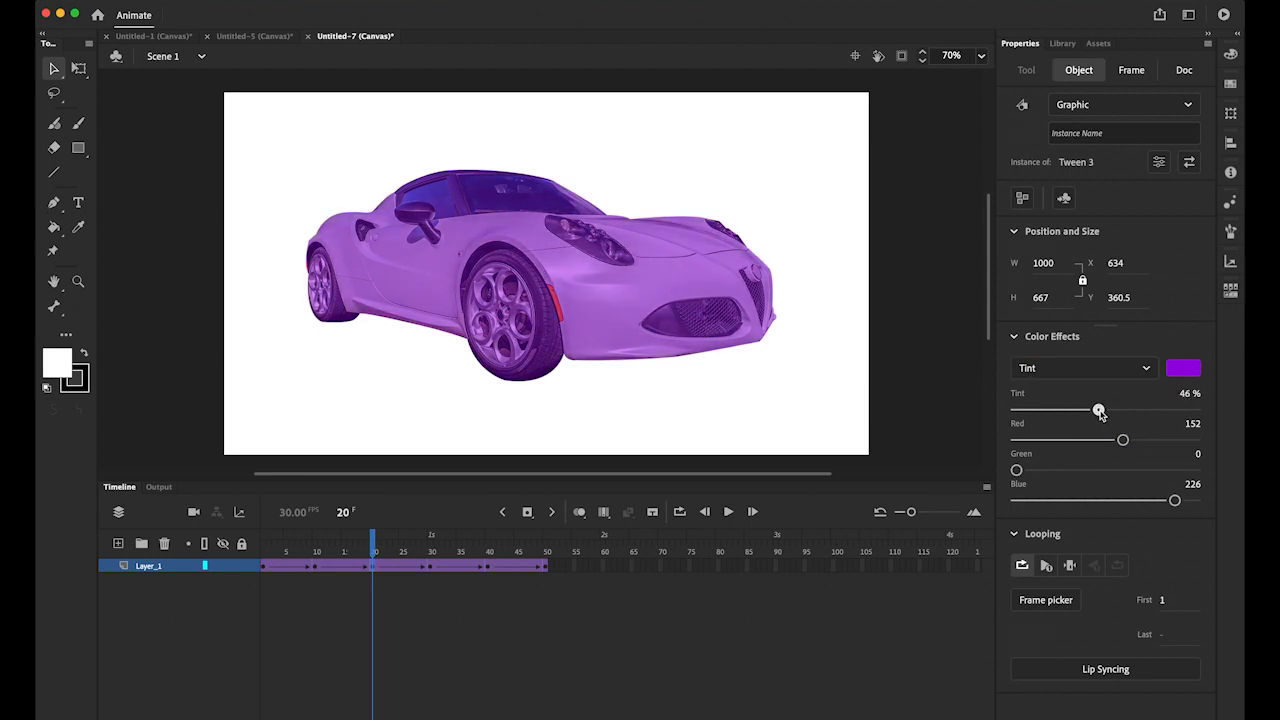
{"action": "left_click_drag", "start_coordinate": [1099, 409], "coordinate": [1161, 409]}
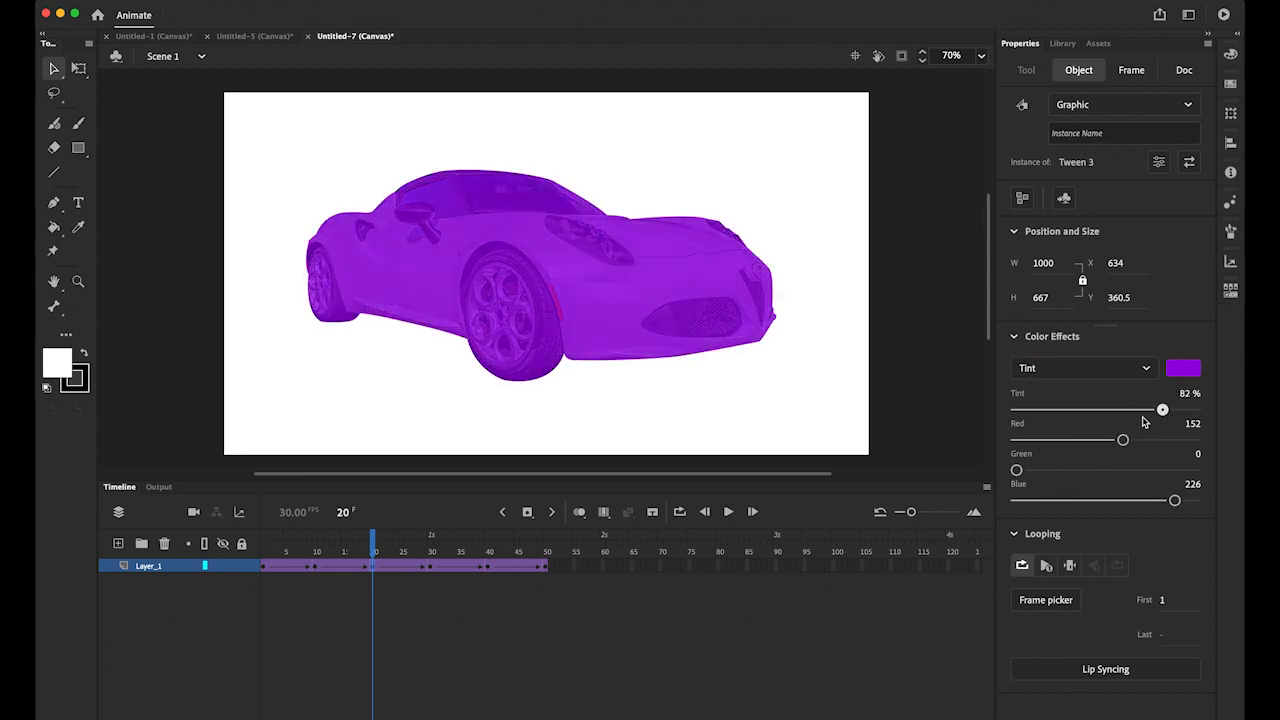
{"action": "left_click_drag", "start_coordinate": [1162, 410], "coordinate": [1094, 410]}
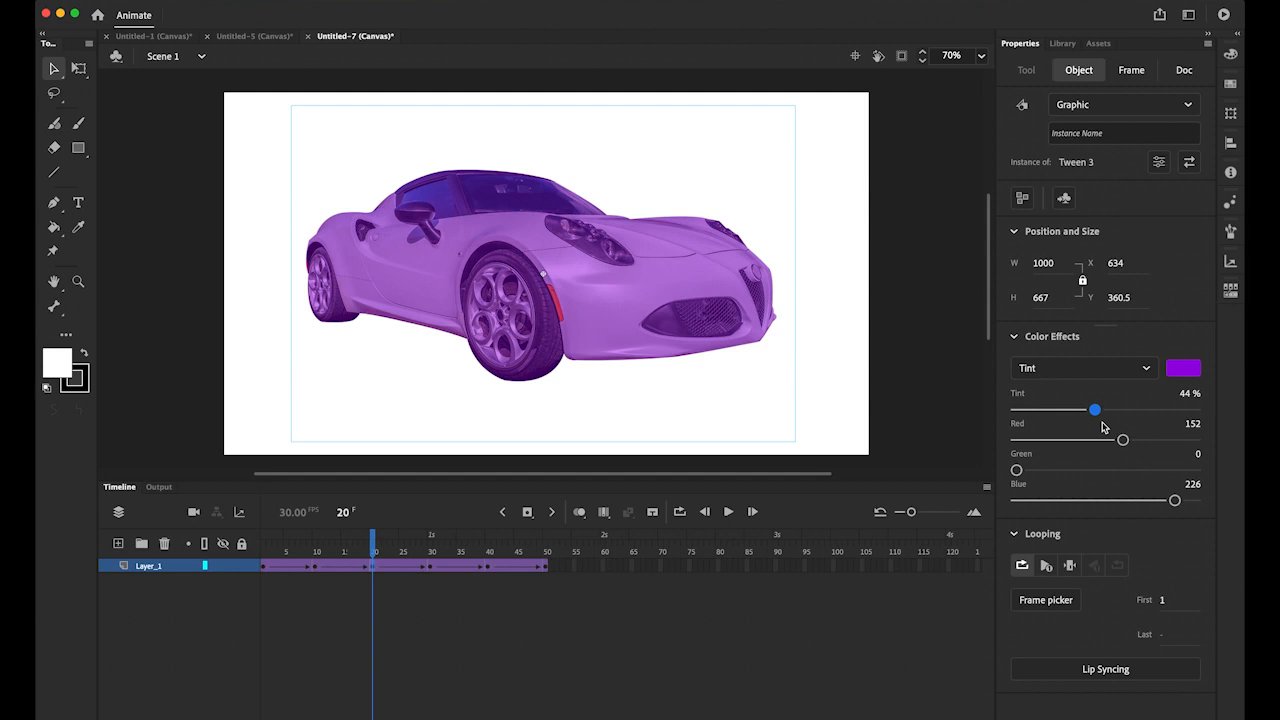
{"action": "left_click_drag", "start_coordinate": [1094, 410], "coordinate": [1097, 410]}
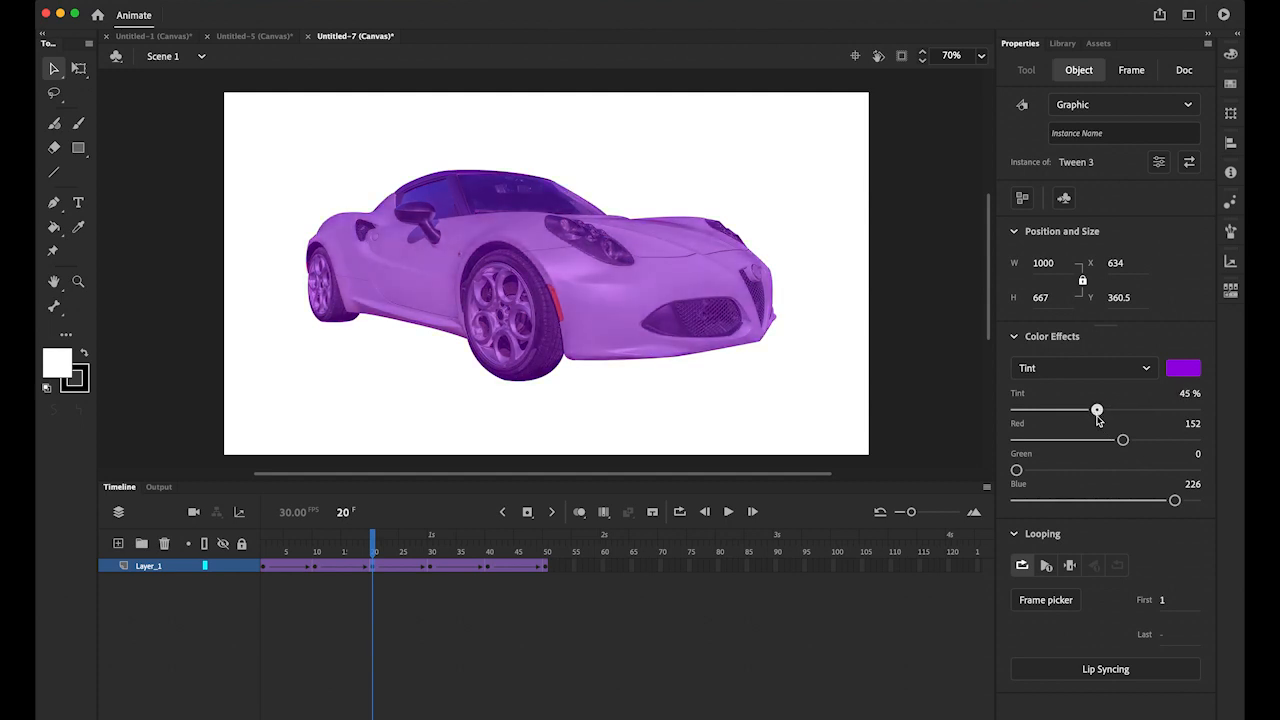
{"action": "left_click_drag", "start_coordinate": [1122, 440], "coordinate": [1116, 440]}
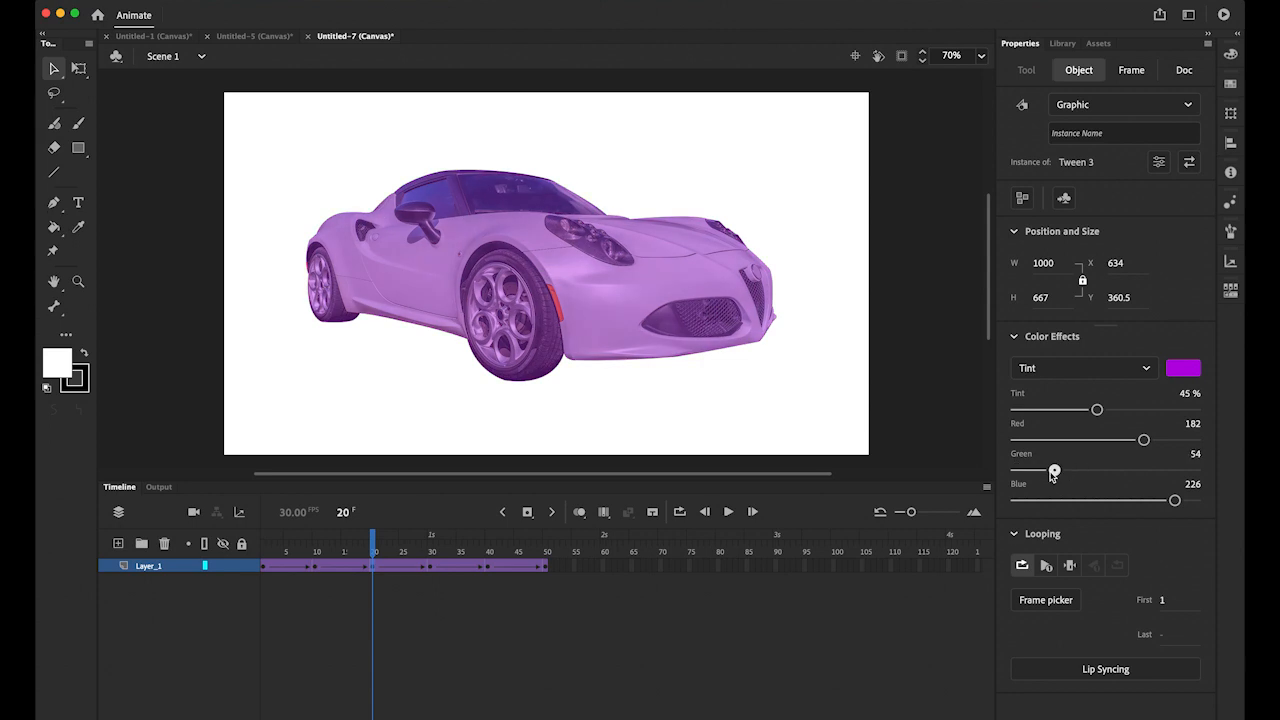
- Try cyan and red tint swatches, then settle on violet
{"action": "left_click", "coordinate": [1183, 368]}
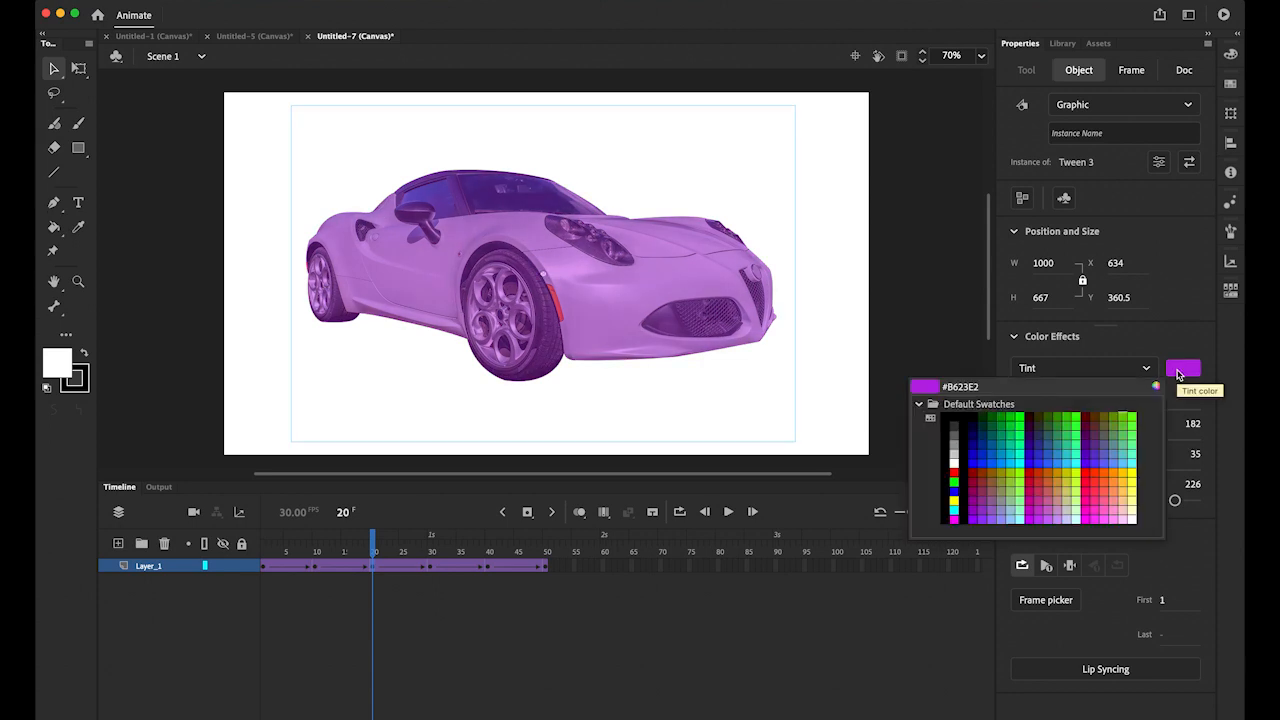
{"action": "left_click", "coordinate": [1014, 470]}
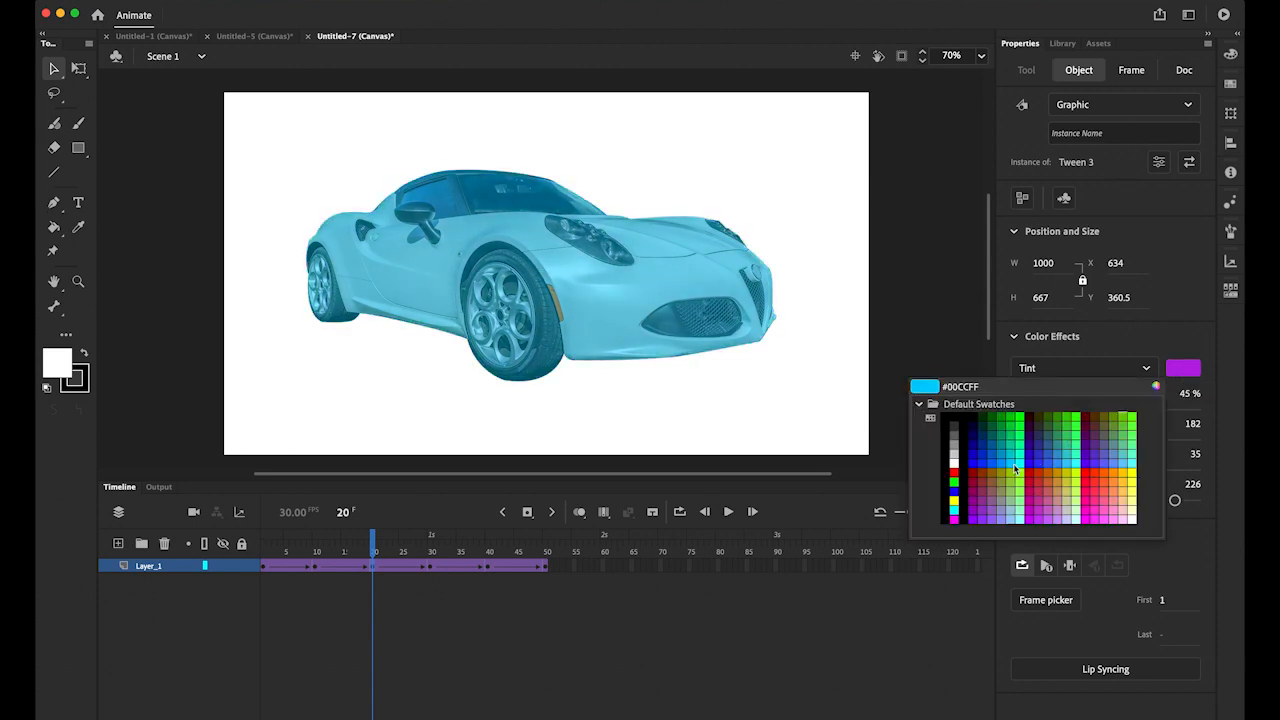
{"action": "left_click", "coordinate": [985, 471]}
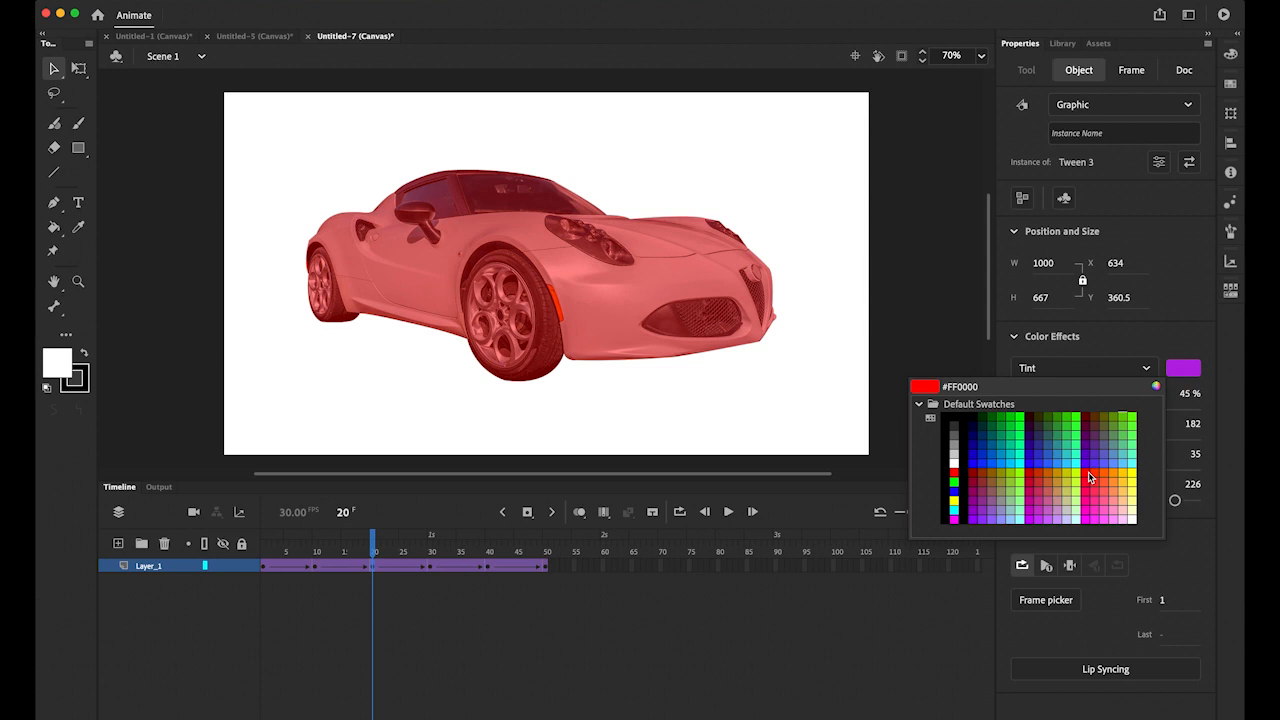
{"action": "left_click", "coordinate": [1095, 461]}
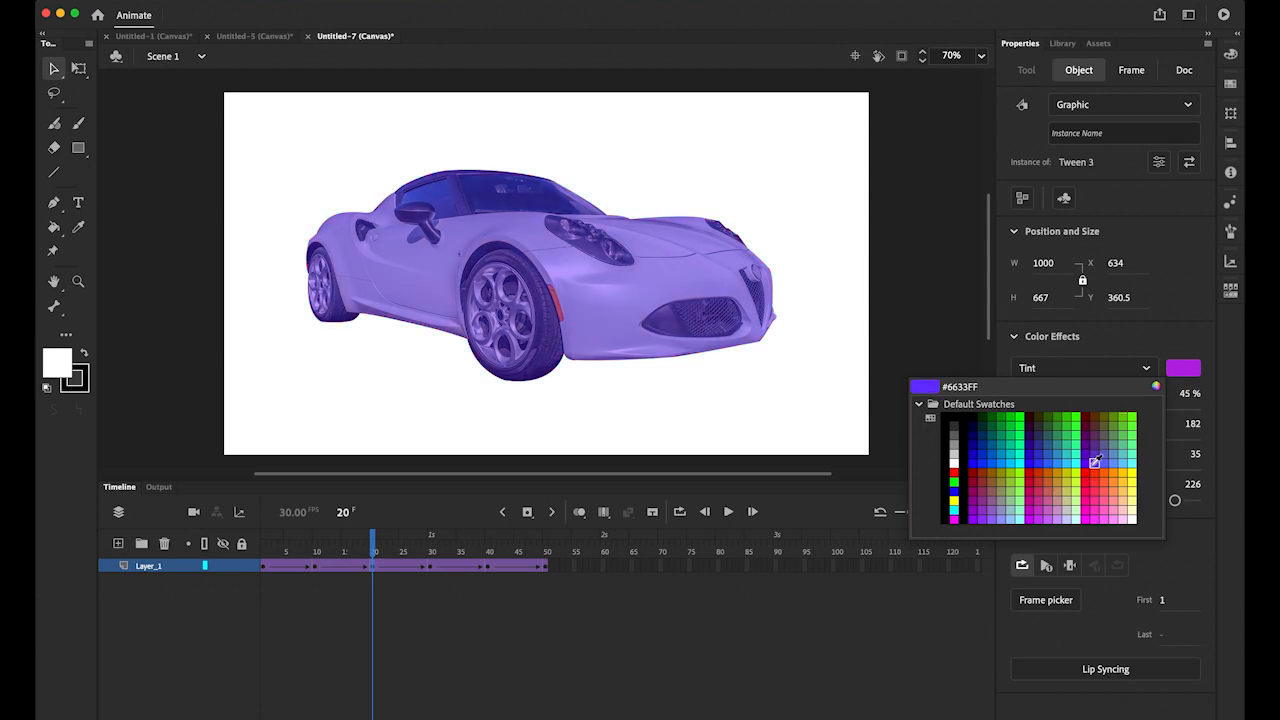
{"action": "left_click", "coordinate": [1095, 462]}
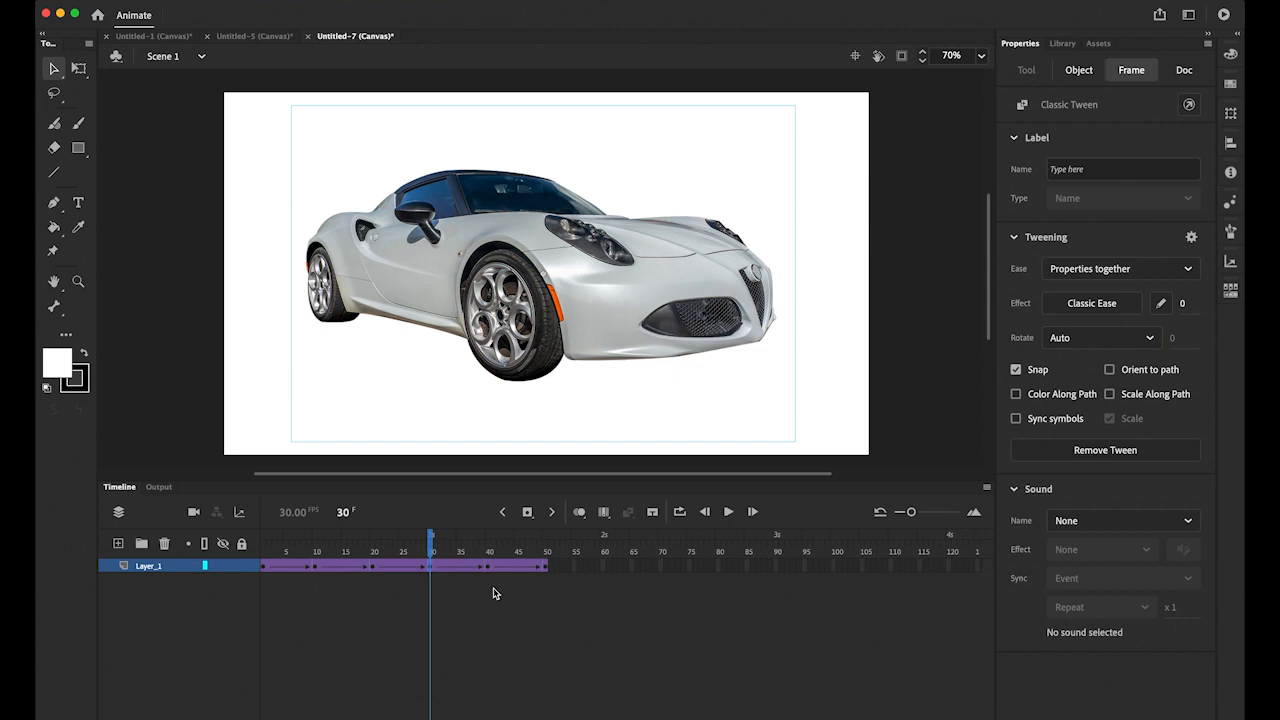
- Apply an Advanced color effect to the frame-30 car: RGB -100% with brownish offsets
{"action": "left_click", "coordinate": [1078, 69]}
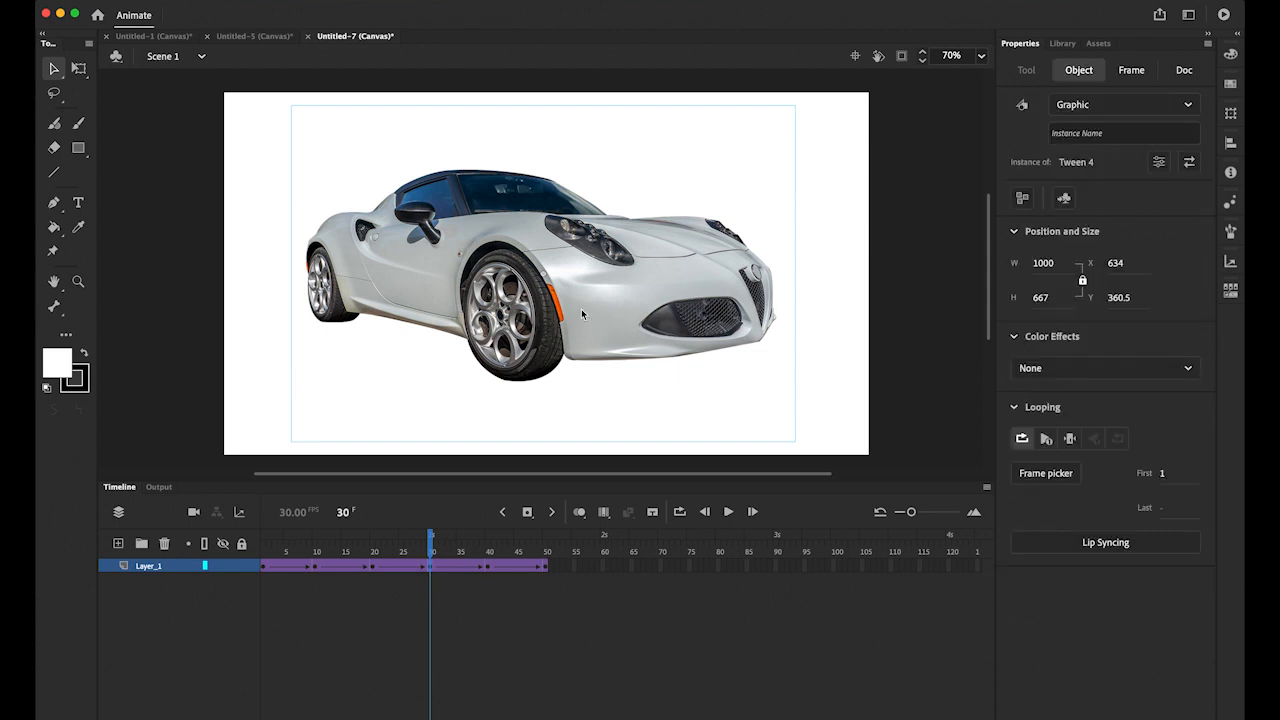
{"action": "left_click", "coordinate": [1105, 368]}
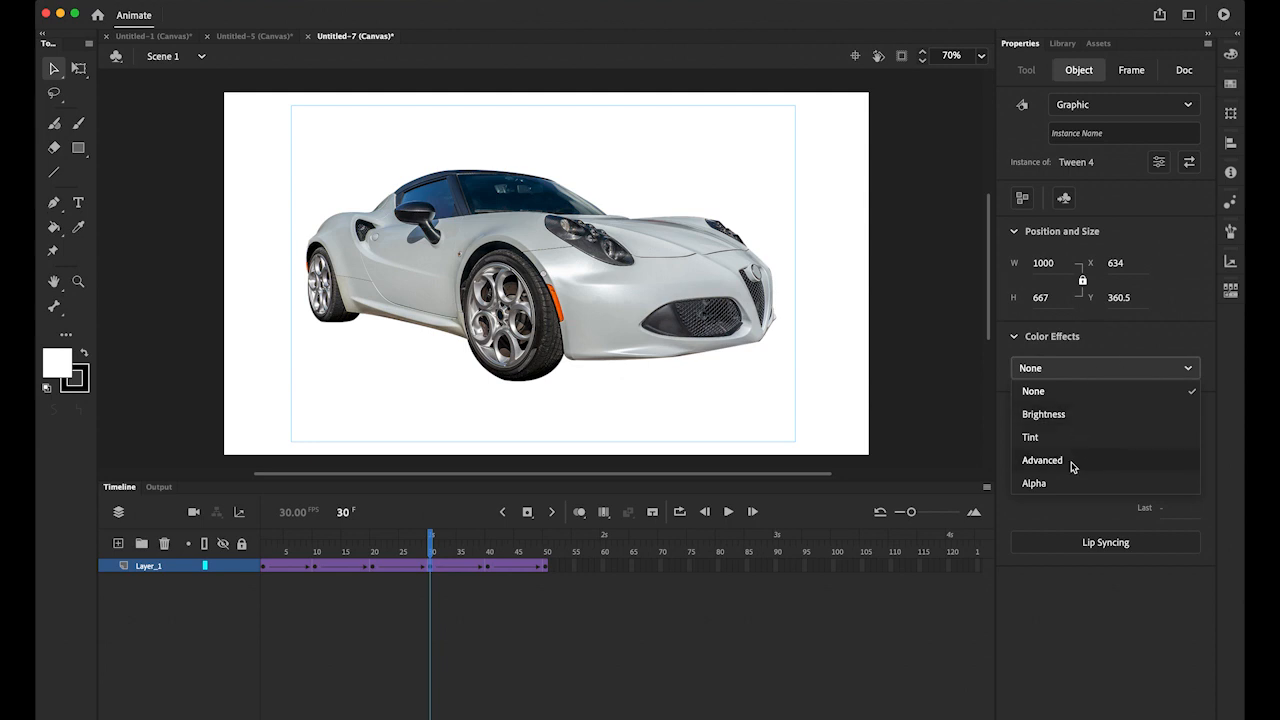
{"action": "left_click", "coordinate": [1041, 460]}
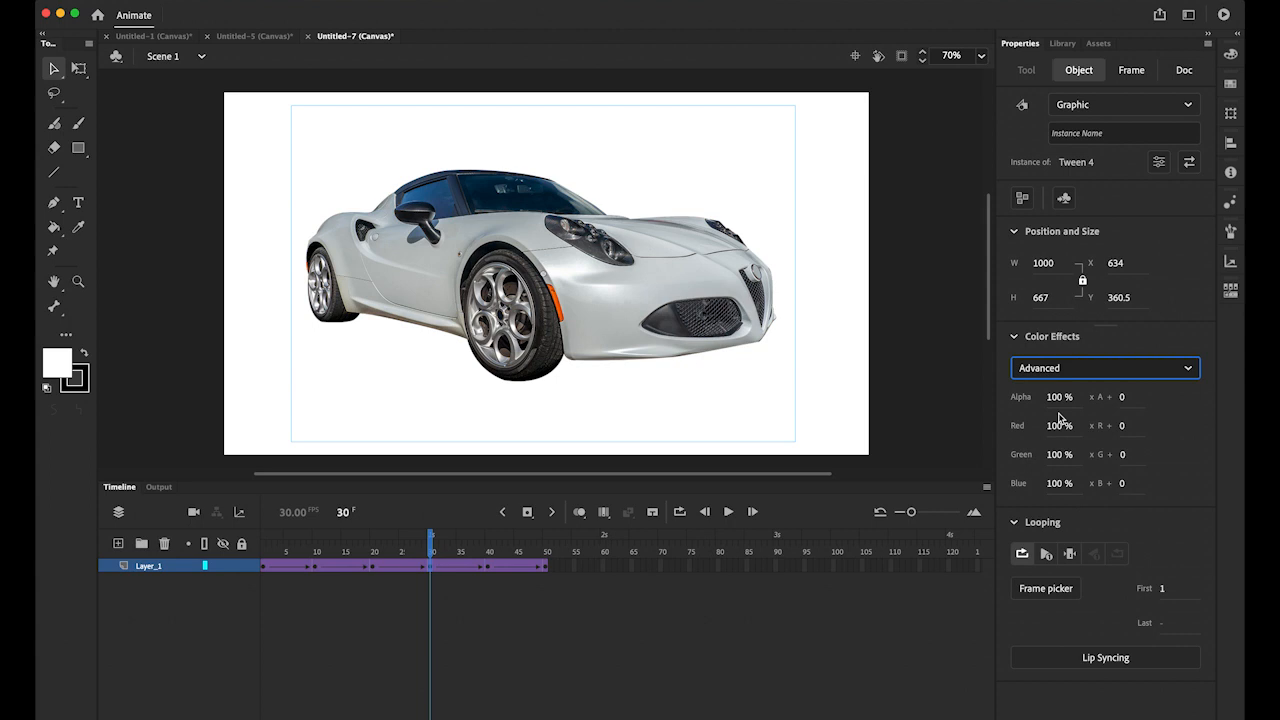
{"action": "type", "text": "63"}
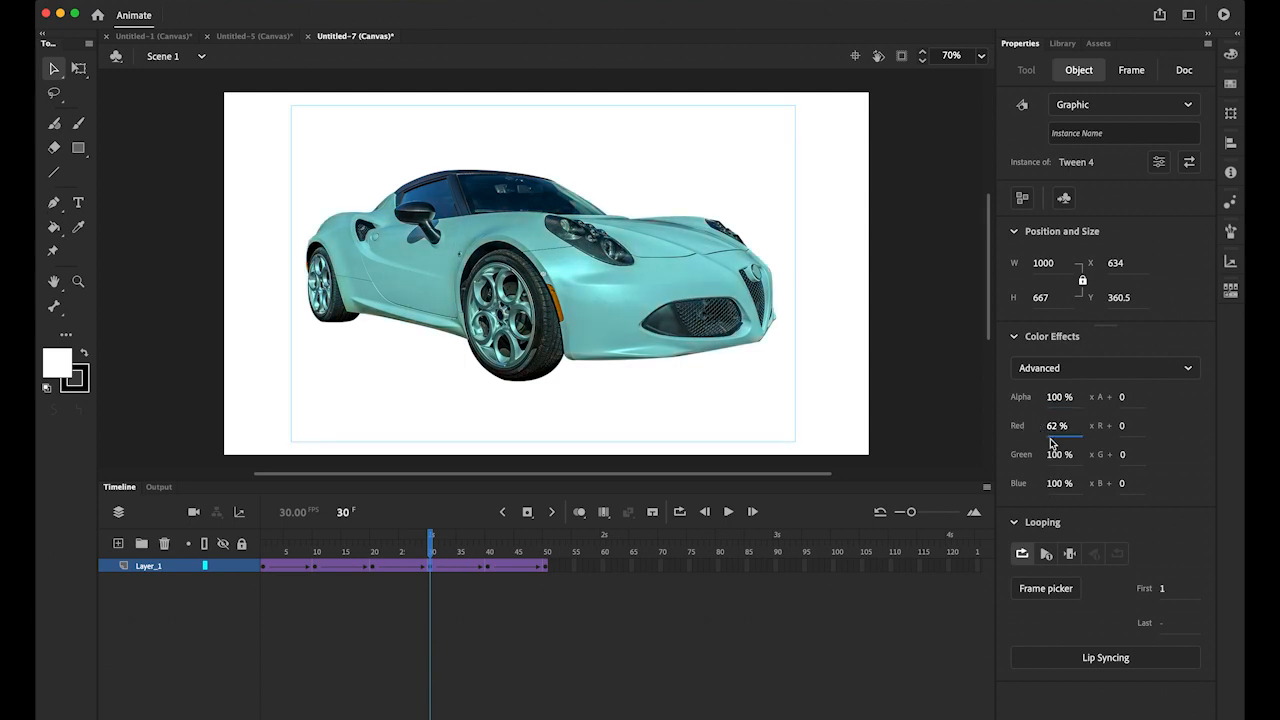
{"action": "left_click_drag", "start_coordinate": [1059, 483], "coordinate": [1045, 483]}
{"action": "type", "text": "49"}
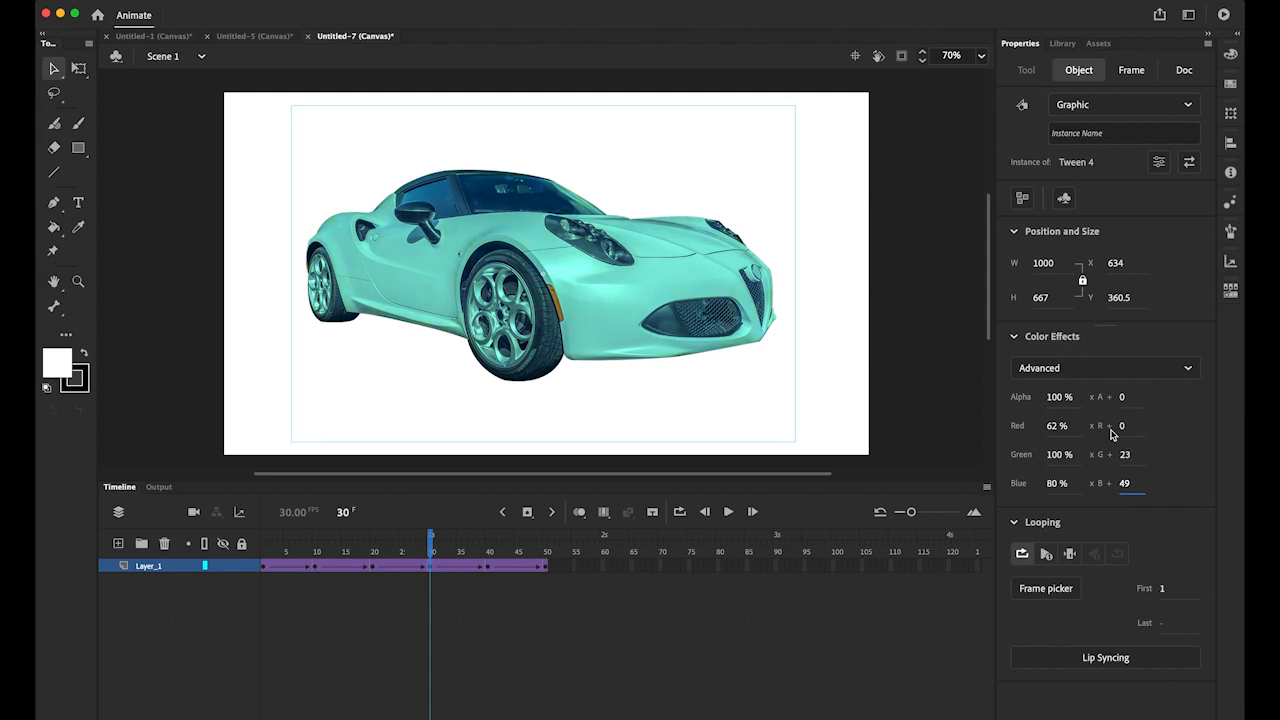
{"action": "type", "text": "78"}
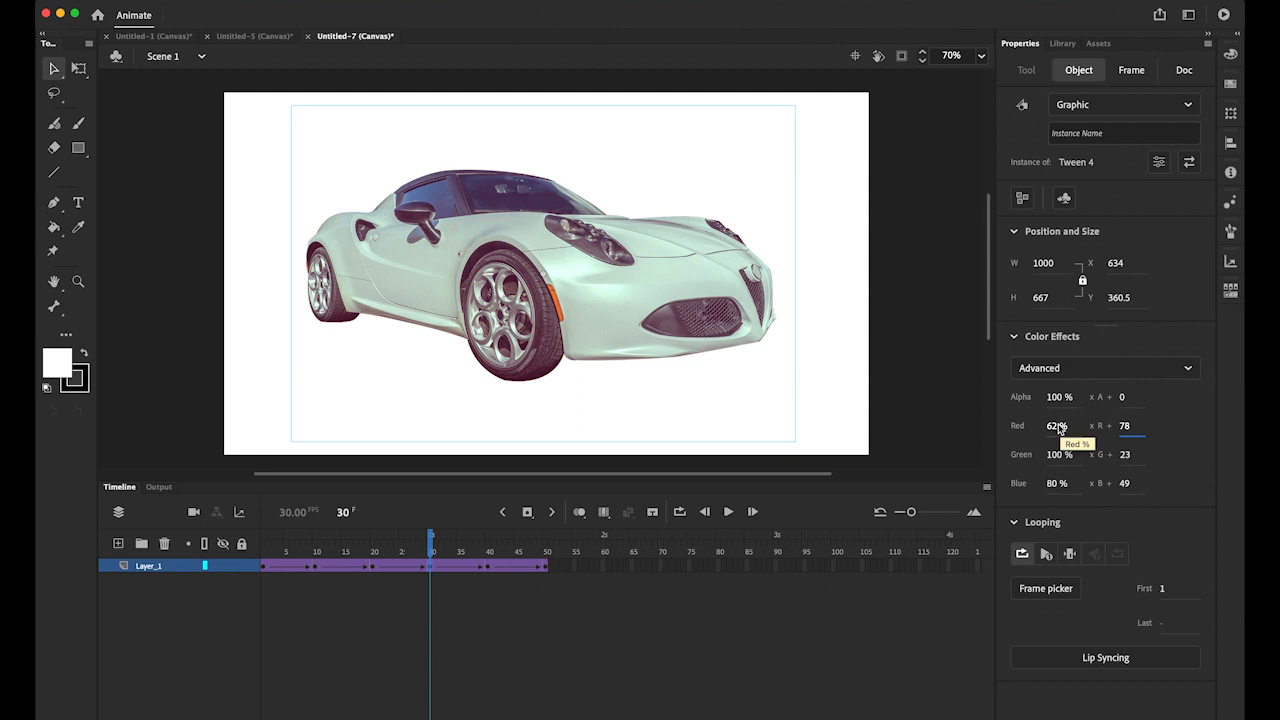
{"action": "type", "text": "-100"}
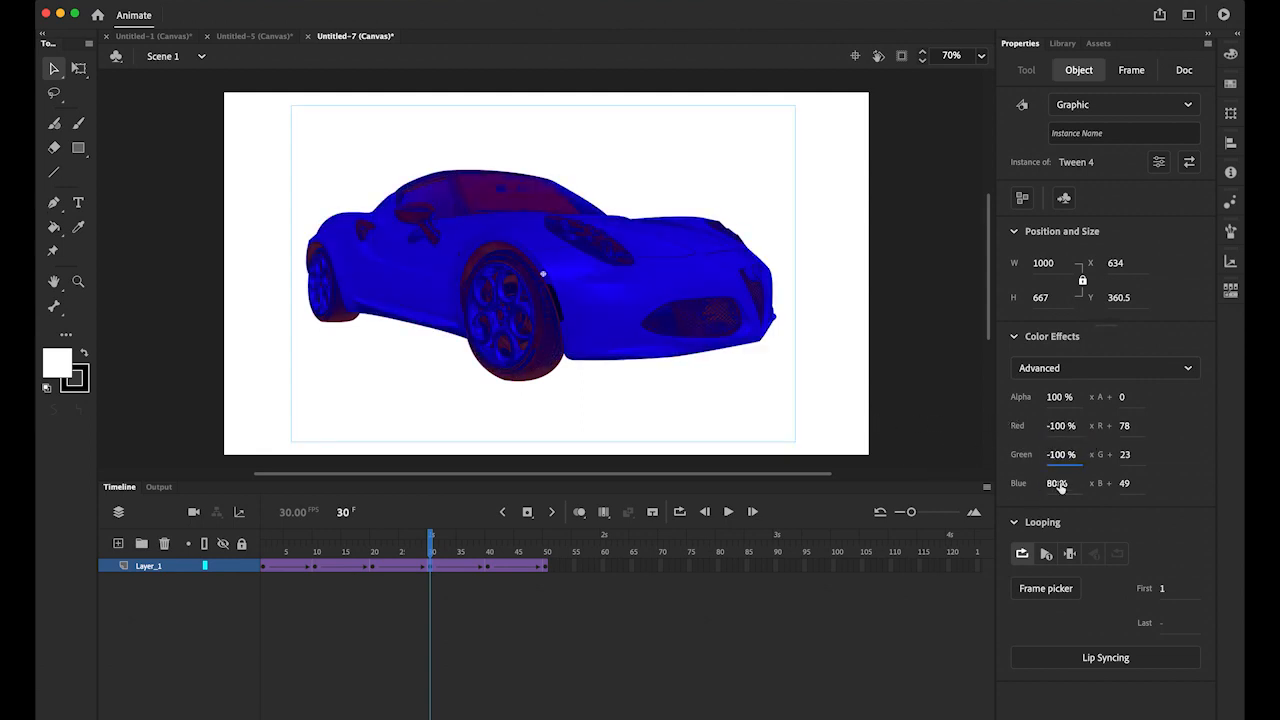
{"action": "type", "text": "-100"}
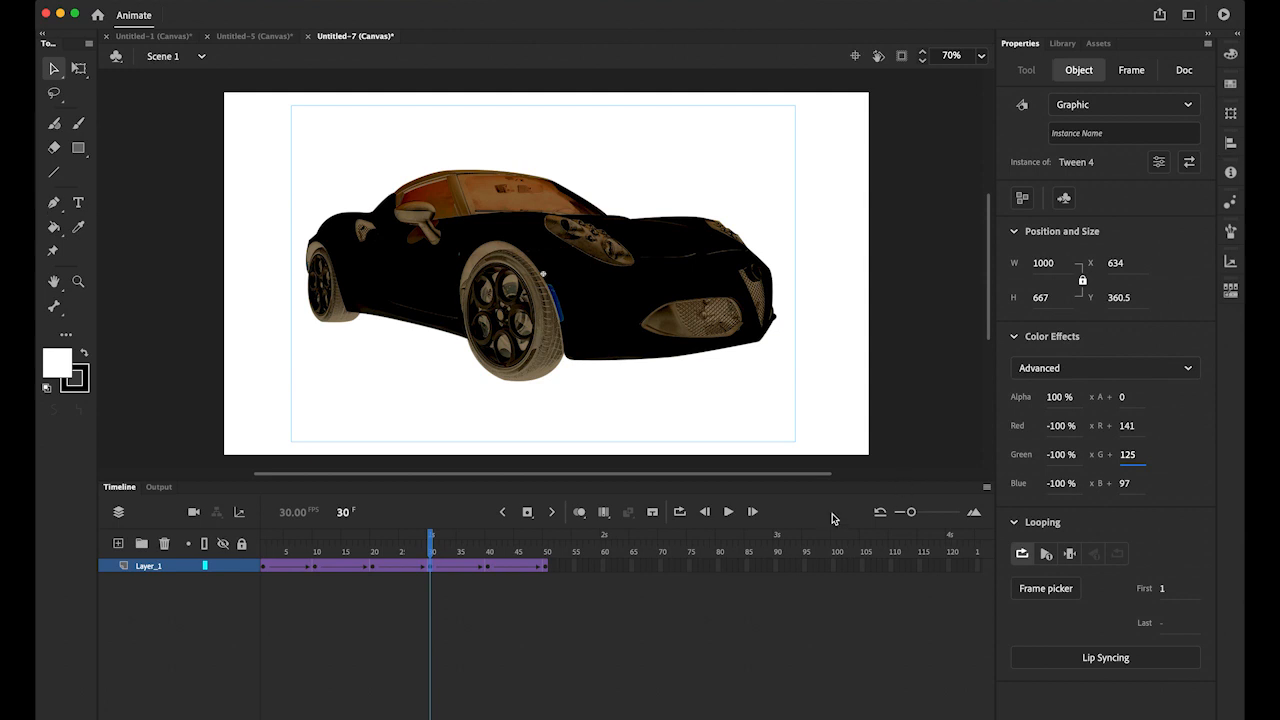
{"action": "mouse_move", "coordinate": [491, 569]}
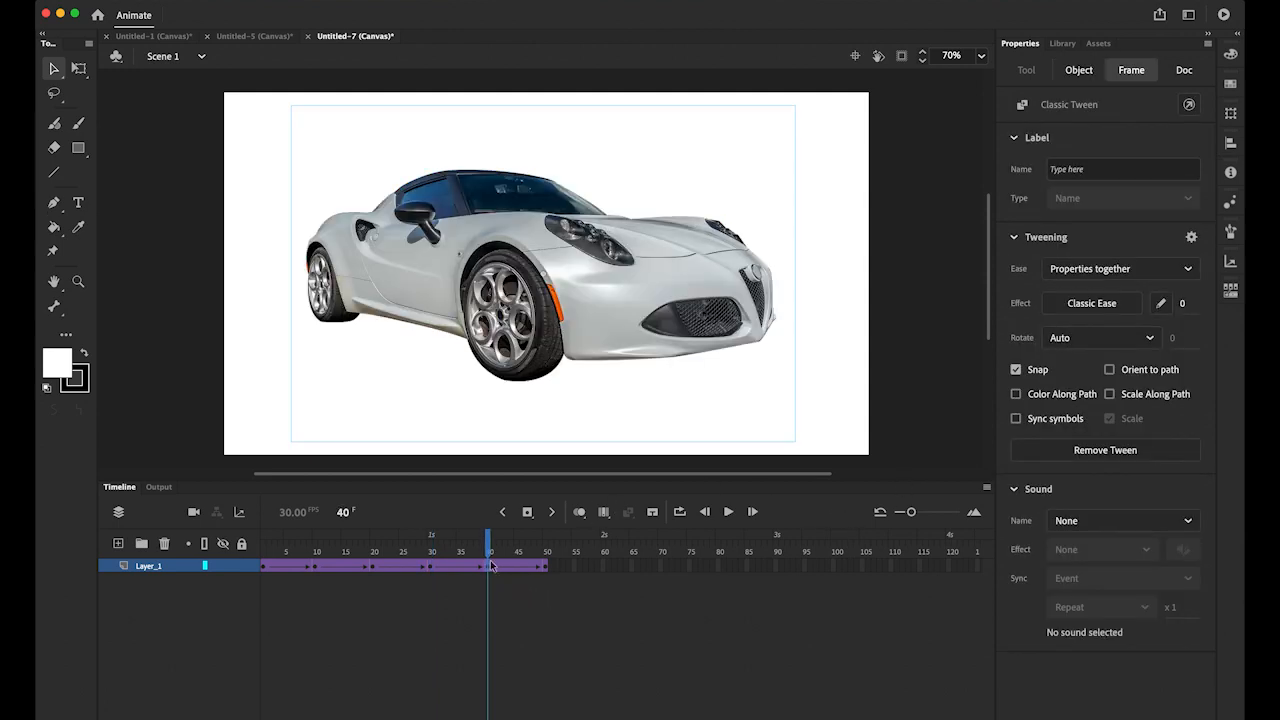
- Select the car at frame 40 and apply an Alpha effect of about 73%
{"action": "left_click", "coordinate": [493, 565]}
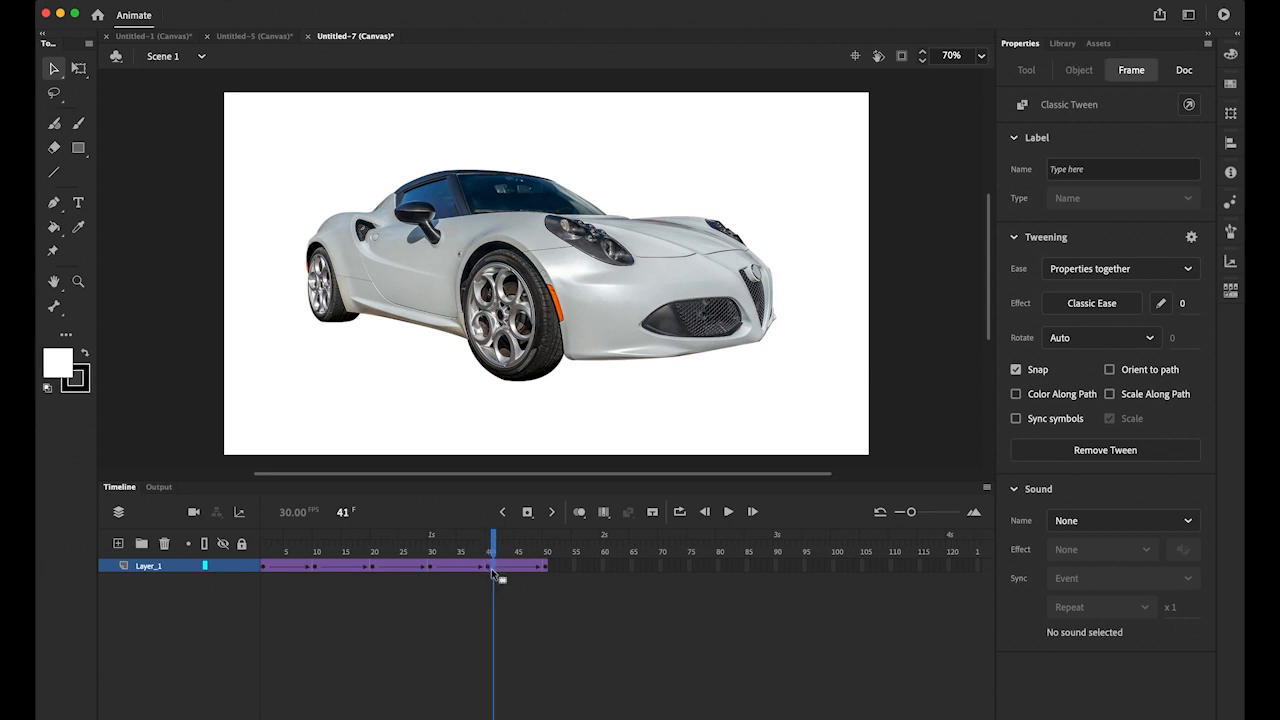
{"action": "mouse_move", "coordinate": [855, 405]}
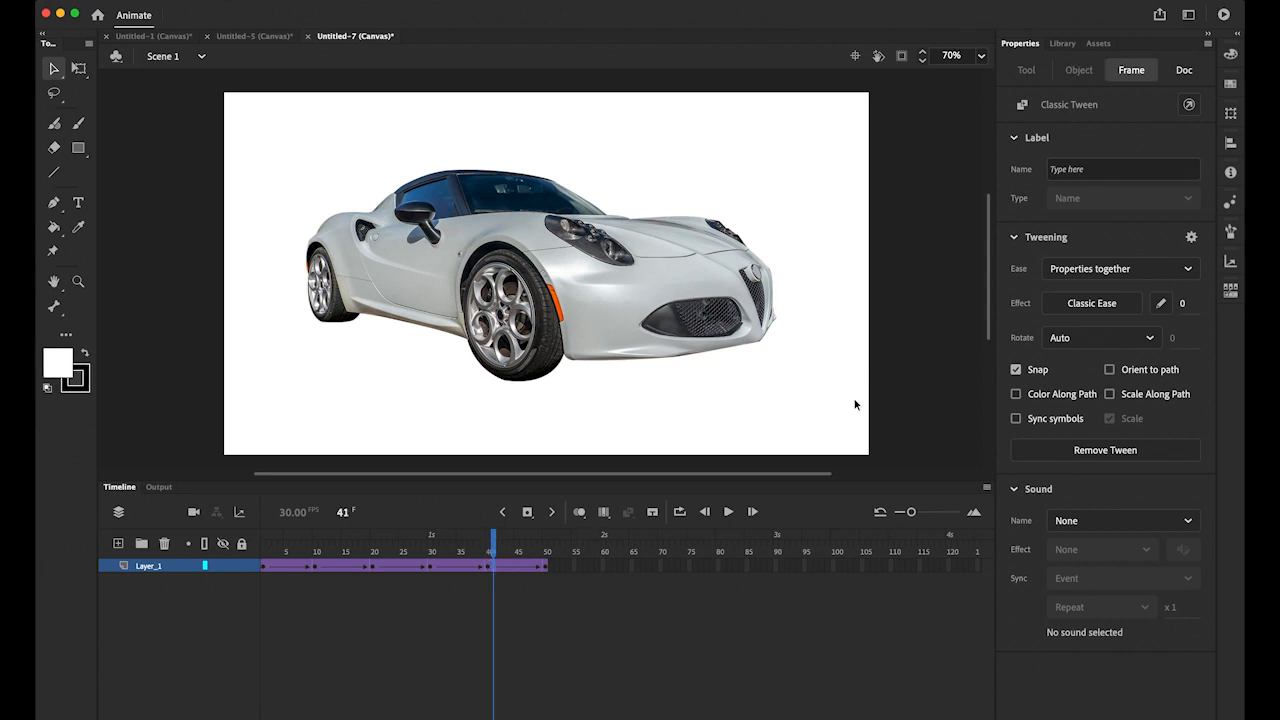
{"action": "left_click", "coordinate": [1184, 69]}
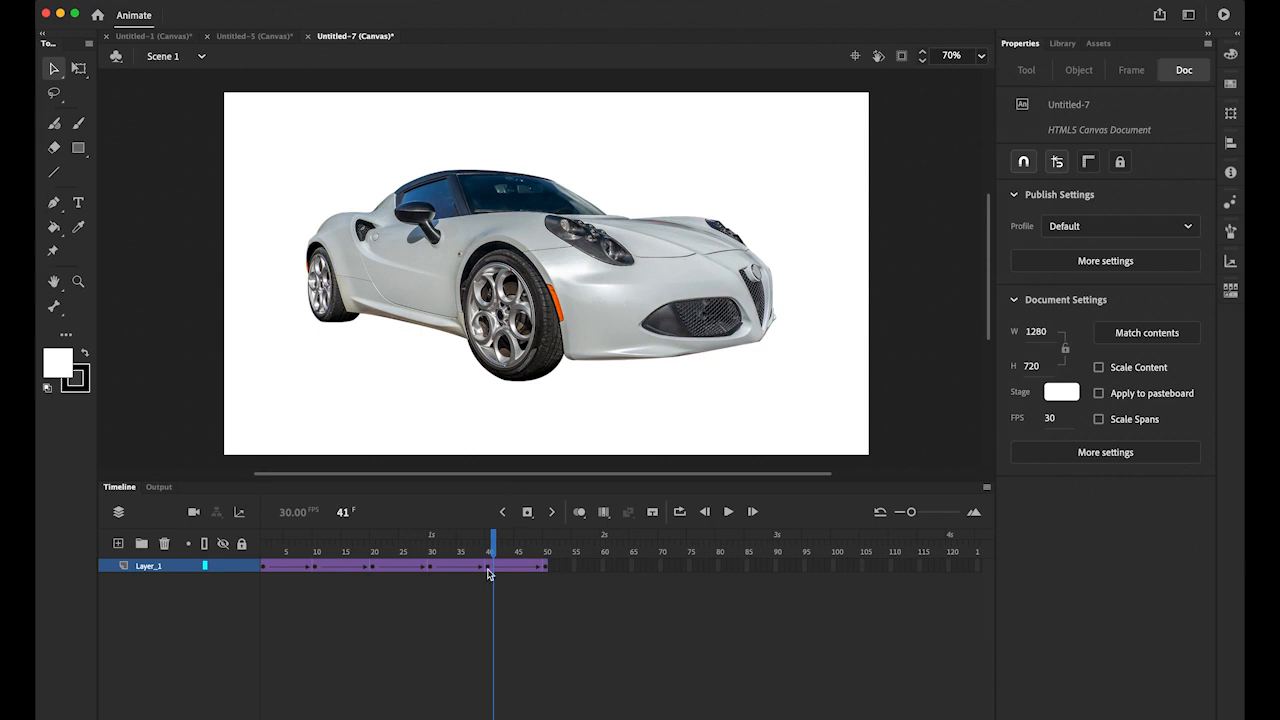
{"action": "left_click", "coordinate": [543, 273]}
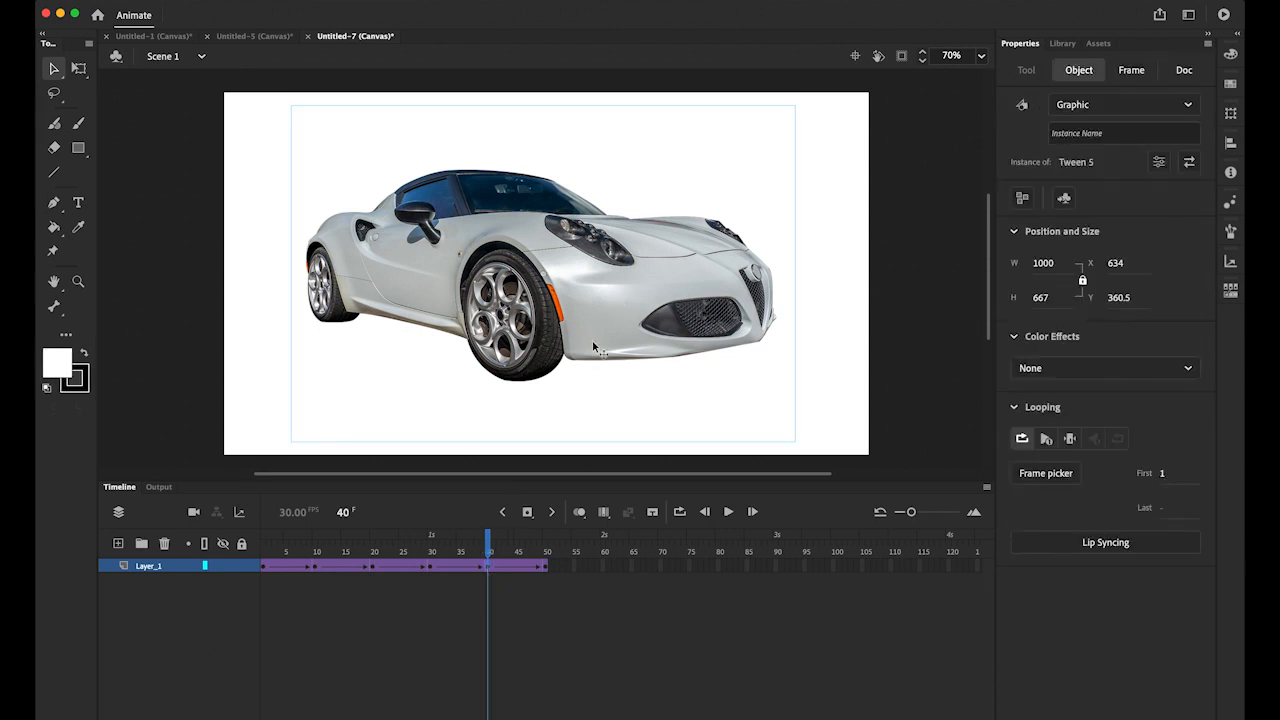
{"action": "left_click", "coordinate": [1104, 368]}
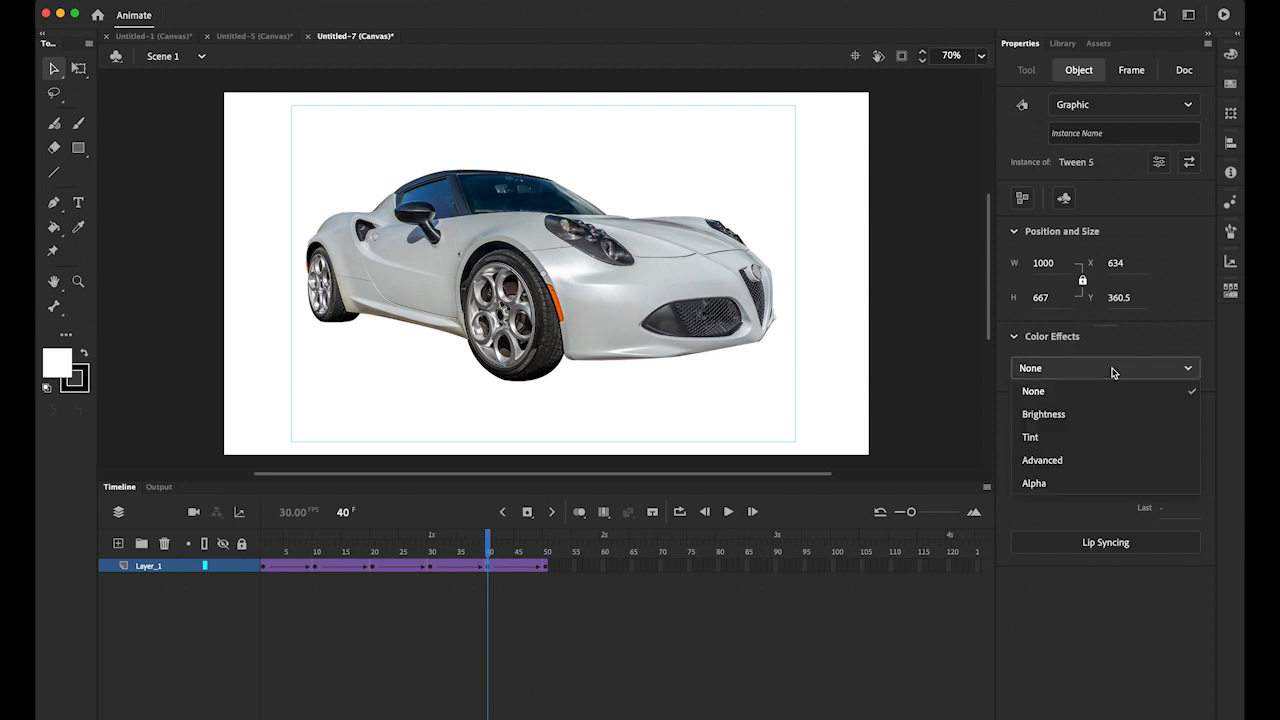
{"action": "left_click", "coordinate": [1033, 483]}
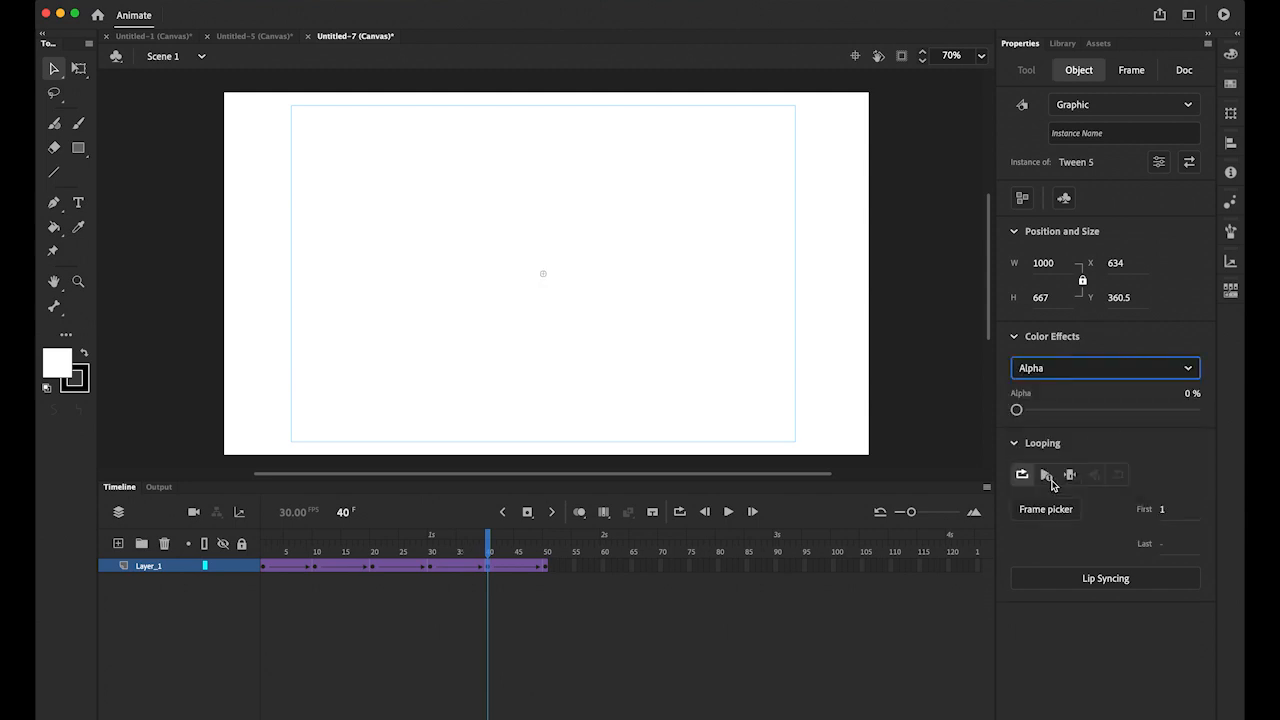
{"action": "left_click_drag", "start_coordinate": [1016, 410], "coordinate": [1032, 410]}
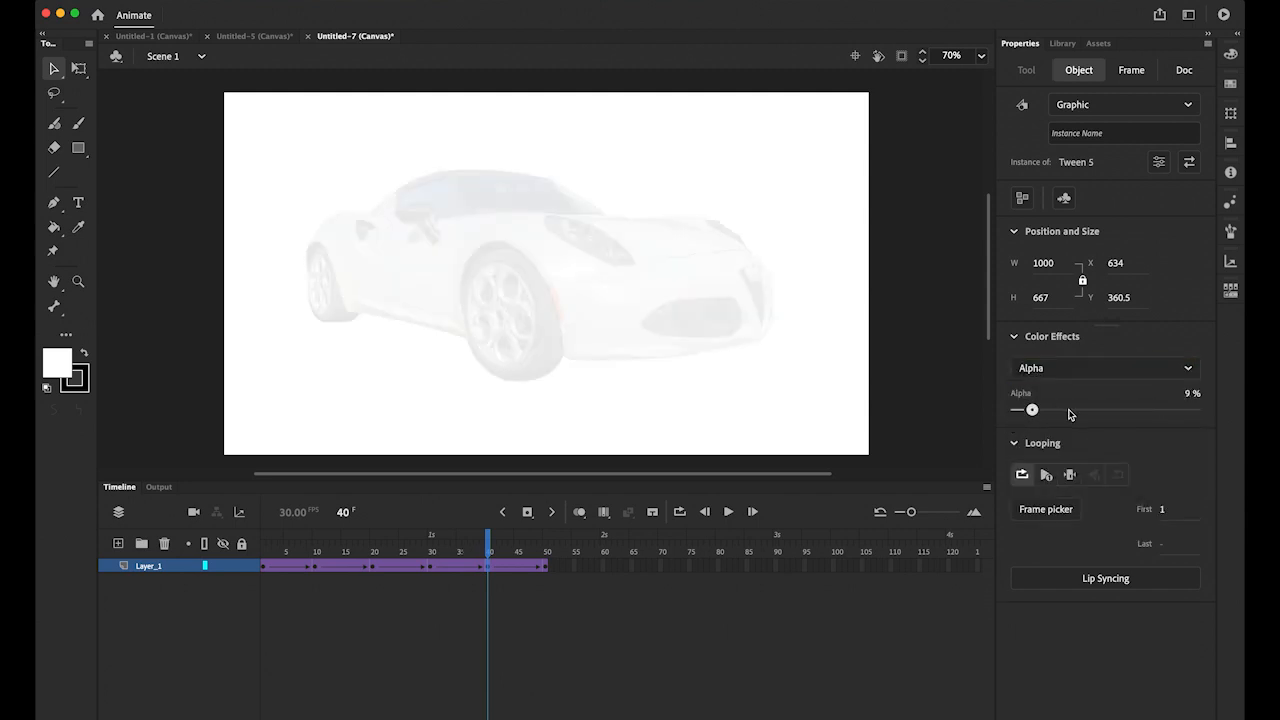
{"action": "left_click_drag", "start_coordinate": [1033, 410], "coordinate": [1147, 410]}
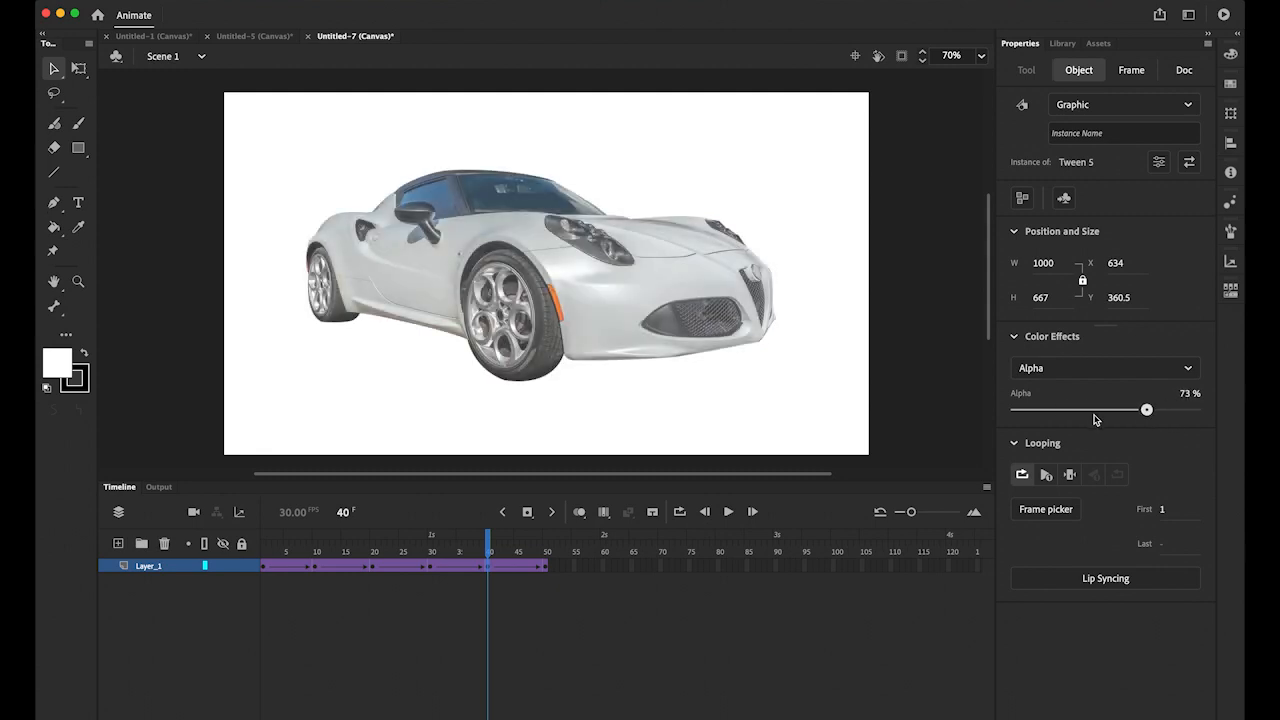
{"action": "left_click", "coordinate": [1131, 69]}
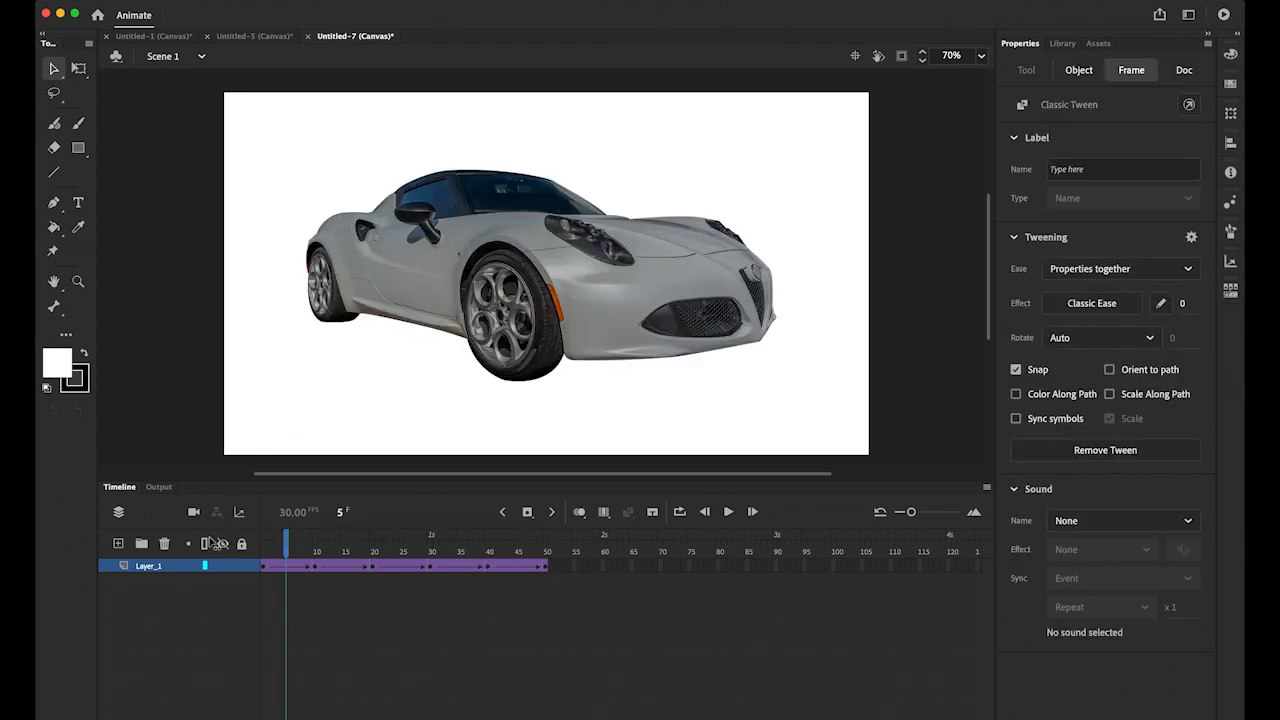
- Play the 50-frame tween repeatedly to preview the car's colour changes
{"action": "left_click", "coordinate": [728, 511]}
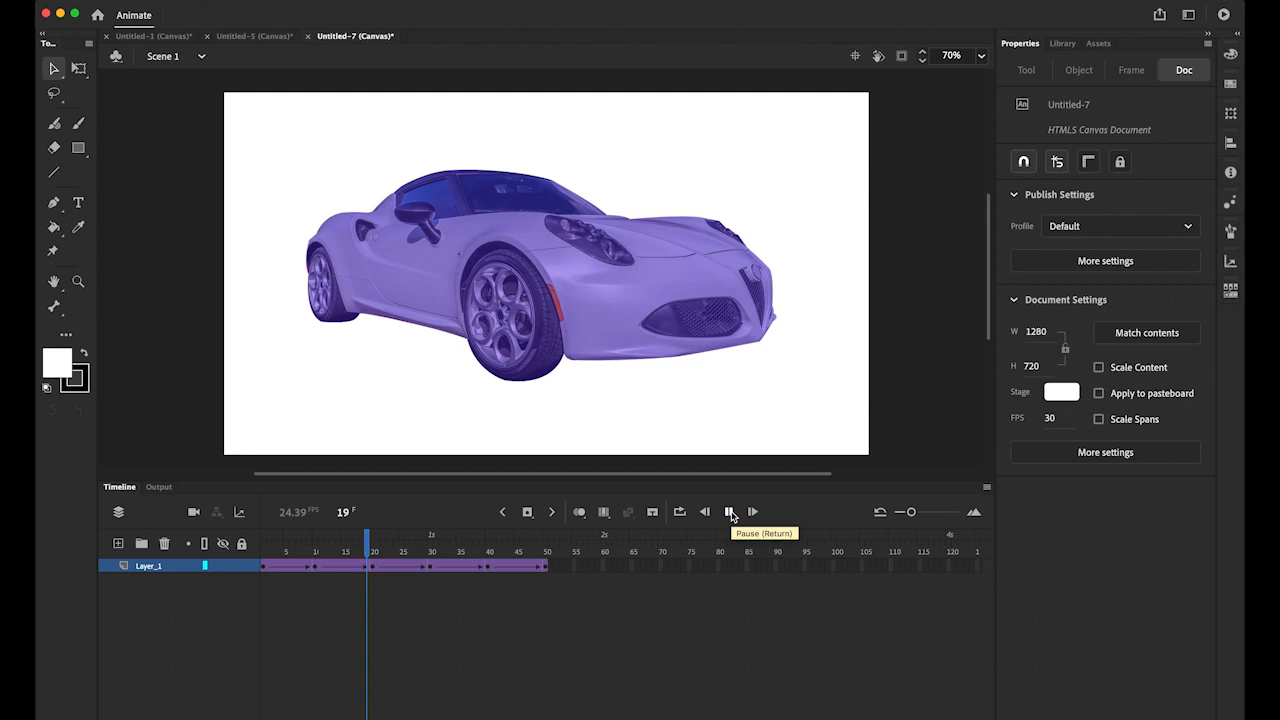
{"action": "left_click", "coordinate": [729, 512]}
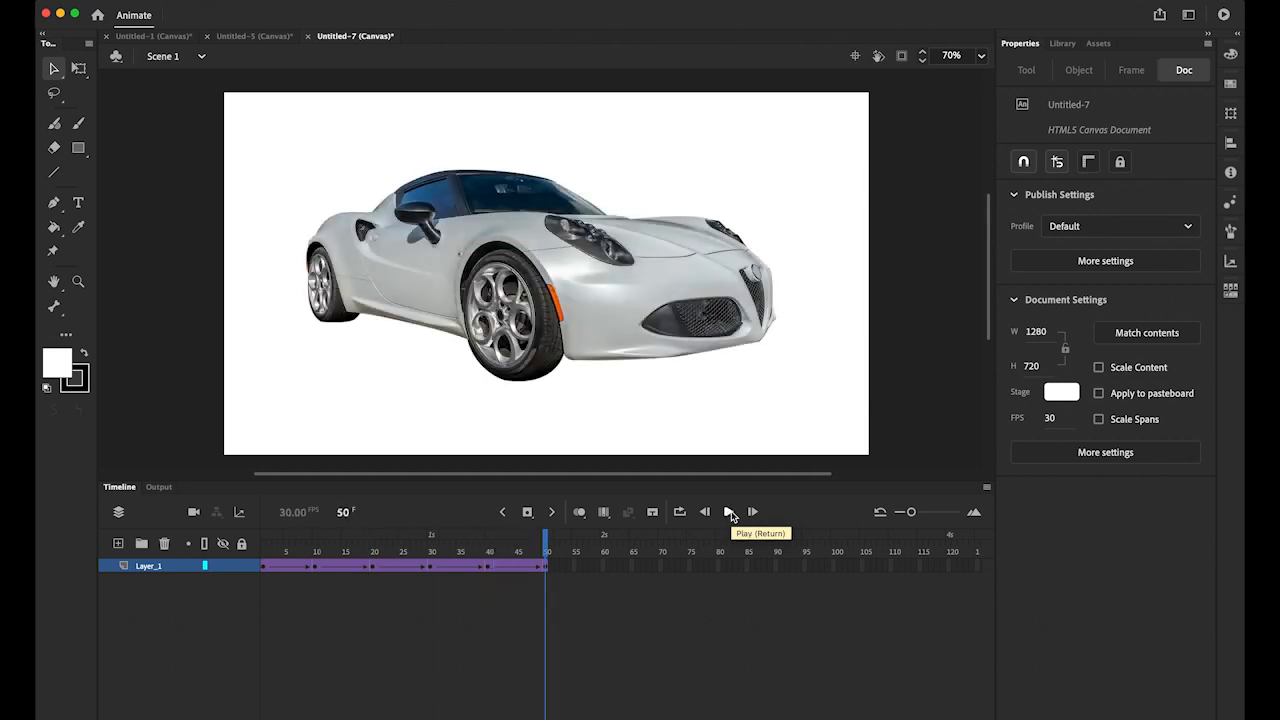
{"action": "left_click", "coordinate": [729, 511]}
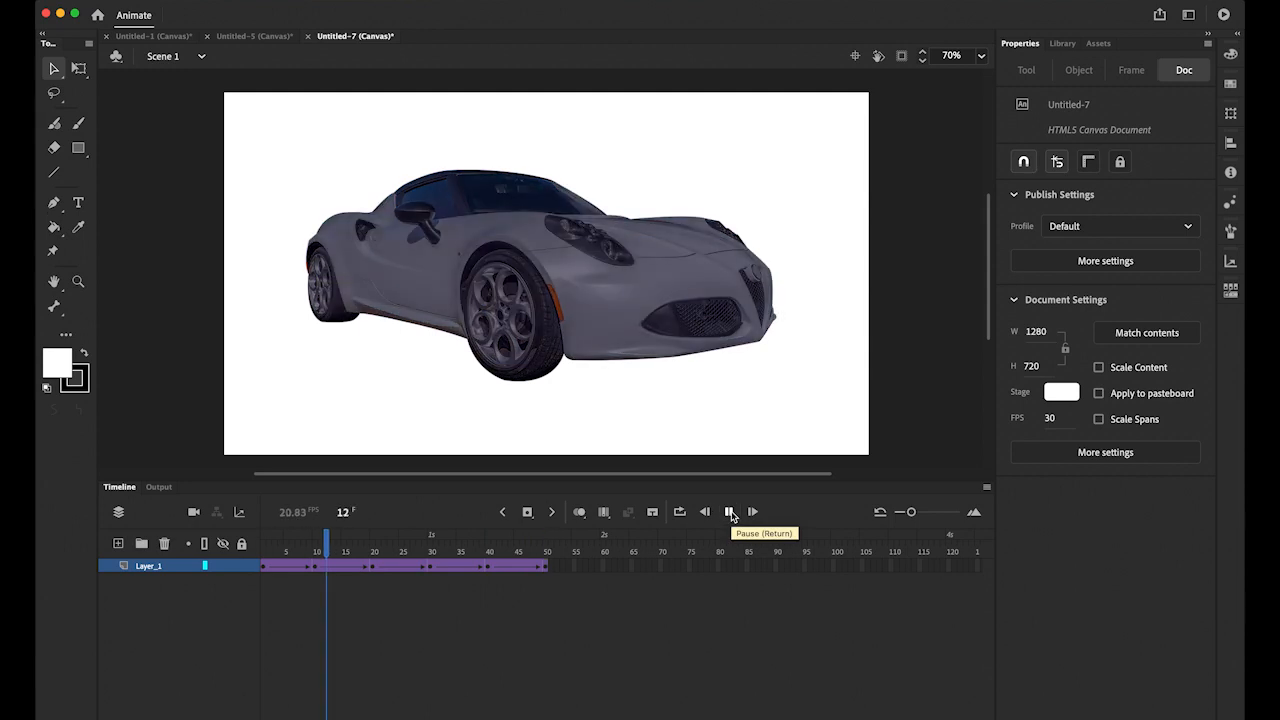
{"action": "left_click", "coordinate": [729, 511]}
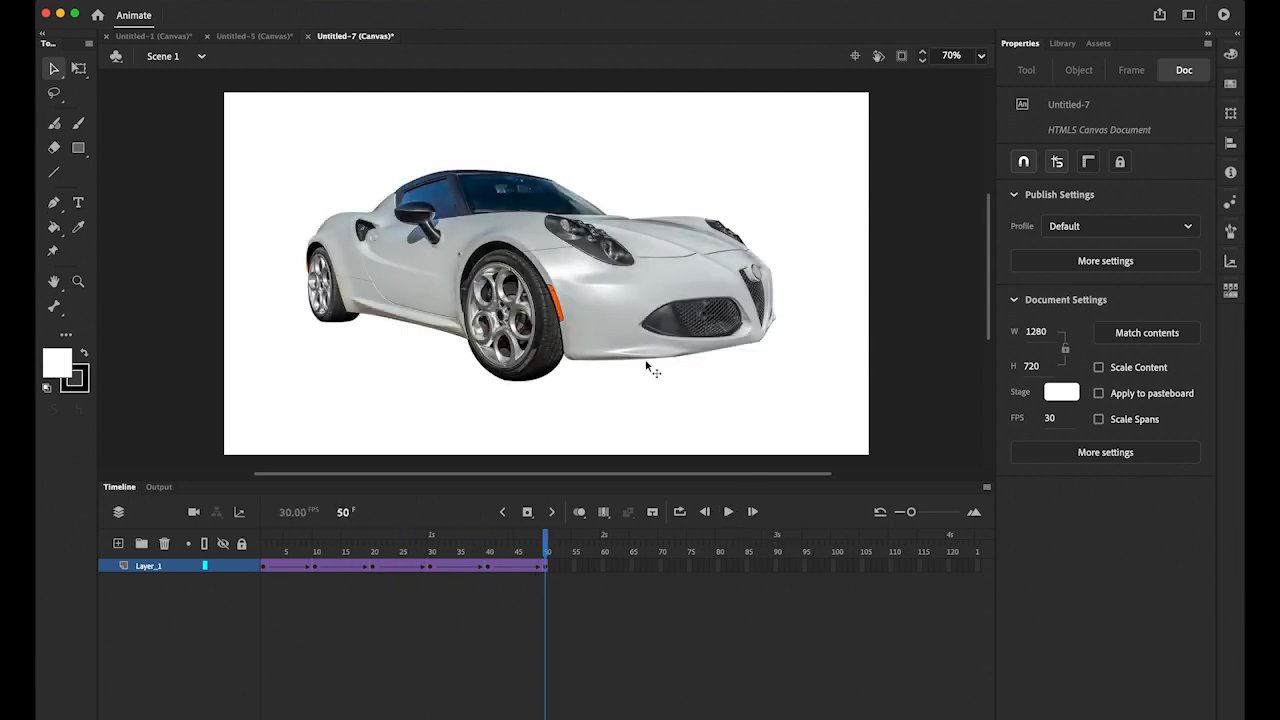
{"action": "mouse_move", "coordinate": [450, 83]}
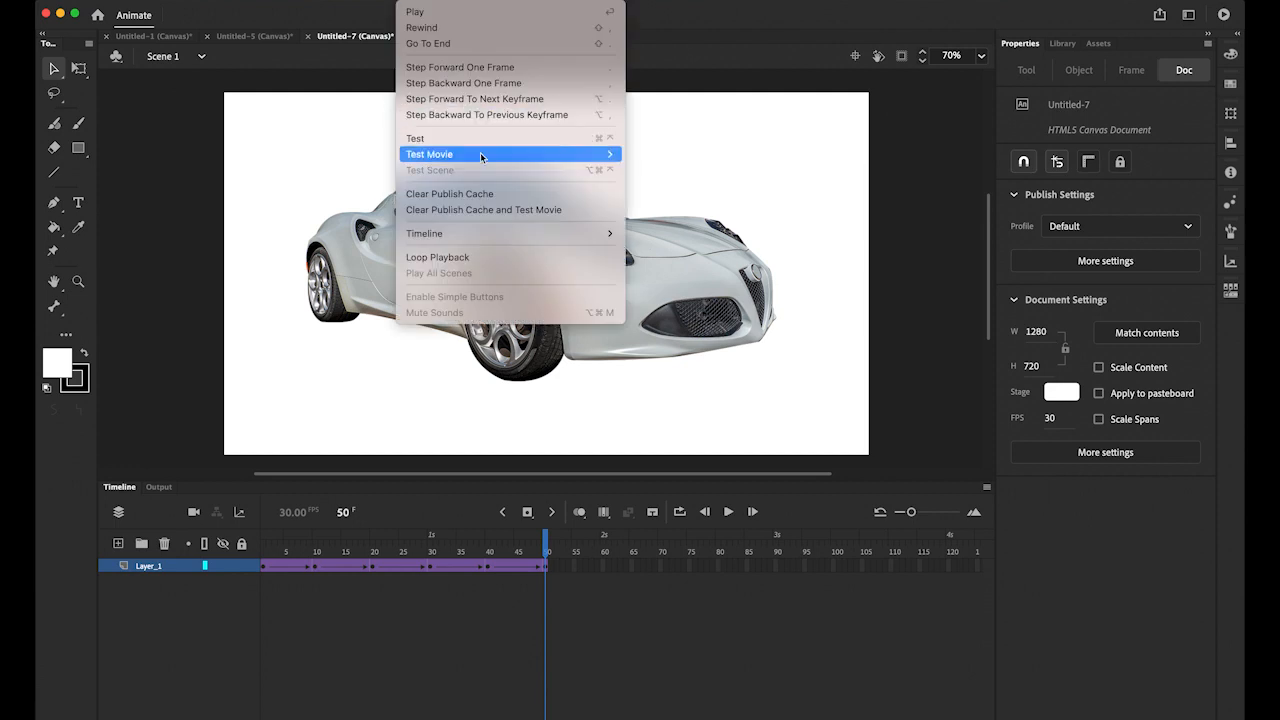
- Test the movie in Chrome, then return to Animate
{"action": "left_click", "coordinate": [429, 154]}
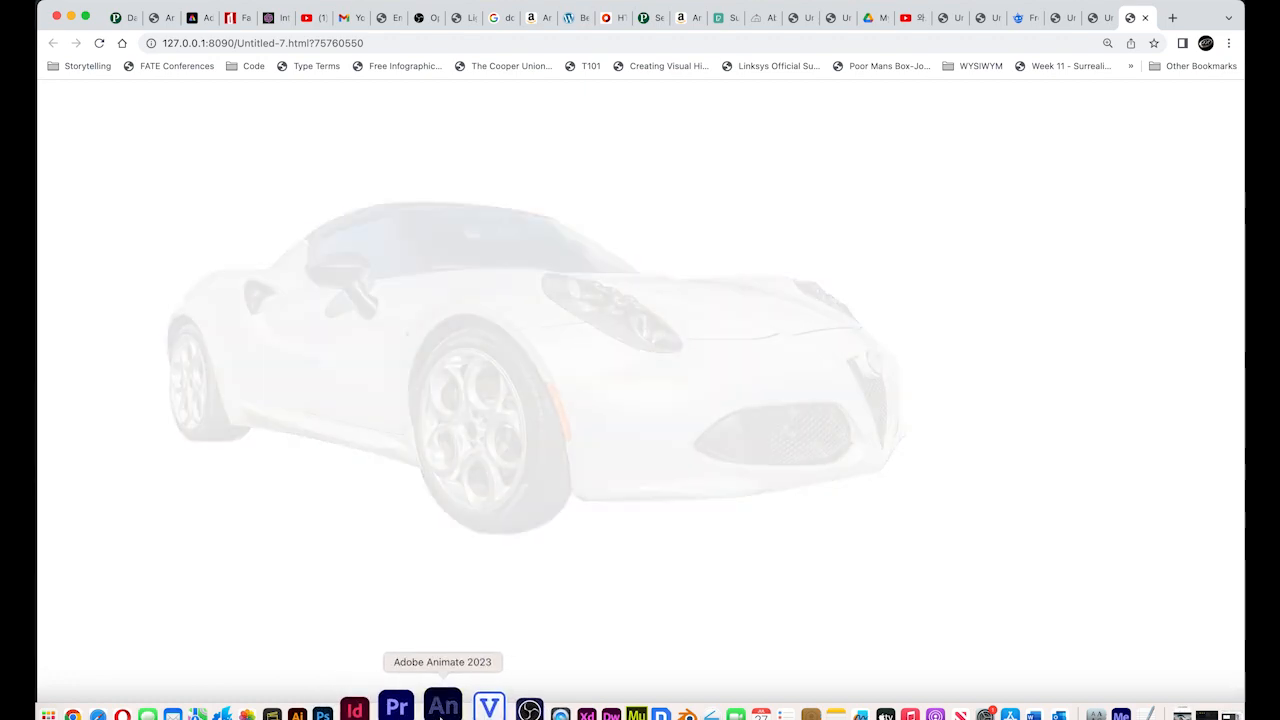
{"action": "left_click", "coordinate": [442, 705]}
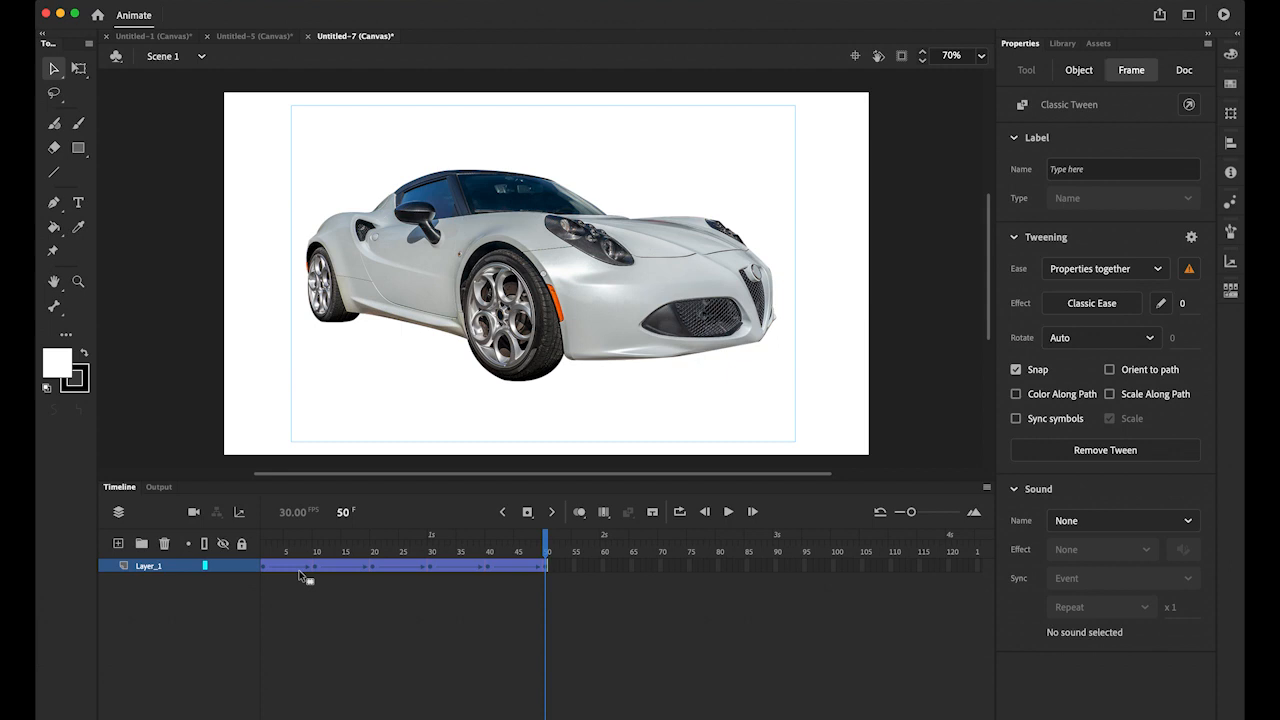
{"action": "mouse_move", "coordinate": [284, 571]}
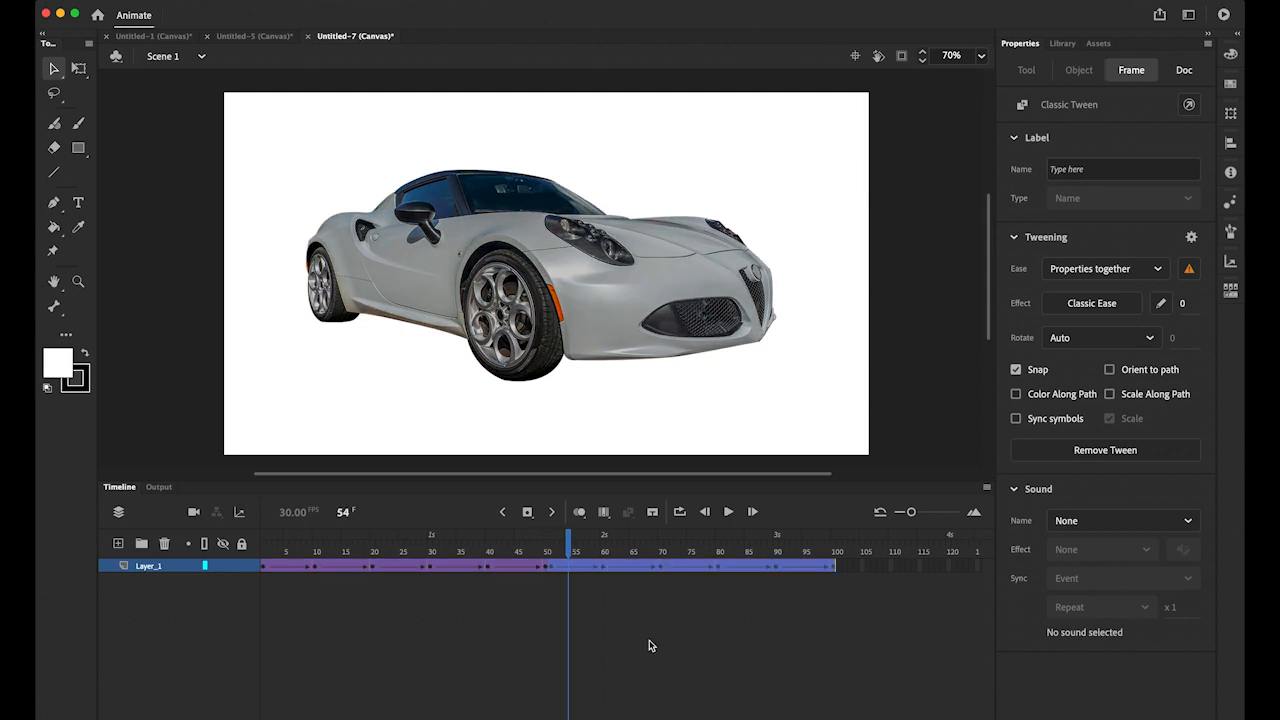
{"action": "mouse_move", "coordinate": [561, 568]}
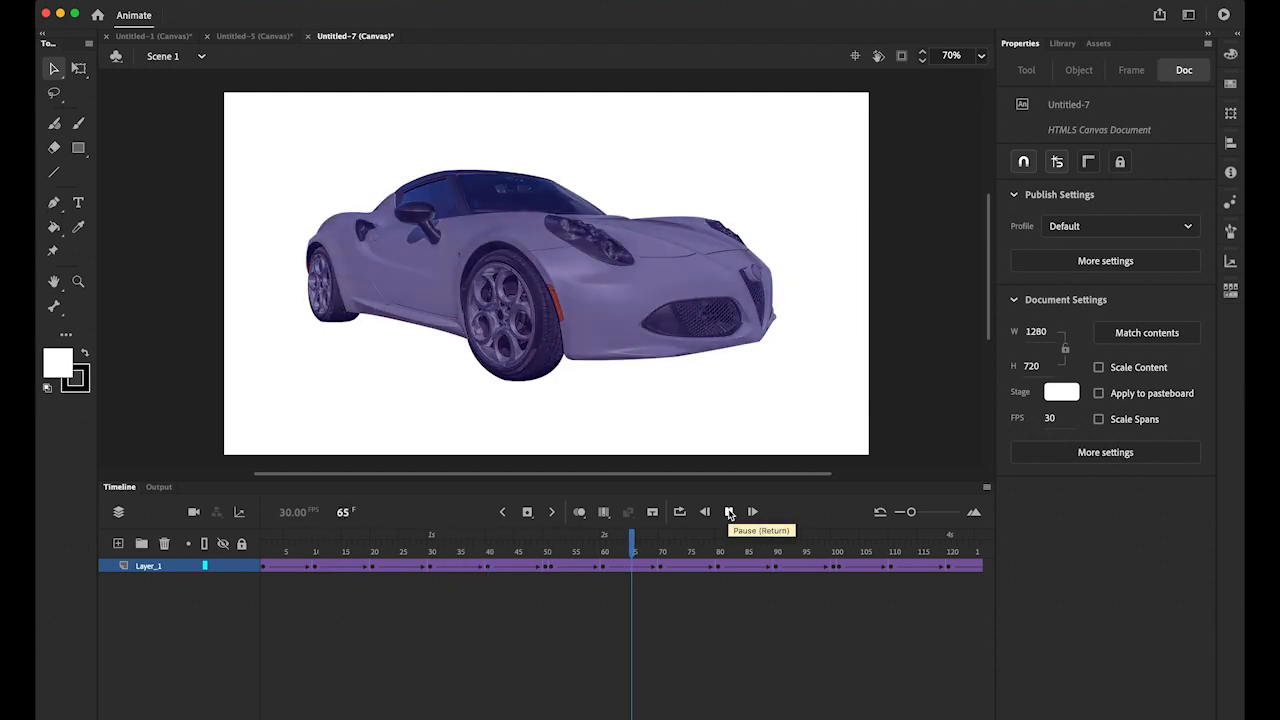
- Stop the preview of the car animation, now repeating its colour effects
{"action": "left_click", "coordinate": [729, 511]}
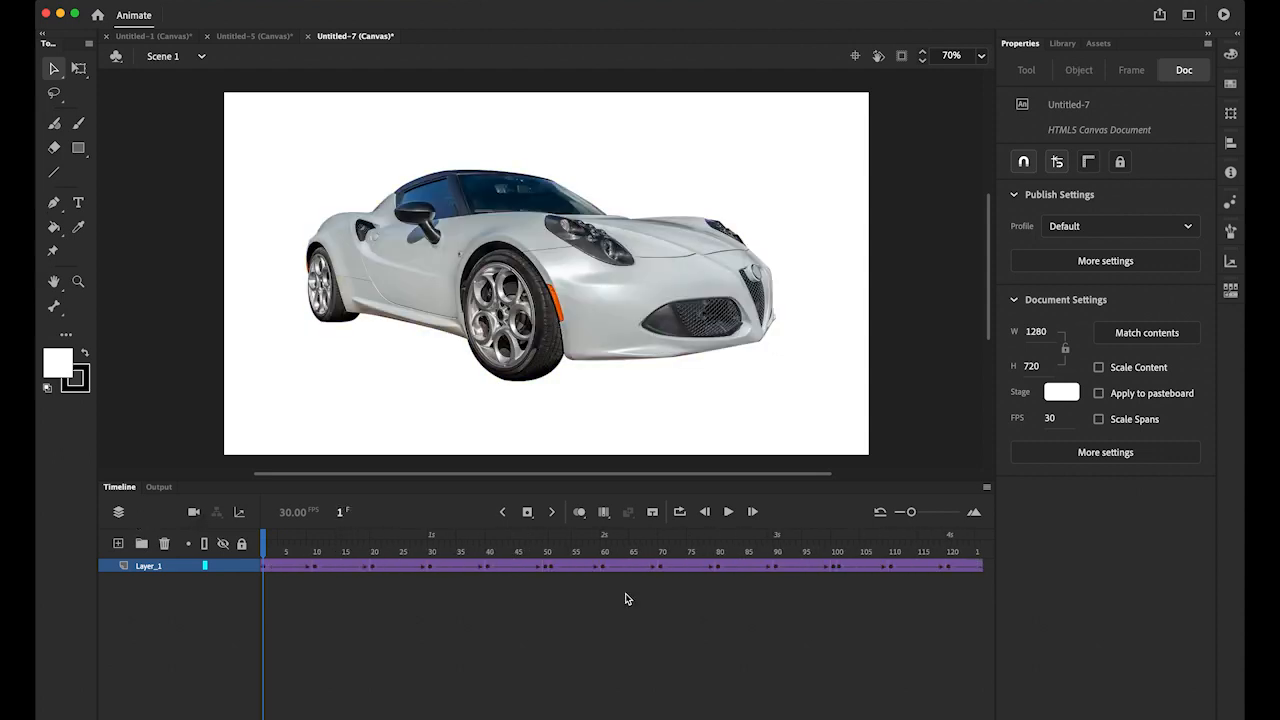
{"action": "mouse_move", "coordinate": [288, 283]}
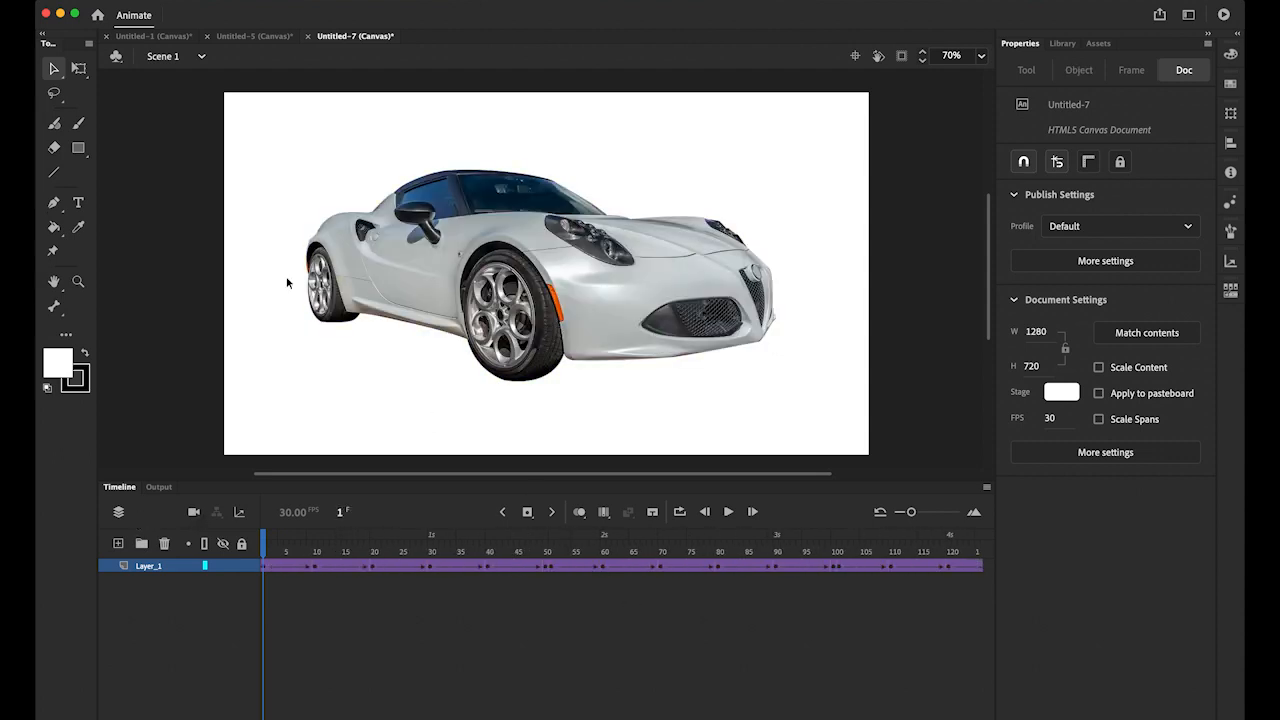
- Save the document as car.fla in My SSD > YouTube > JYK > Color Effect
{"action": "left_click", "coordinate": [120, 14]}
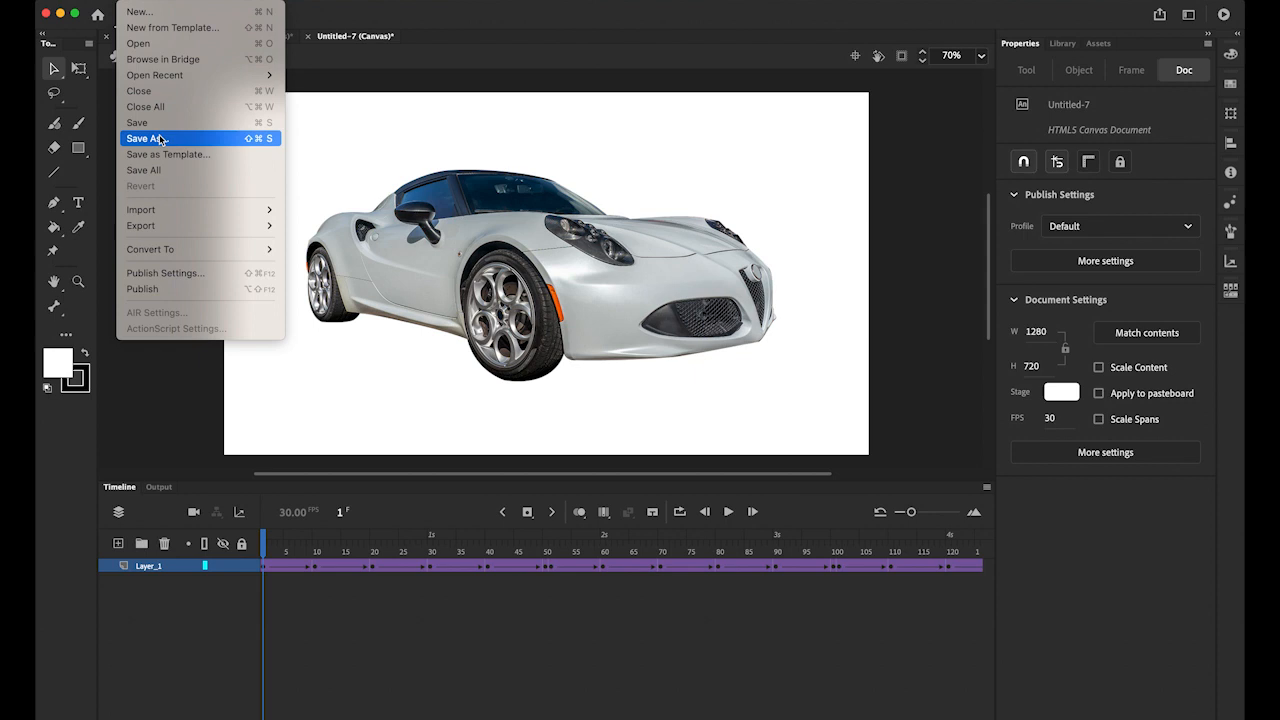
{"action": "left_click", "coordinate": [146, 138]}
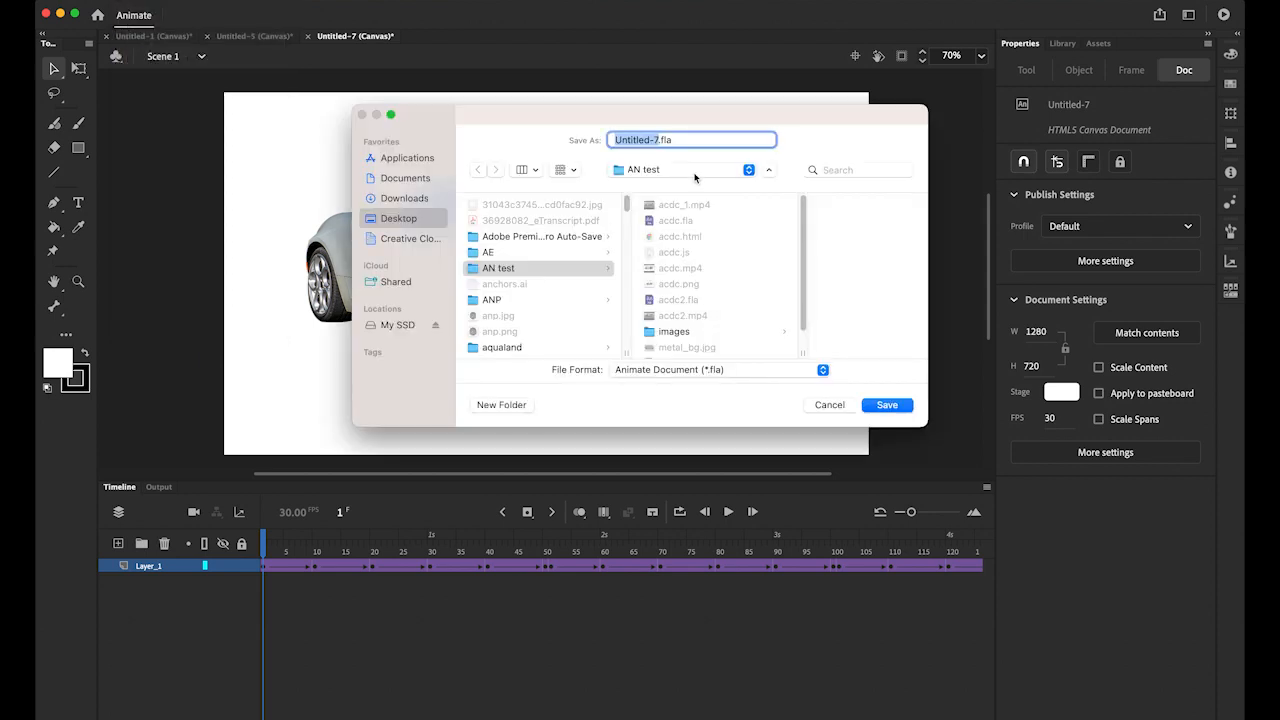
{"action": "left_click", "coordinate": [690, 169]}
{"action": "type", "text": "car"}
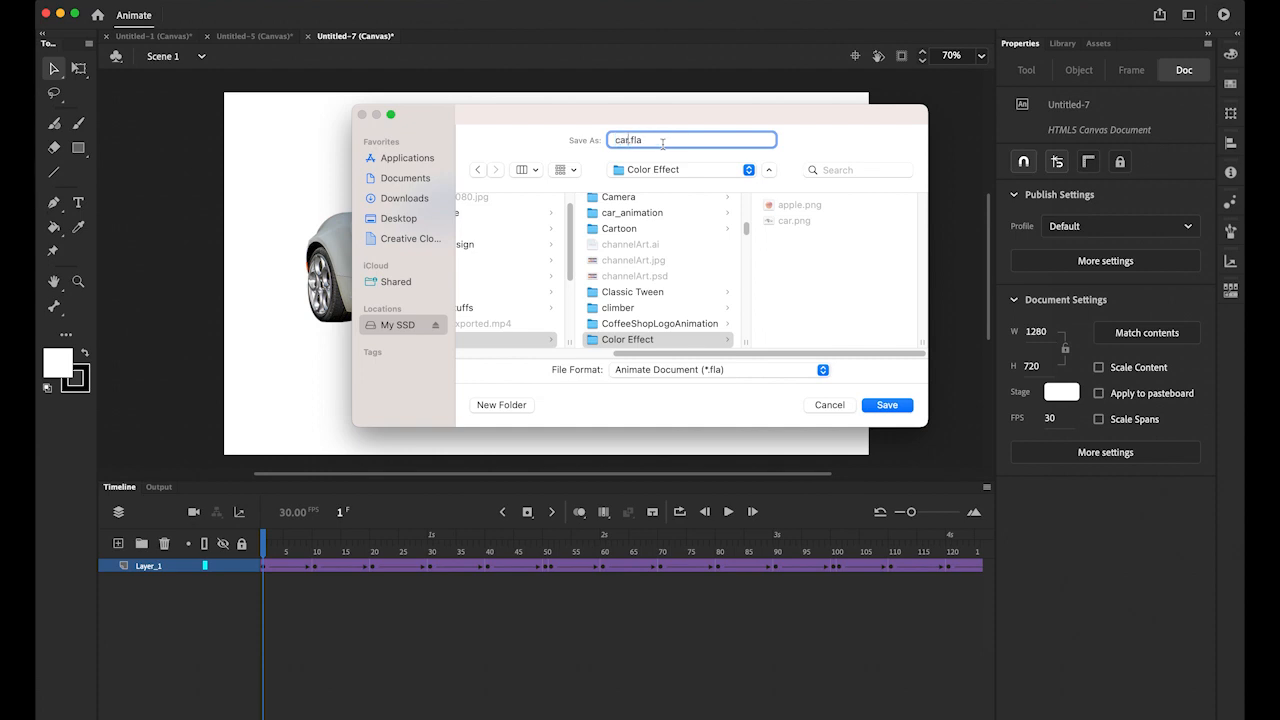
{"action": "left_click", "coordinate": [886, 405]}
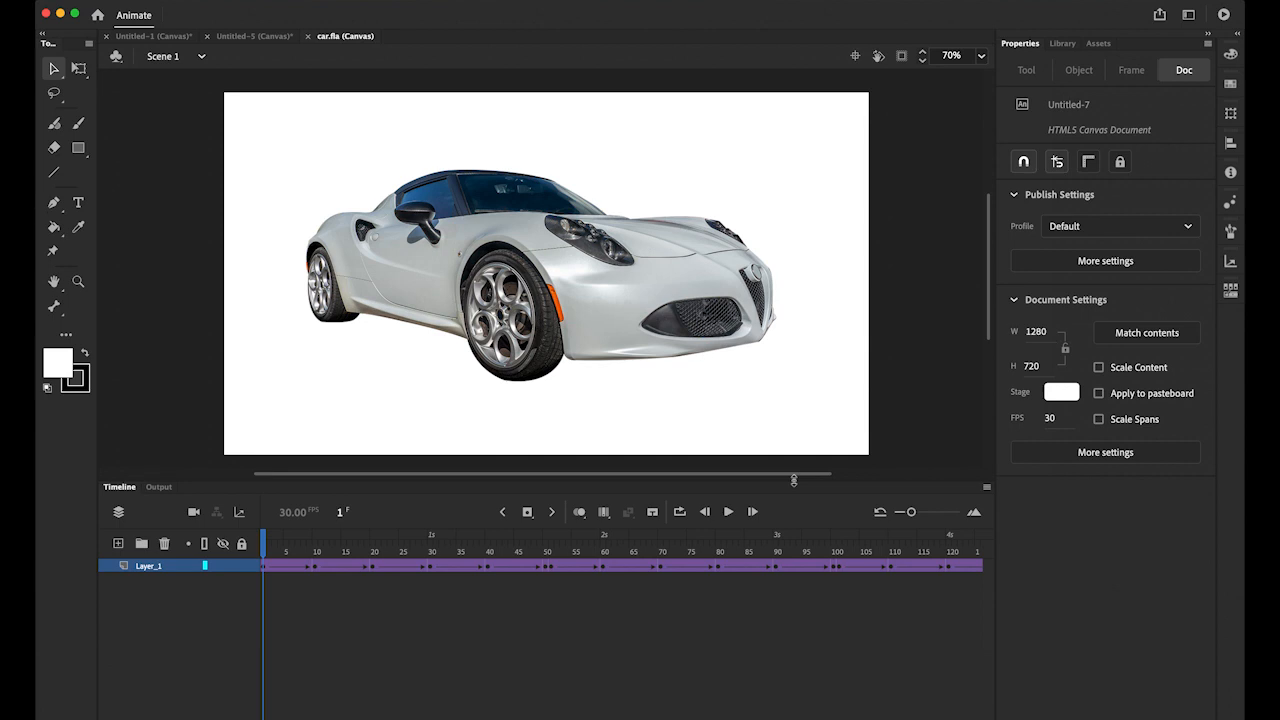
{"action": "mouse_move", "coordinate": [795, 485]}
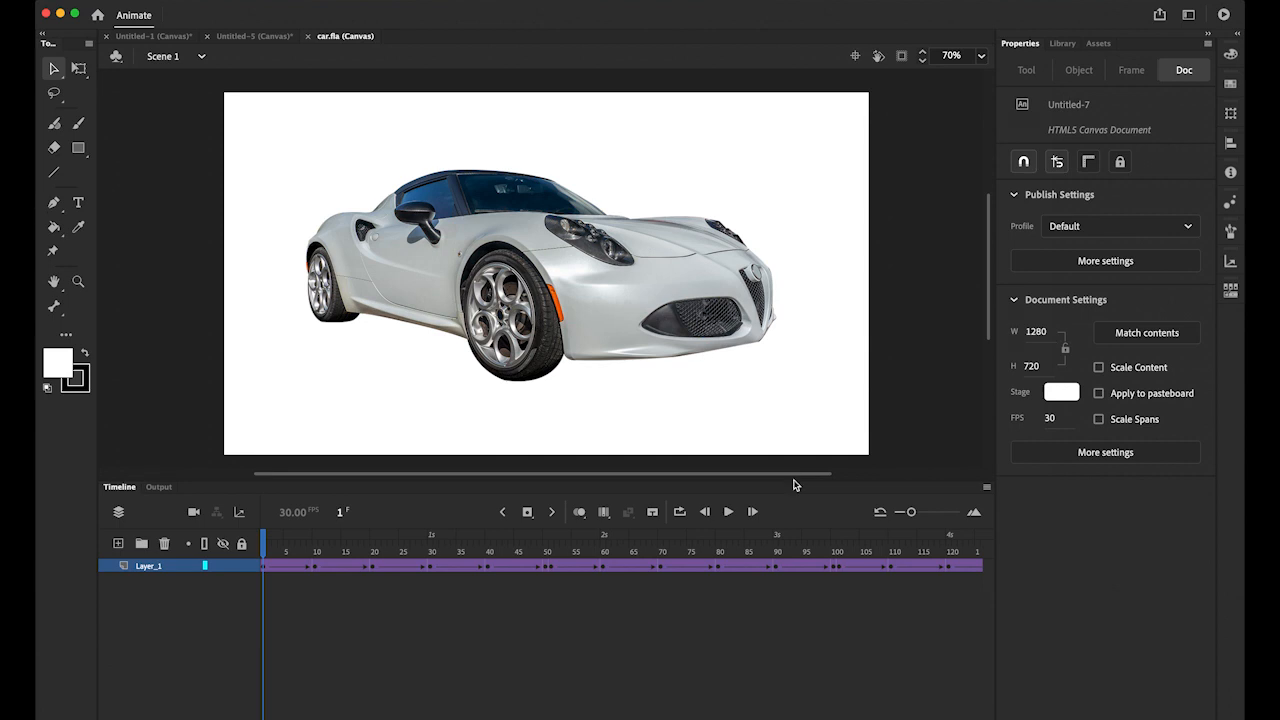
{"action": "mouse_move", "coordinate": [793, 483]}
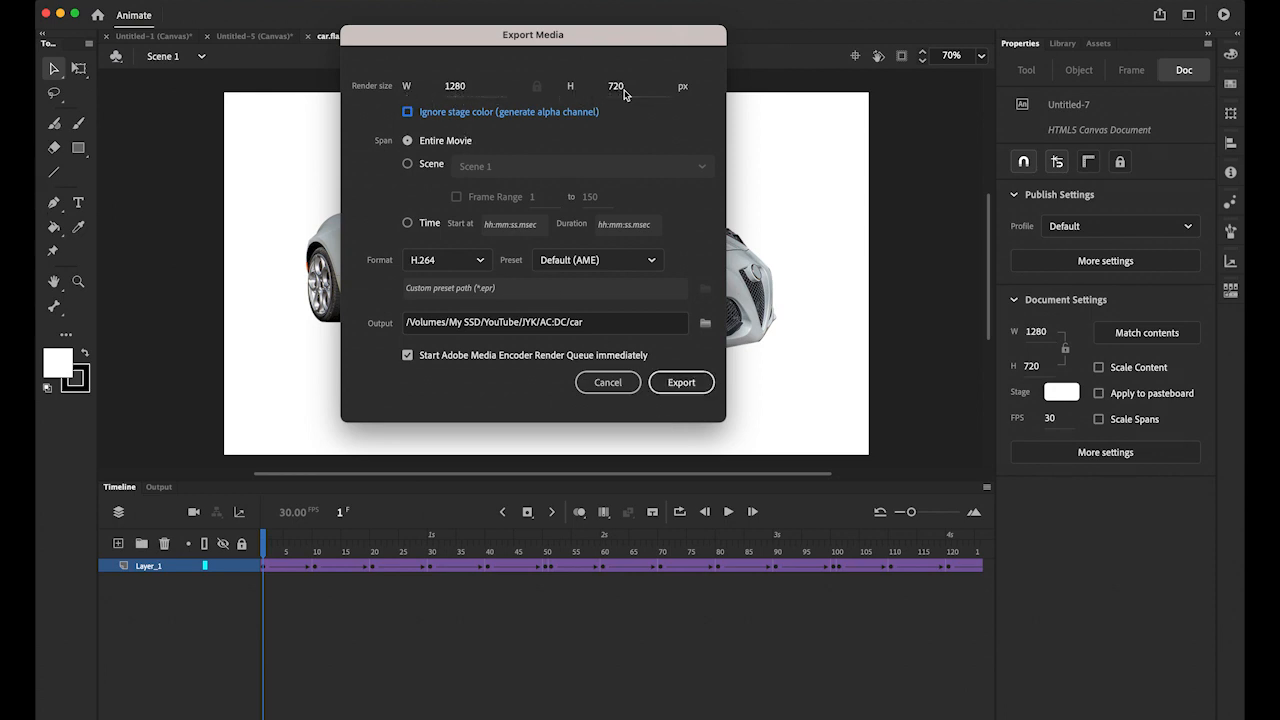
{"action": "mouse_move", "coordinate": [530, 262]}
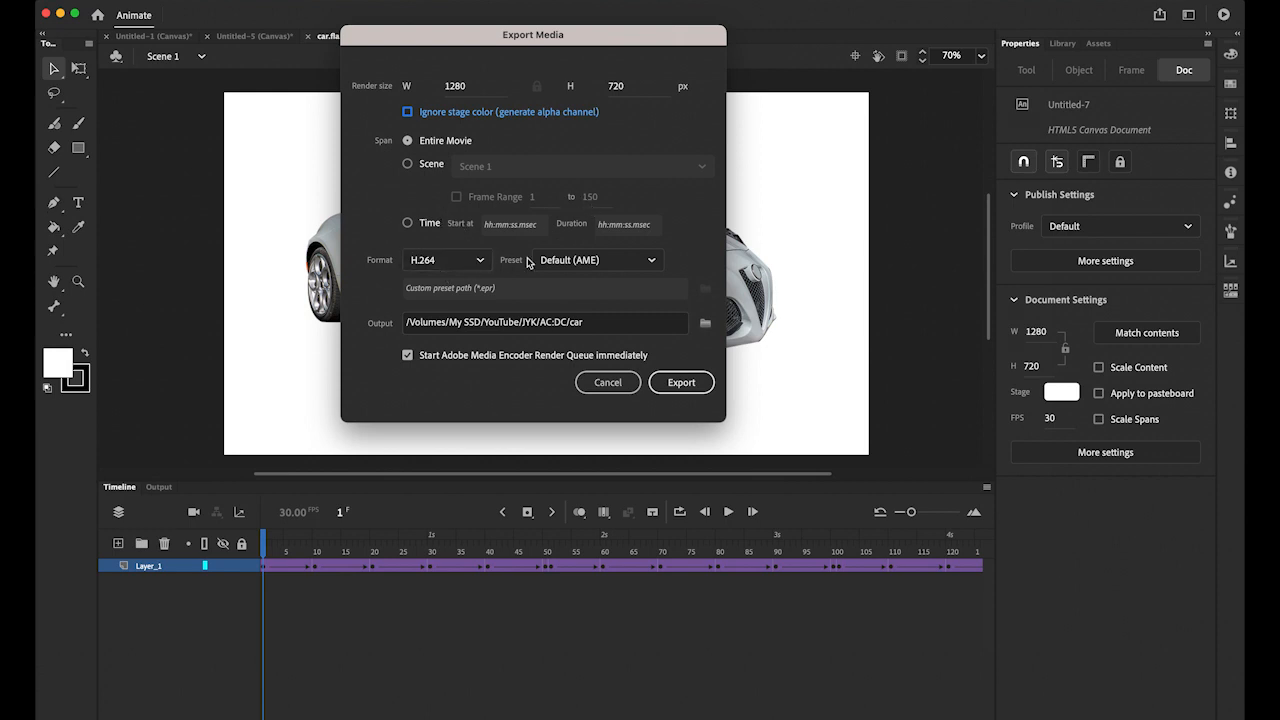
- Export the animation as H.264 video car.mp4 into the Color Effect folder
{"action": "left_click", "coordinate": [447, 260]}
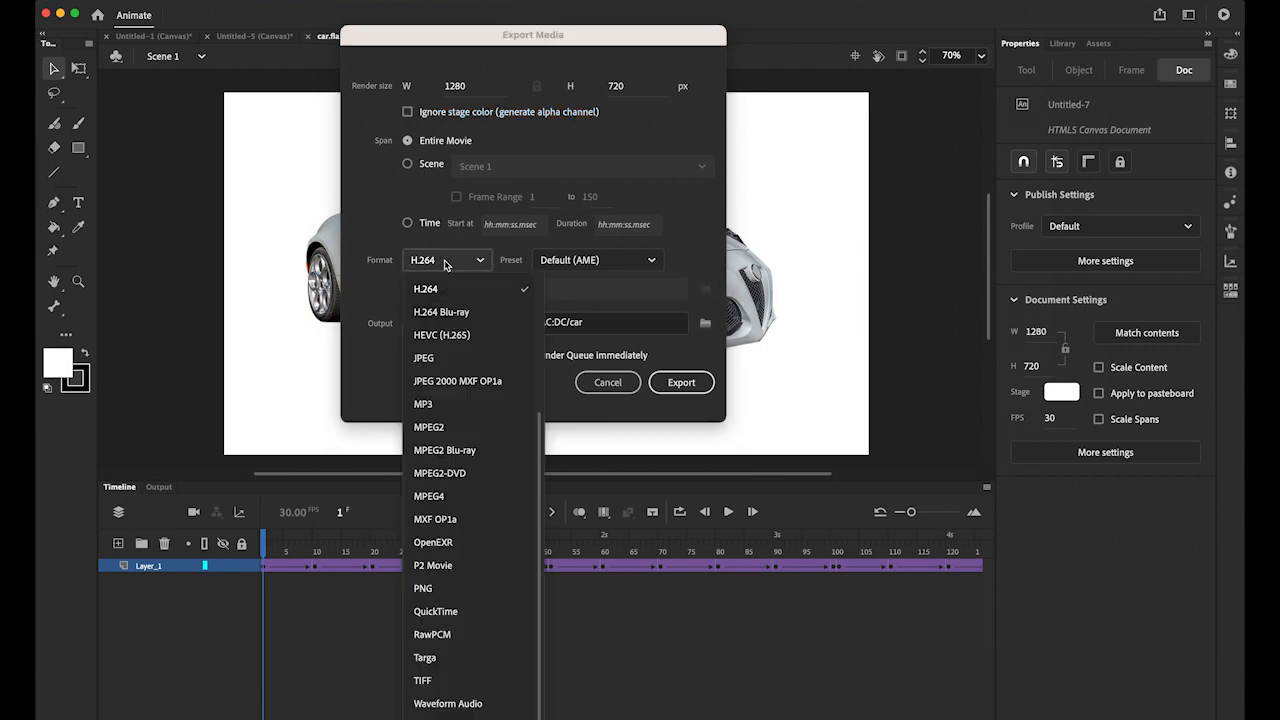
{"action": "left_click", "coordinate": [426, 289]}
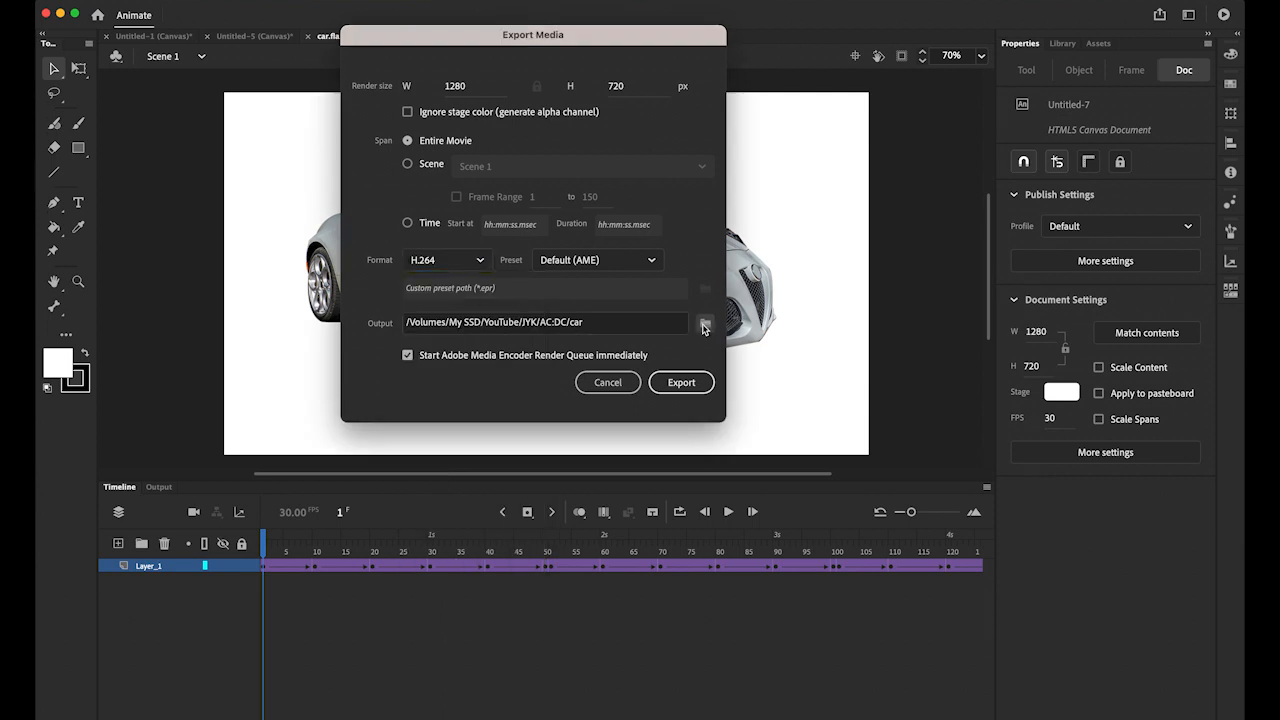
{"action": "left_click", "coordinate": [704, 322]}
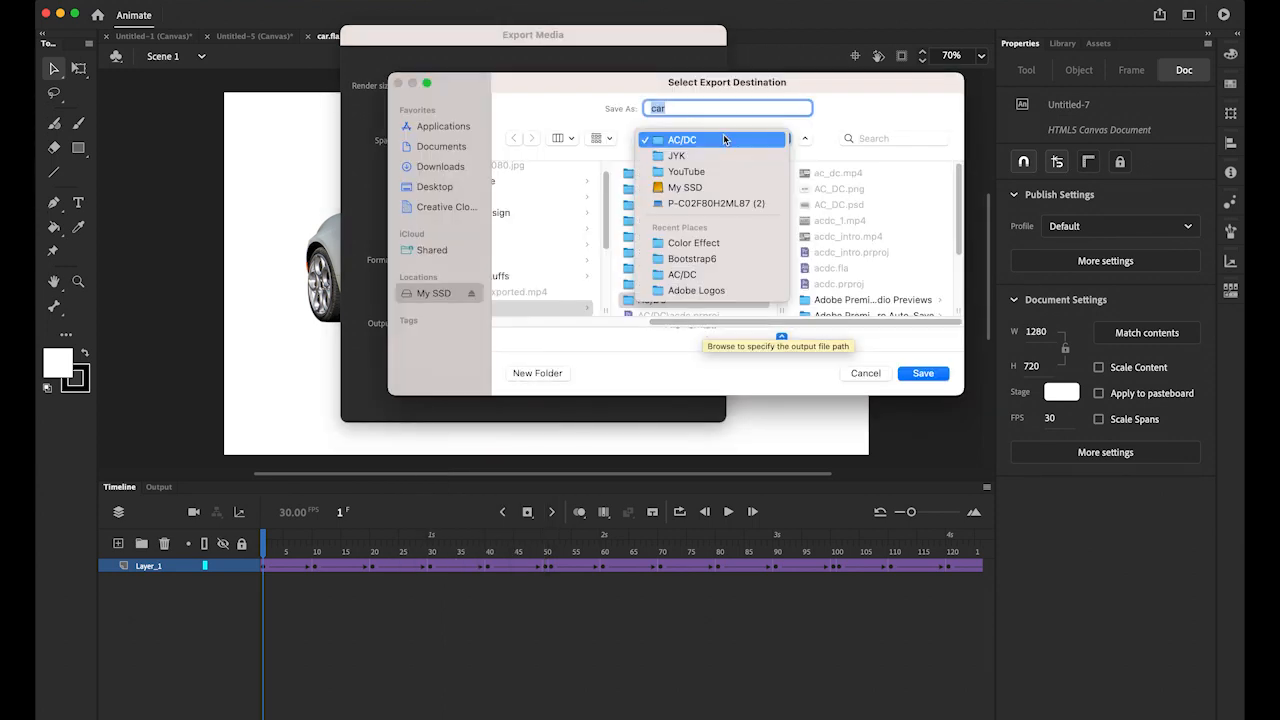
{"action": "left_click", "coordinate": [693, 242]}
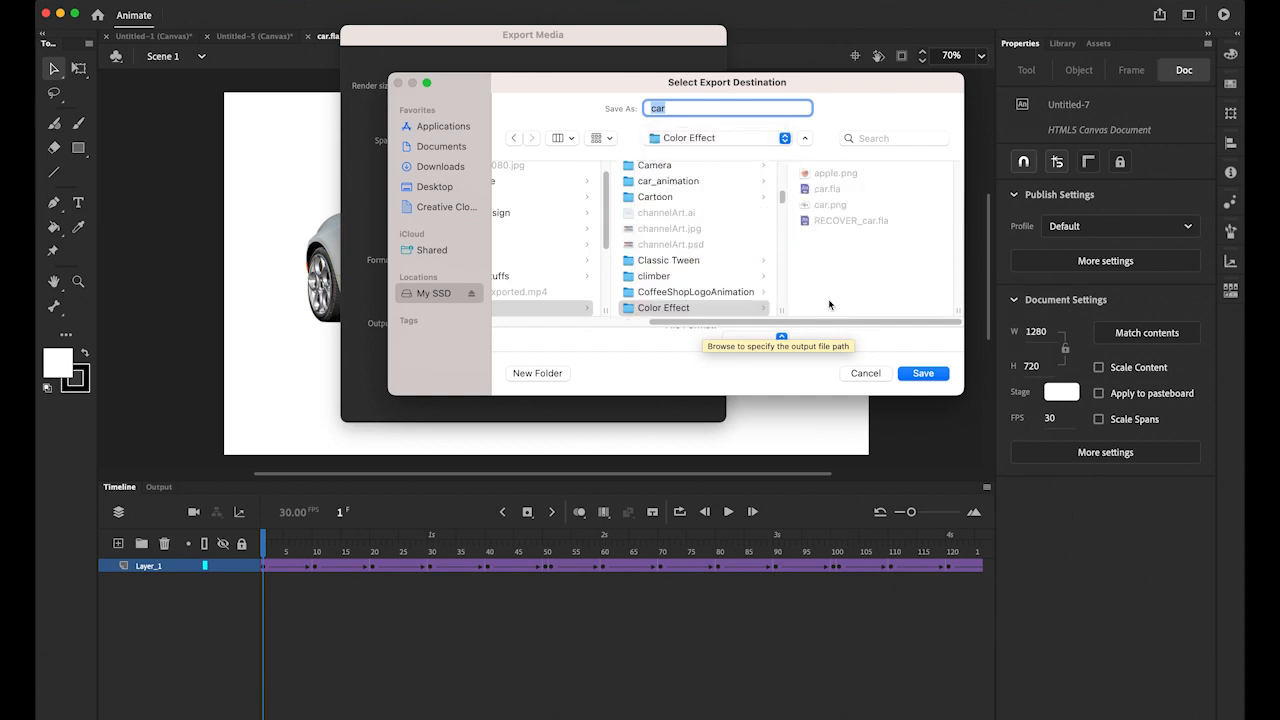
{"action": "left_click", "coordinate": [921, 373]}
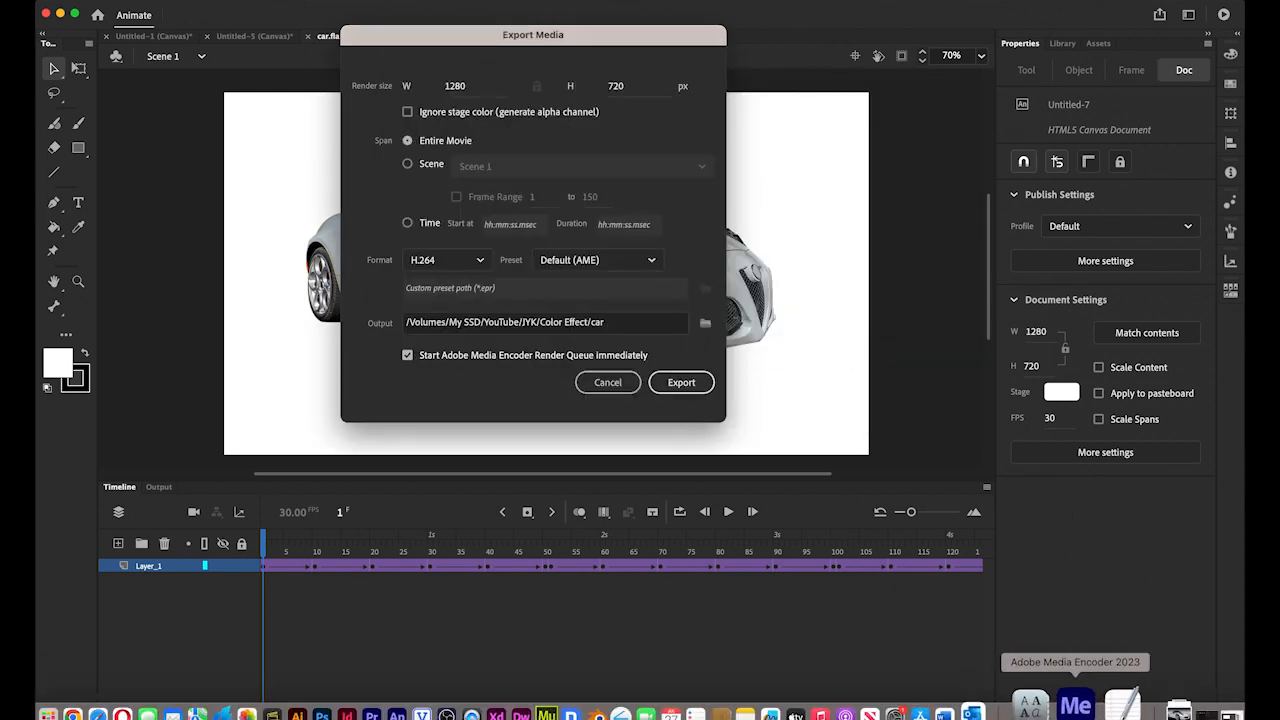
{"action": "left_click", "coordinate": [681, 382]}
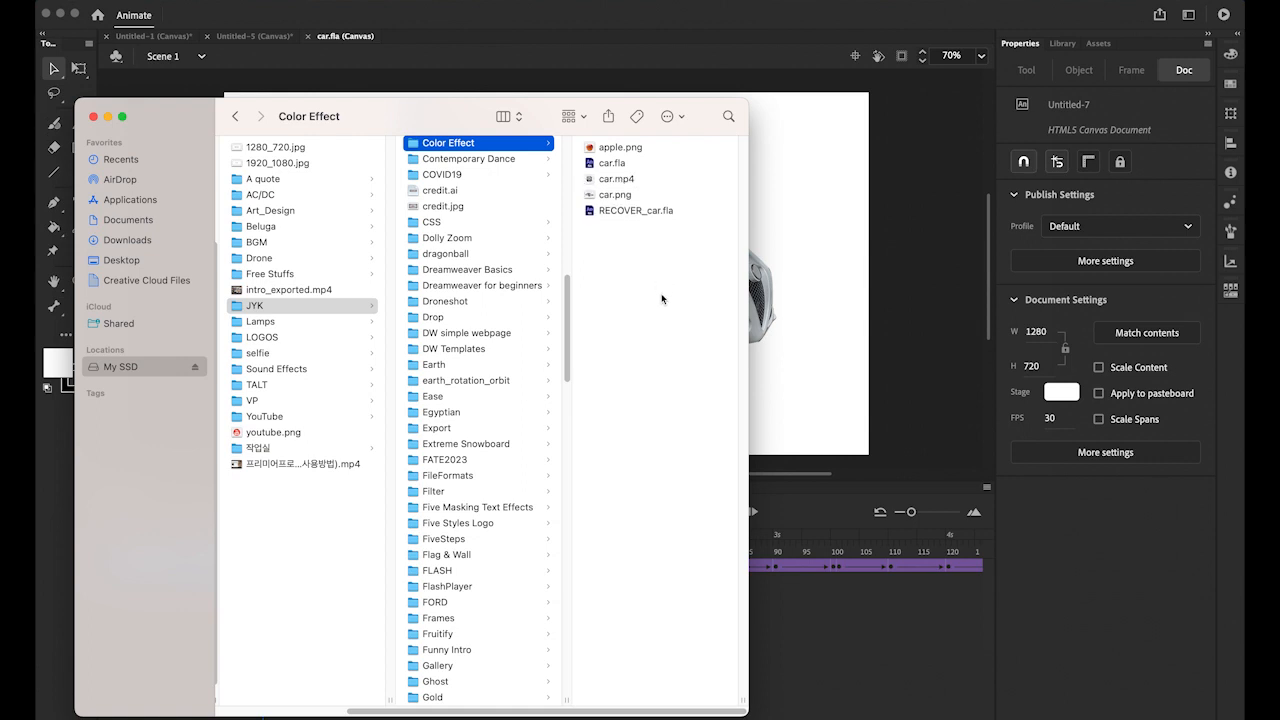
- Play car.mp4 from the Color Effect folder in Finder
{"action": "left_click", "coordinate": [616, 178]}
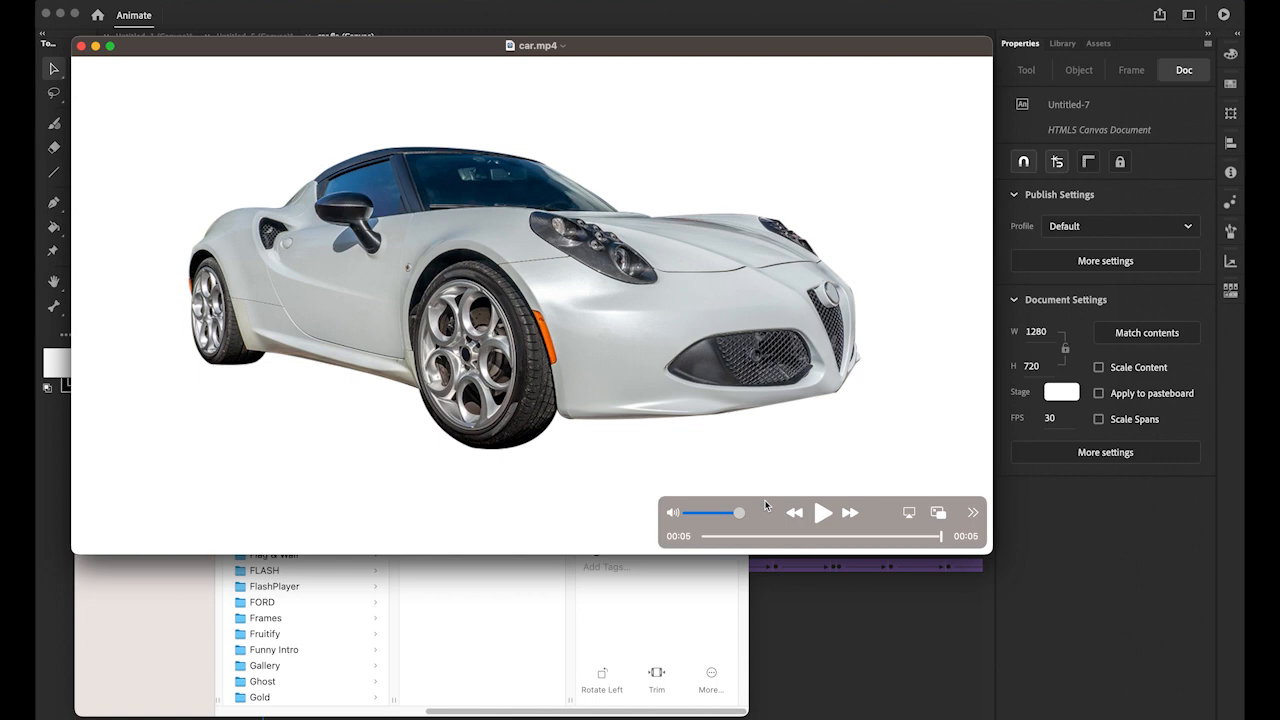
{"action": "mouse_move", "coordinate": [180, 48]}
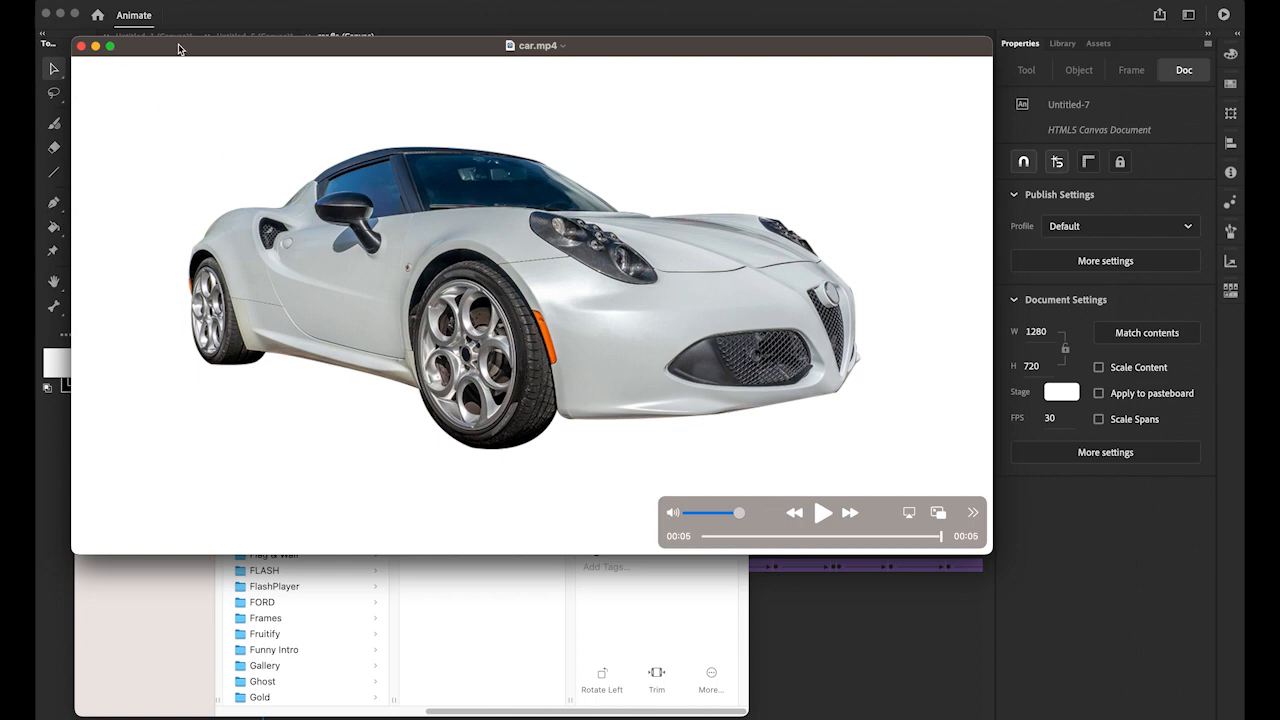